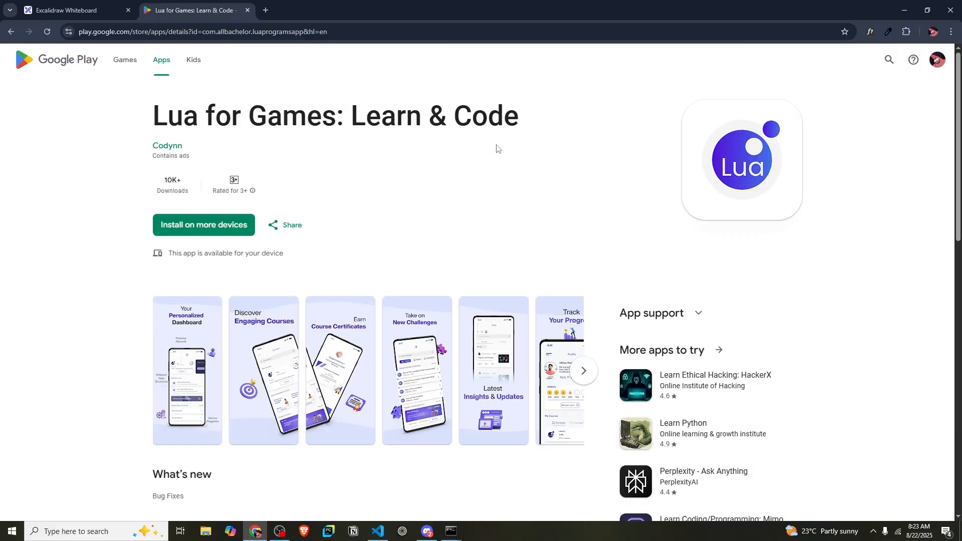
Step: Begin a love.load function and open an empty player table inside it
{"action": "scroll", "scroll_direction": "down", "scroll_amount": 3}
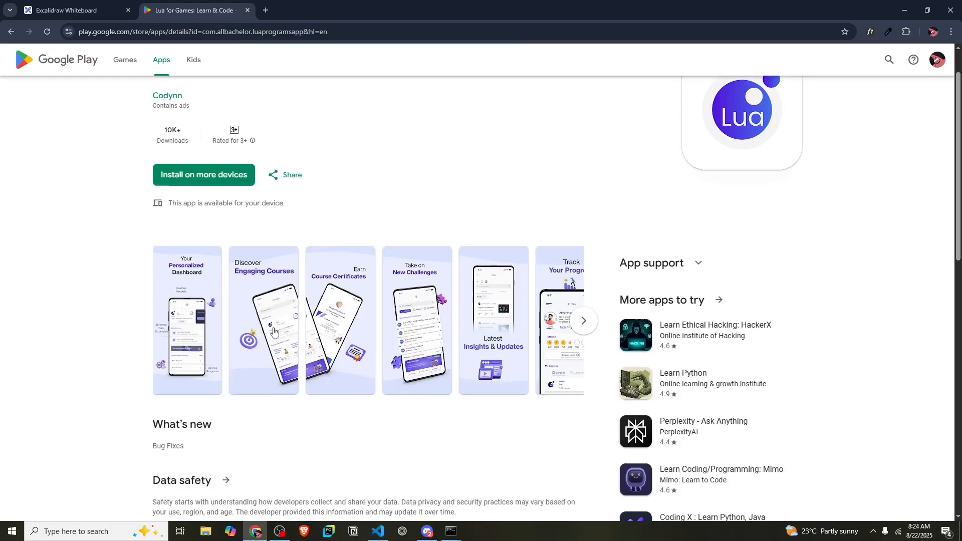
{"action": "mouse_move", "coordinate": [439, 333]}
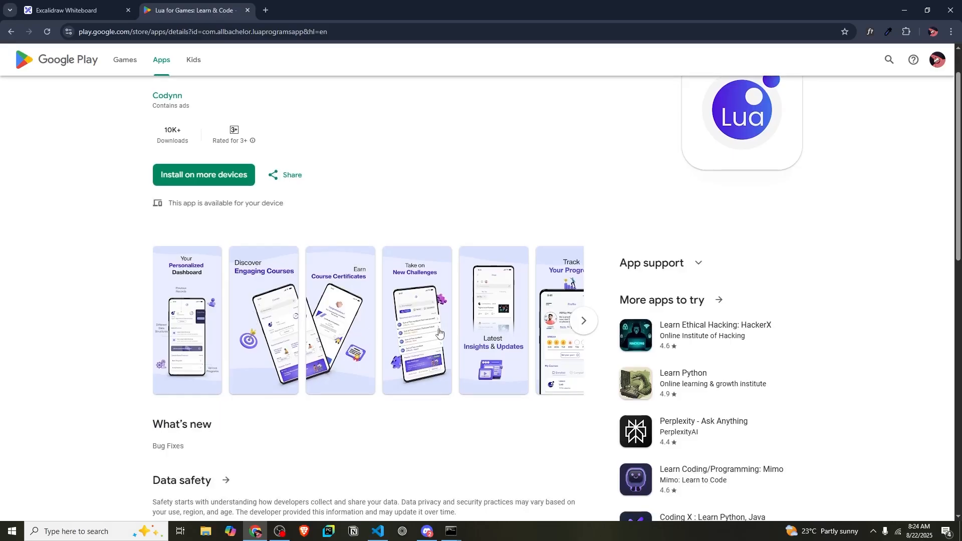
{"action": "mouse_move", "coordinate": [452, 333]}
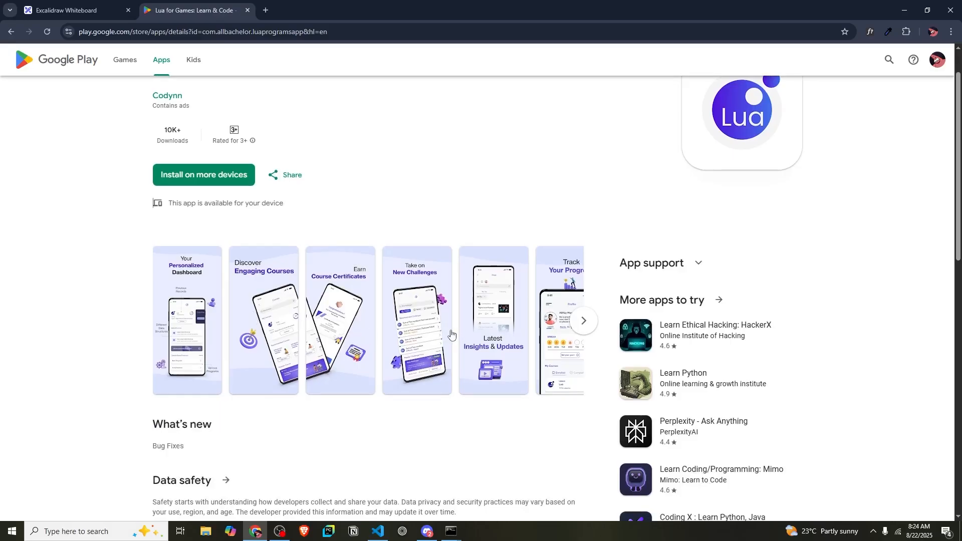
{"action": "scroll", "scroll_direction": "down", "scroll_amount": 3}
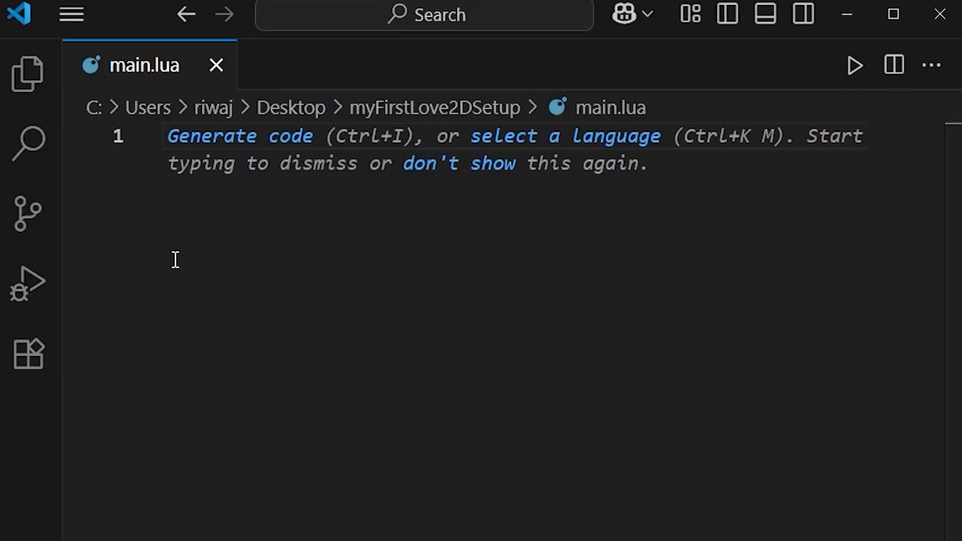
{"action": "type", "text": "function"}
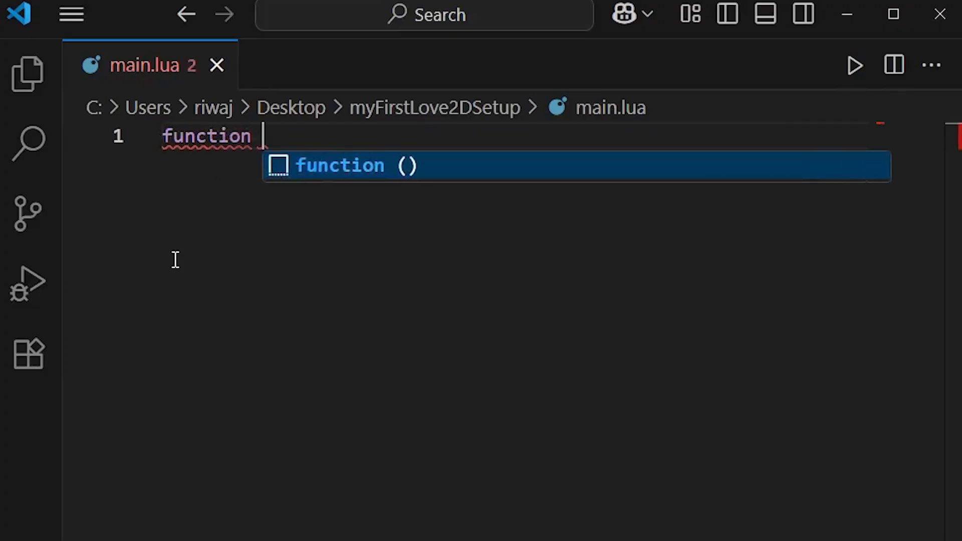
{"action": "type", "text": "love.load("}
{"action": "type", "text": "p"}
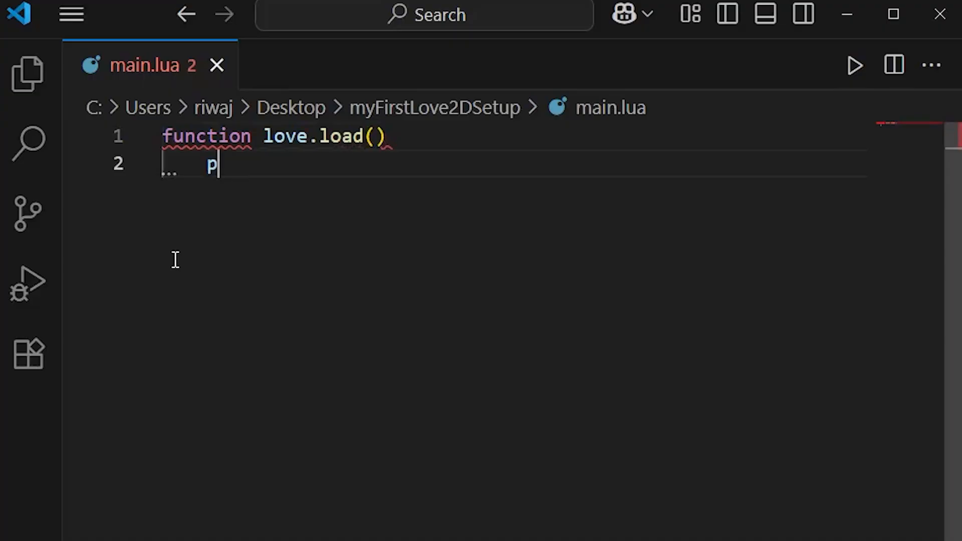
{"action": "type", "text": "layer"}
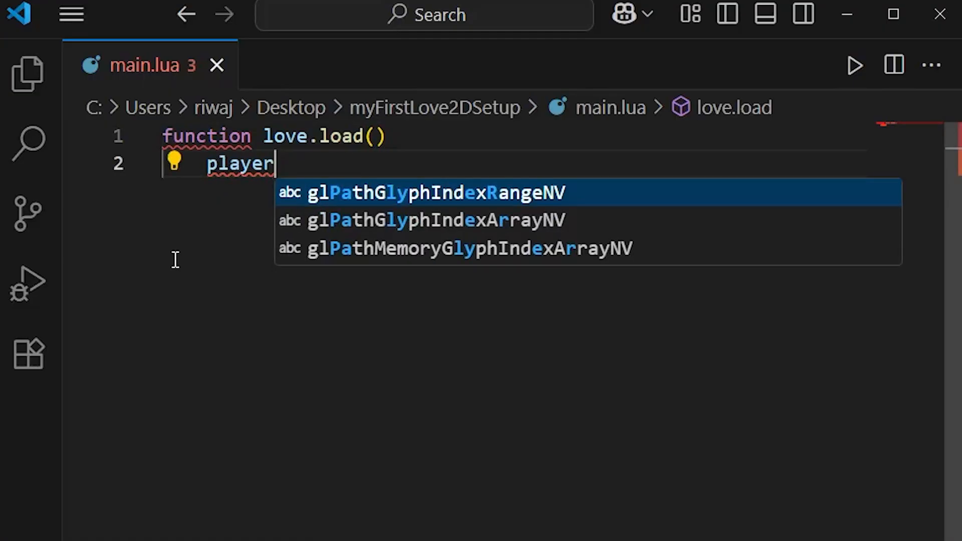
{"action": "type", "text": "= {}"}
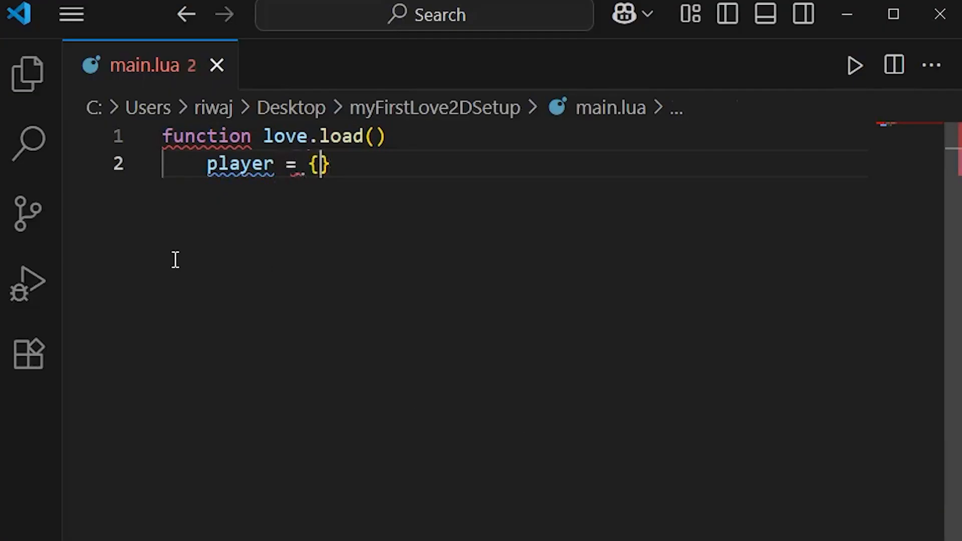
Step: Fill the player table with x = 100, y = 100, width = 50, height = 50, speed = 200
{"action": "type", "text": "x"}
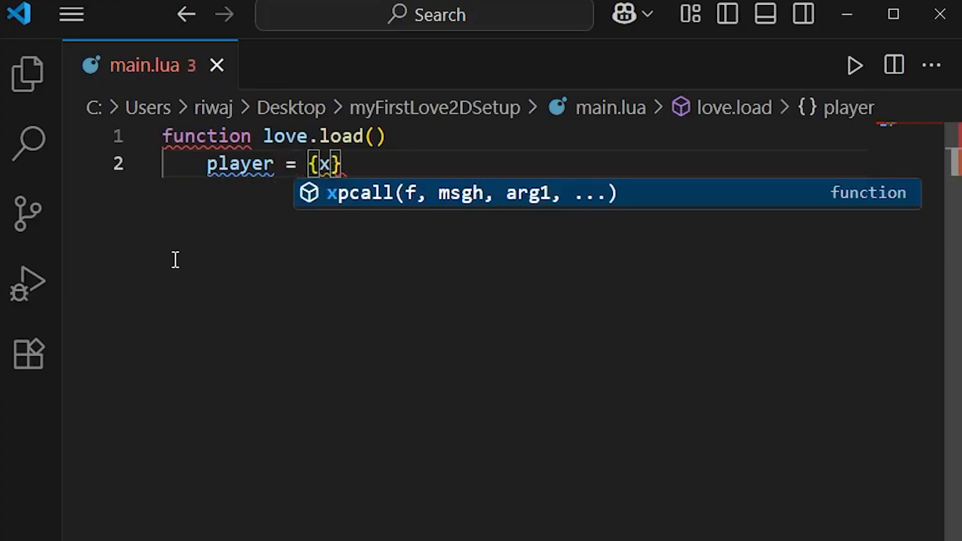
{"action": "type", "text": "=10"}
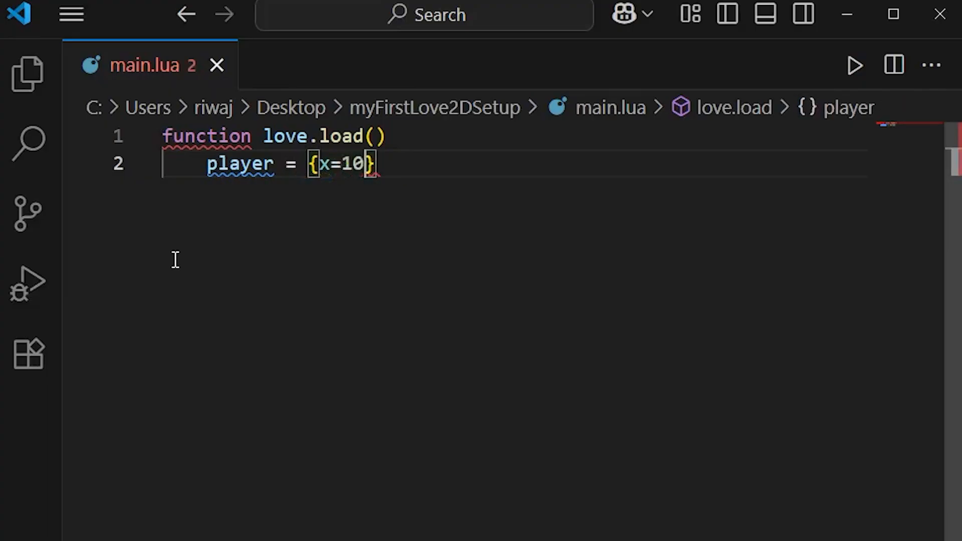
{"action": "type", "text": "0,"}
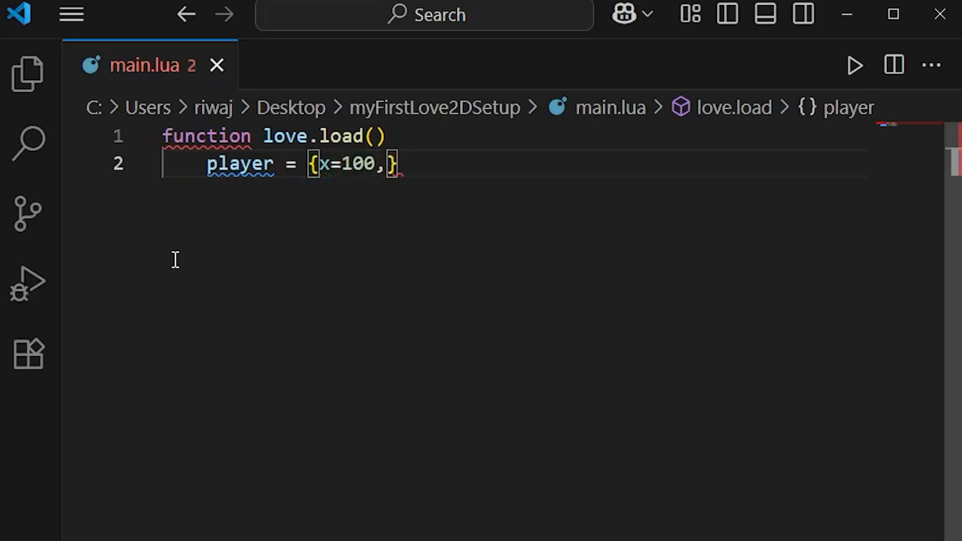
{"action": "type", "text": "y"}
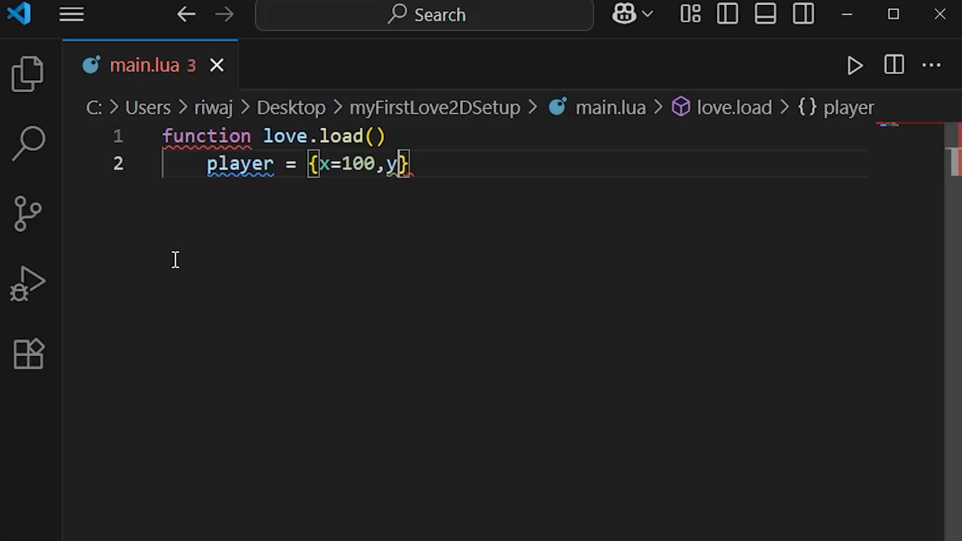
{"action": "type", "text": "= 100"}
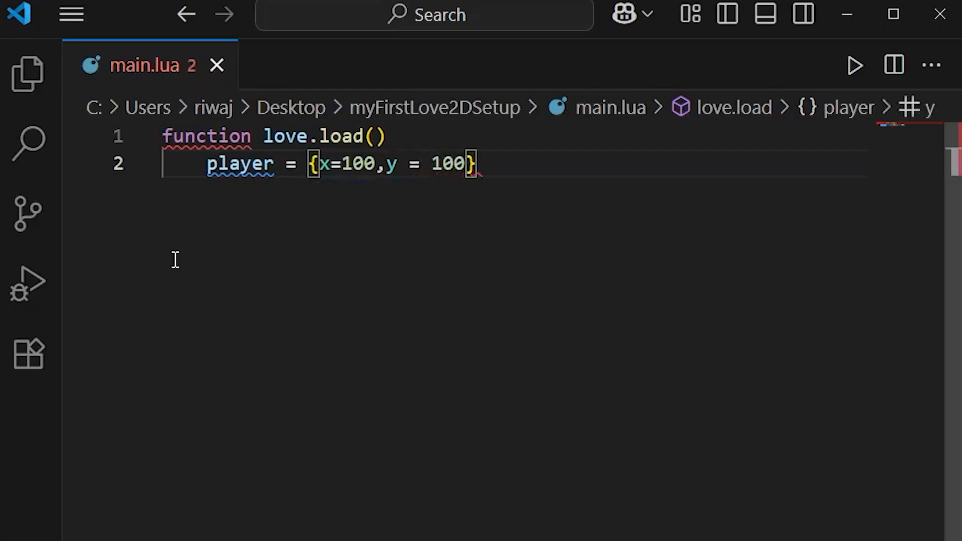
{"action": "type", "text": ", width"}
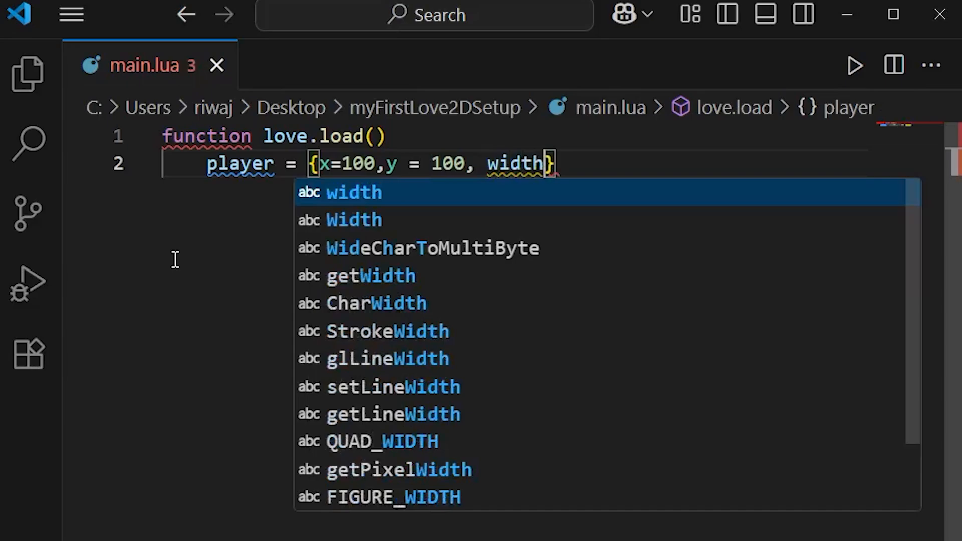
{"action": "type", "text": "= 50, height ="}
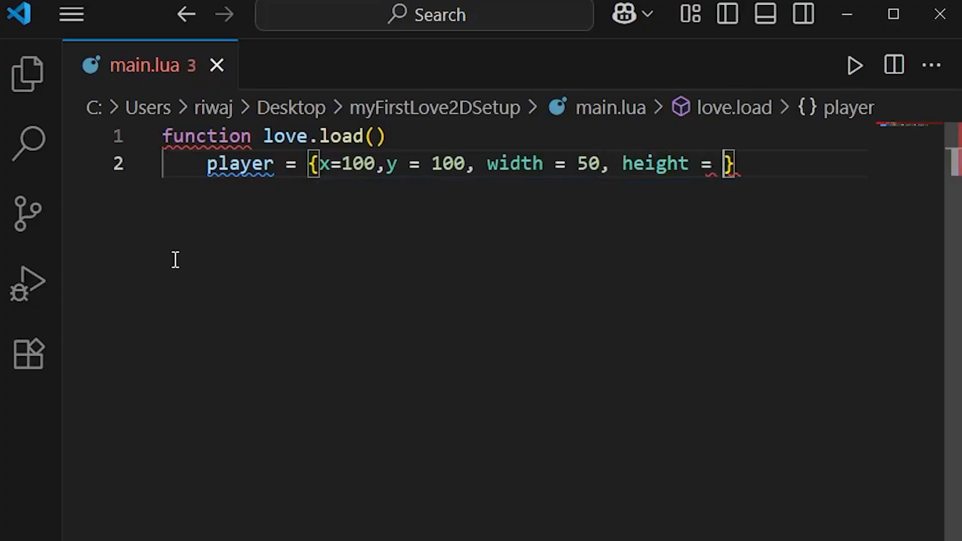
{"action": "type", "text": "50"}
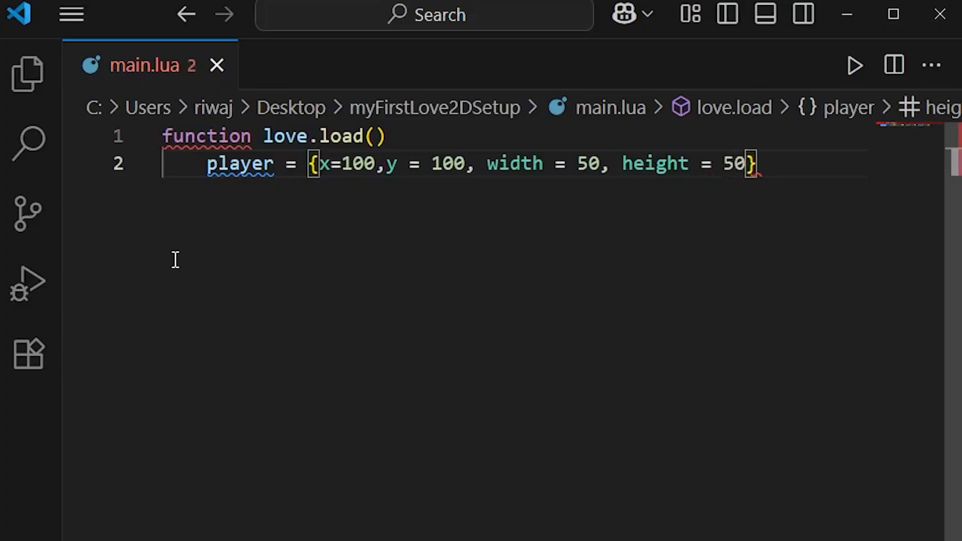
{"action": "type", "text": ", s"}
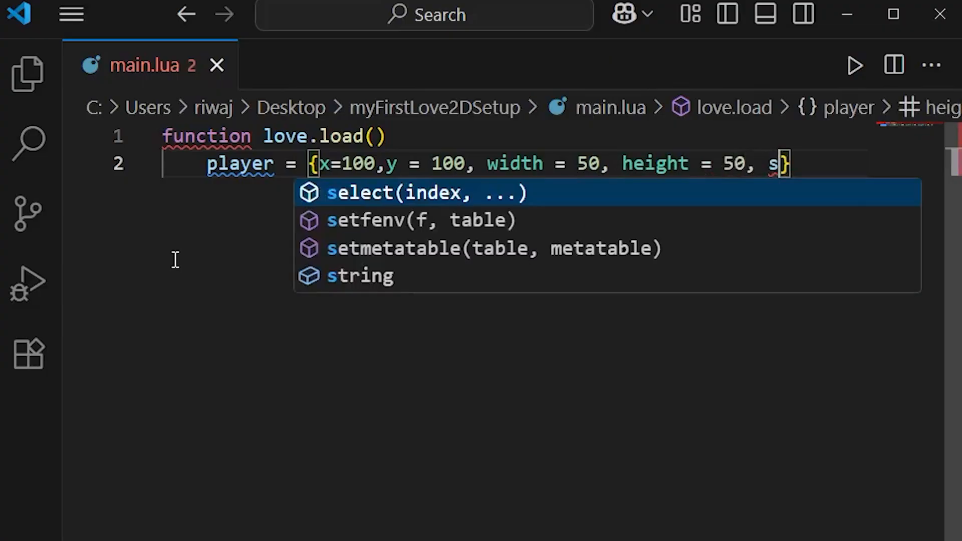
{"action": "type", "text": "peed ="}
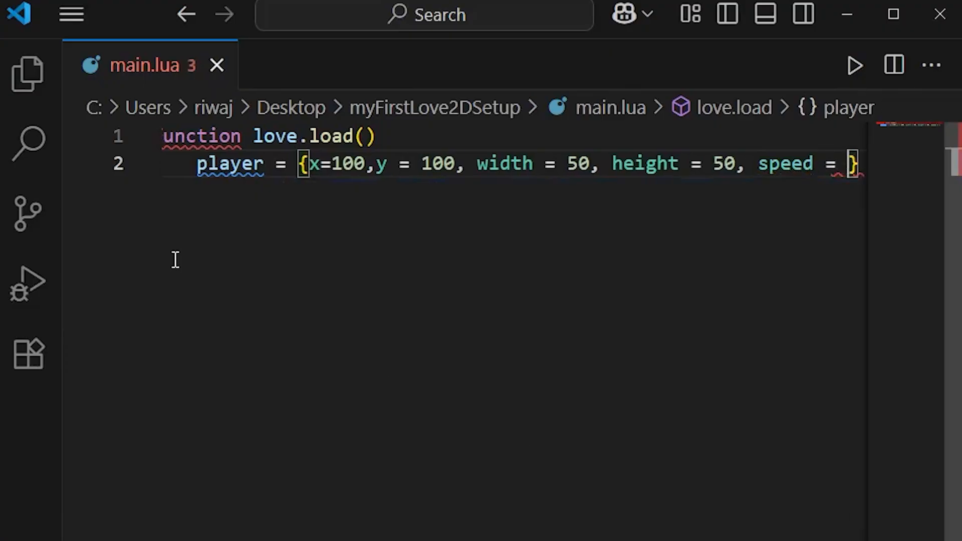
{"action": "type", "text": "200"}
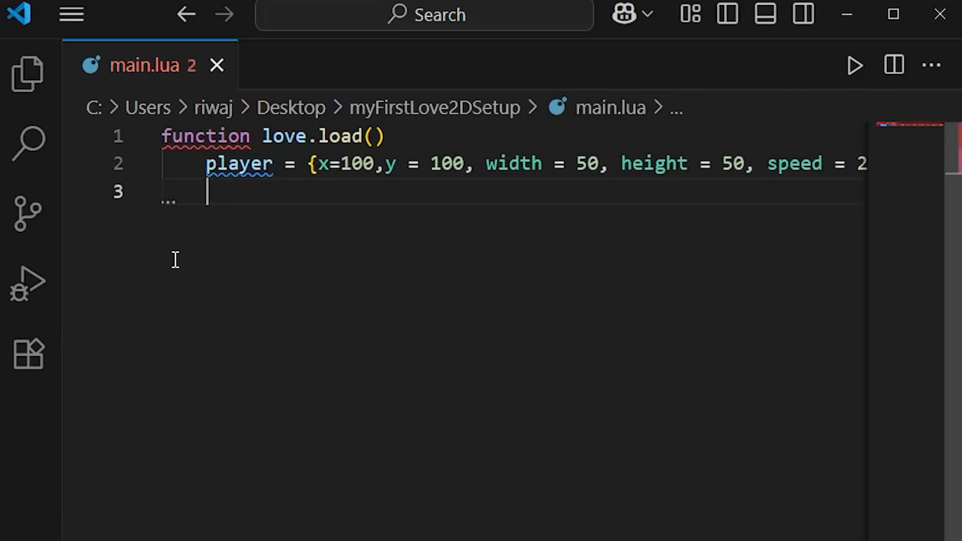
Step: Add box = { x = 300, y = 100, width = 100, height = 100 } and close love.load with end
{"action": "type", "text": "box ="}
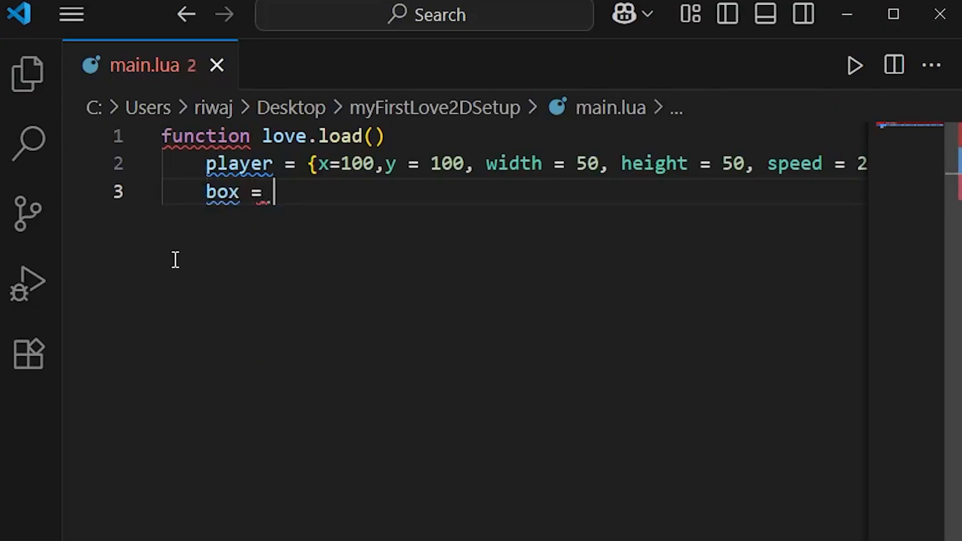
{"action": "type", "text": "{}"}
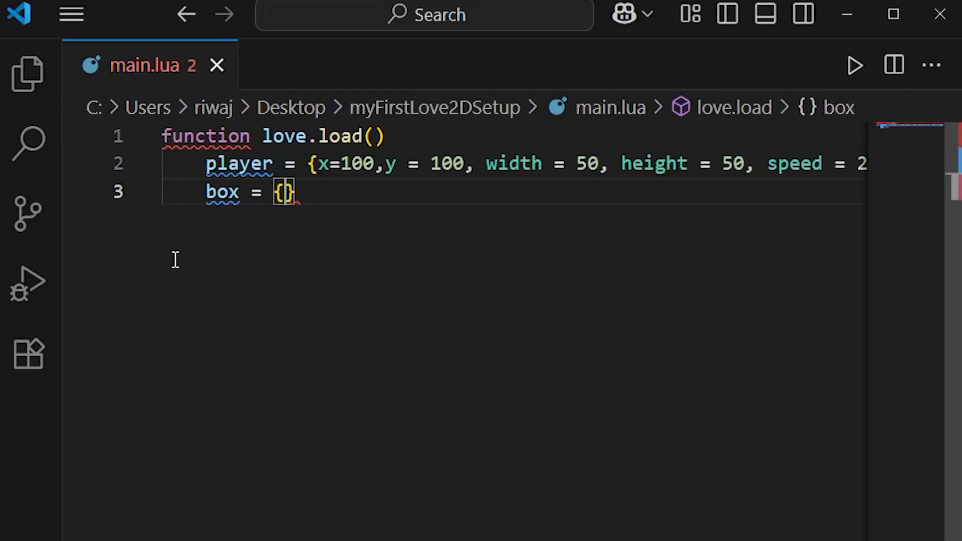
{"action": "type", "text": "x = 300"}
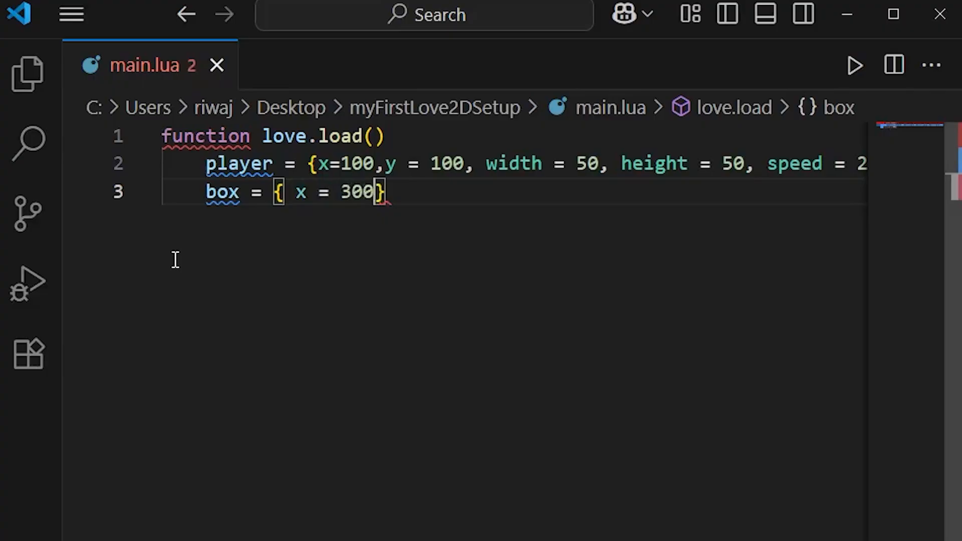
{"action": "type", "text": ", y="}
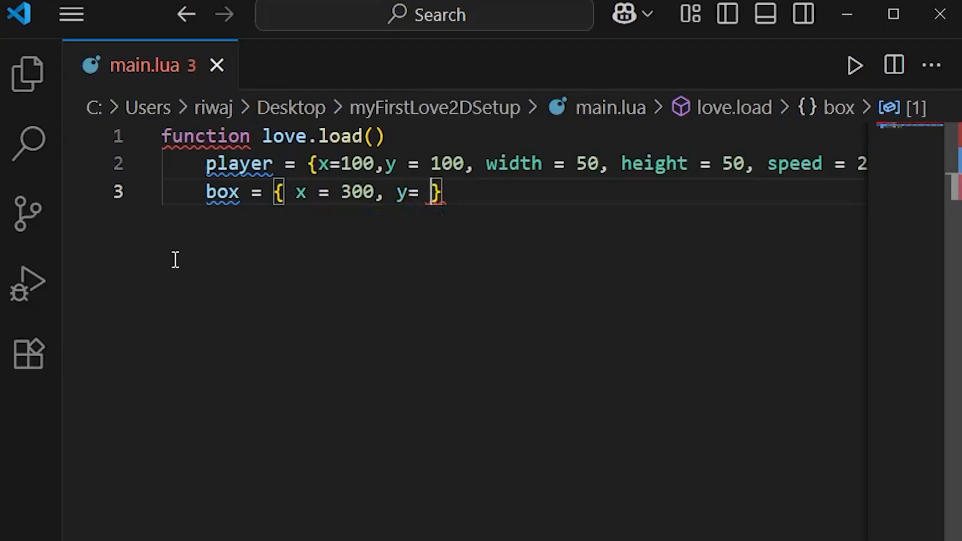
{"action": "type", "text": "100"}
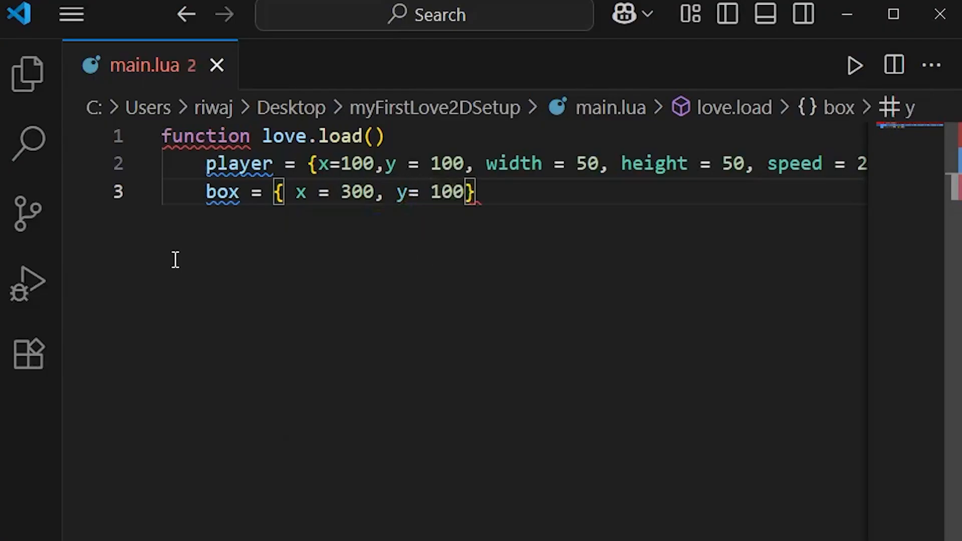
{"action": "type", "text": "width"}
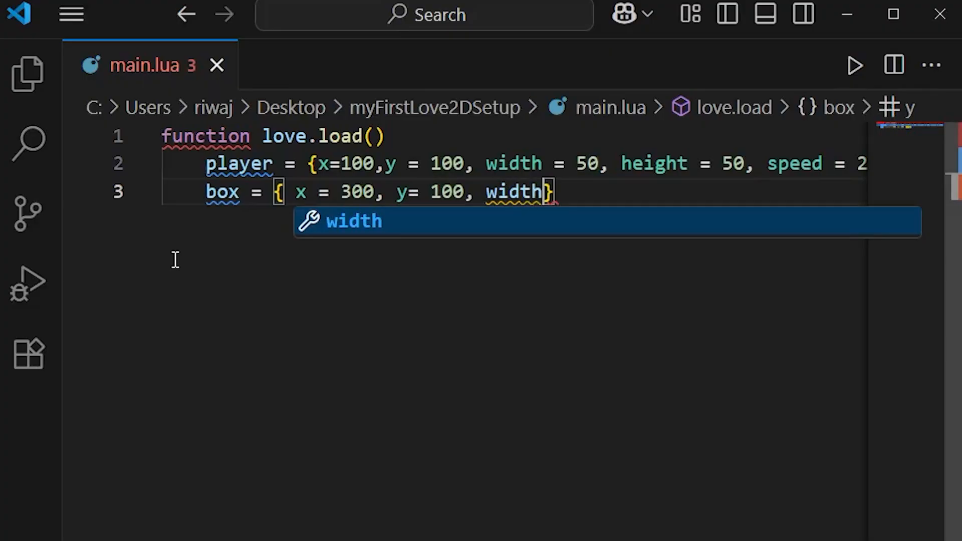
{"action": "type", "text": "= 100"}
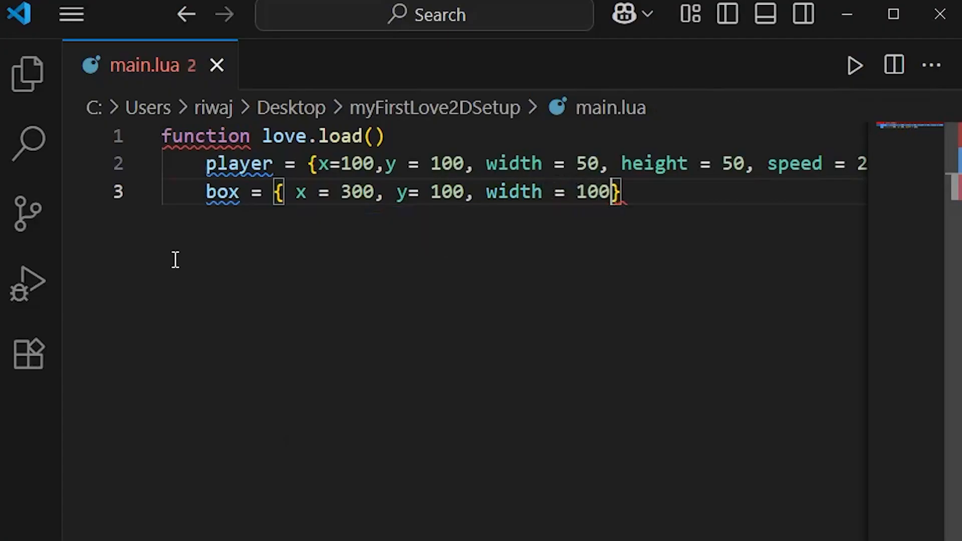
{"action": "type", "text": ",heo"}
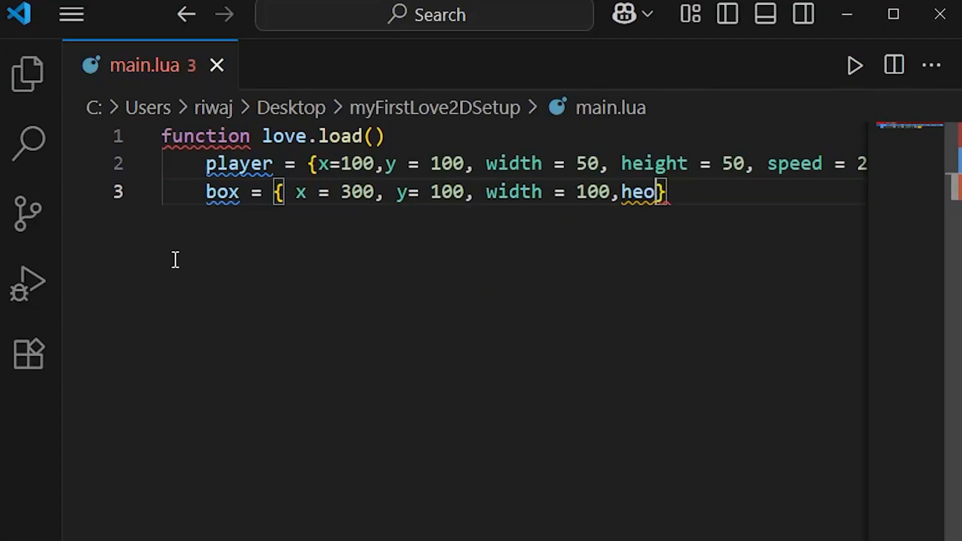
{"action": "type", "text": "ight = 100"}
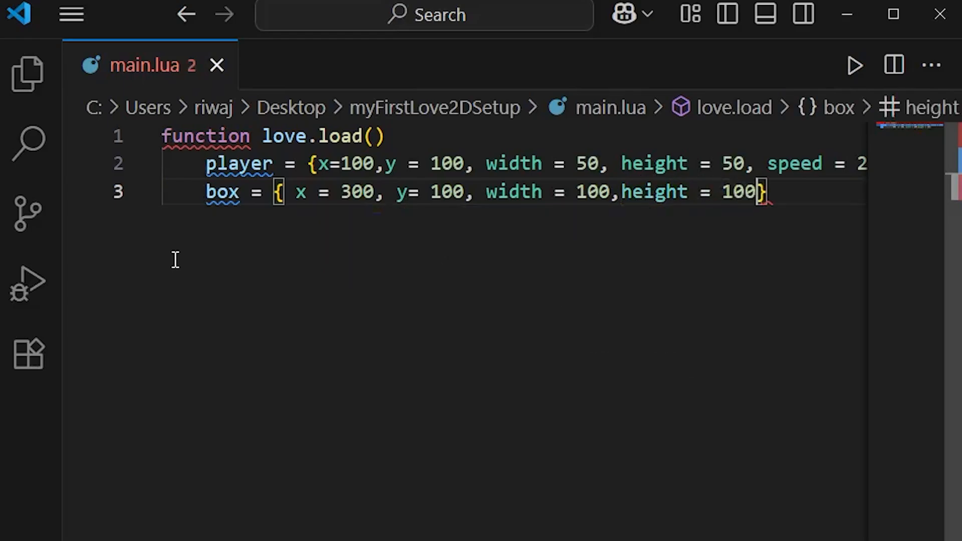
{"action": "key", "text": "Enter"}
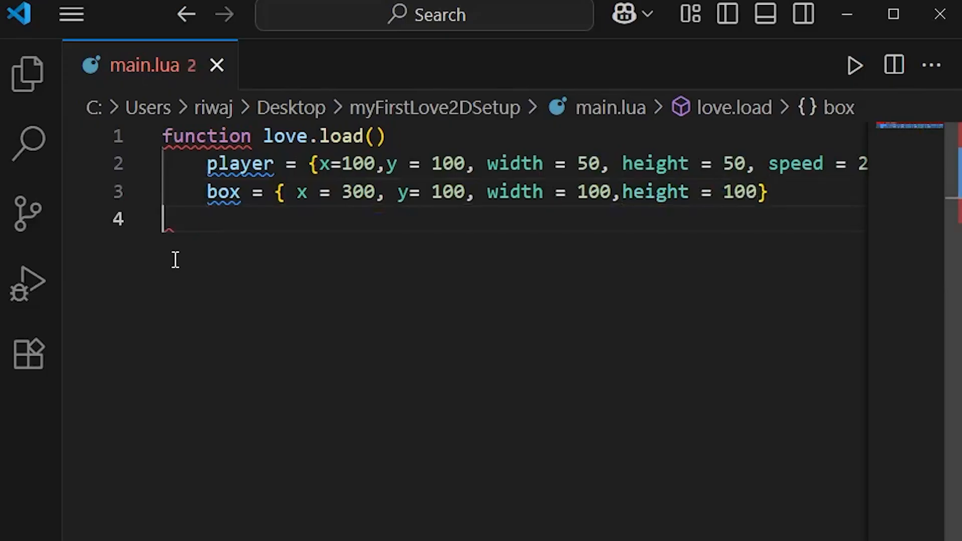
{"action": "type", "text": "end"}
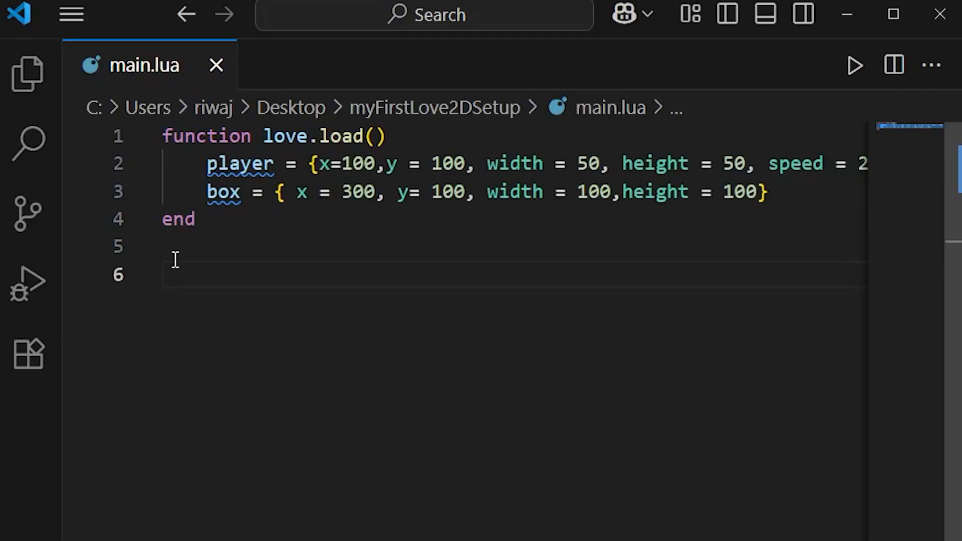
Step: Start love.draw and set the drawing colour with love.graphics.setColor(0, 0.5, 1)
{"action": "type", "text": "function l"}
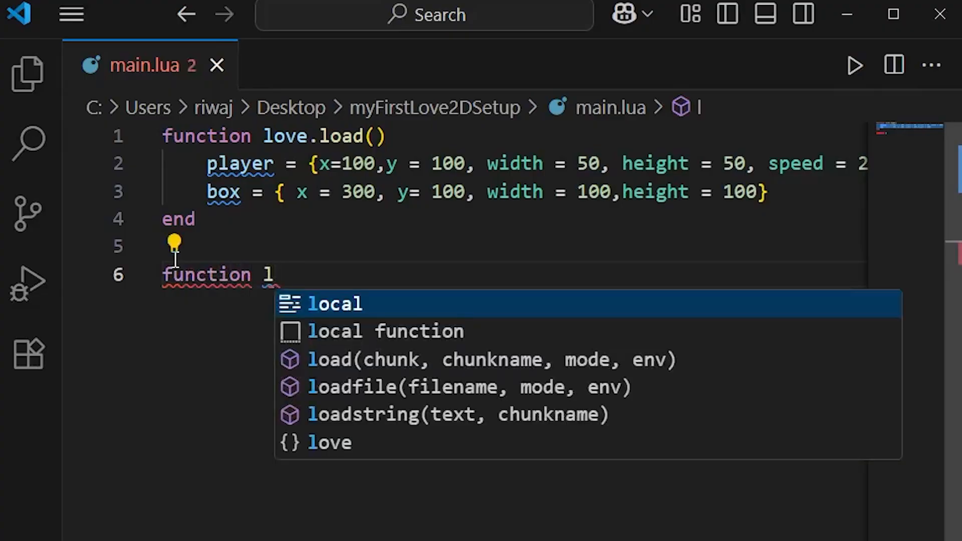
{"action": "type", "text": "ove.draw"}
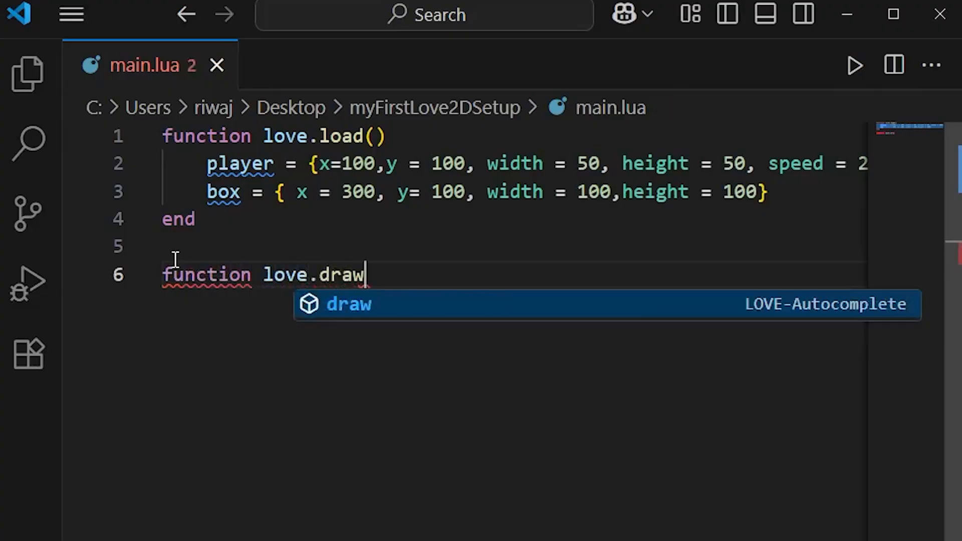
{"action": "type", "text": "()"}
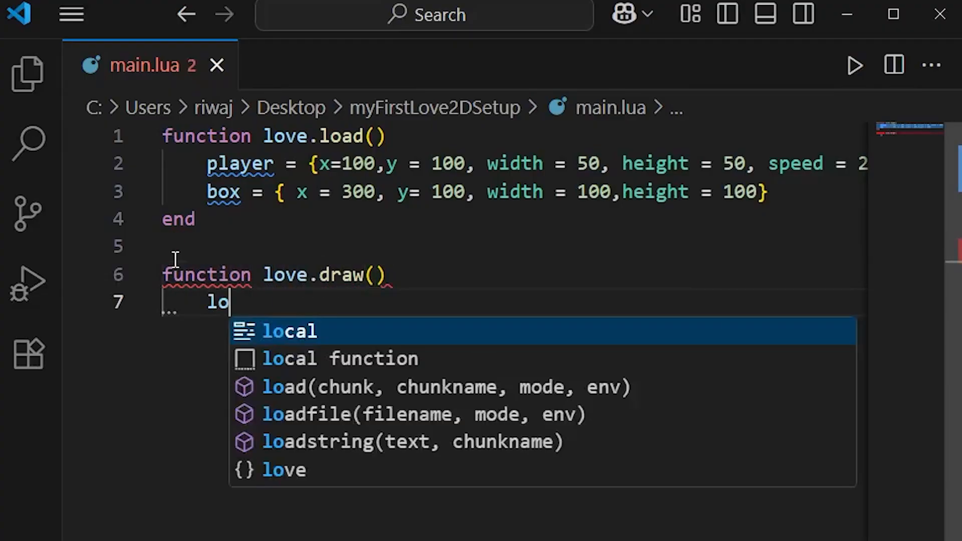
{"action": "type", "text": "ve.graph"}
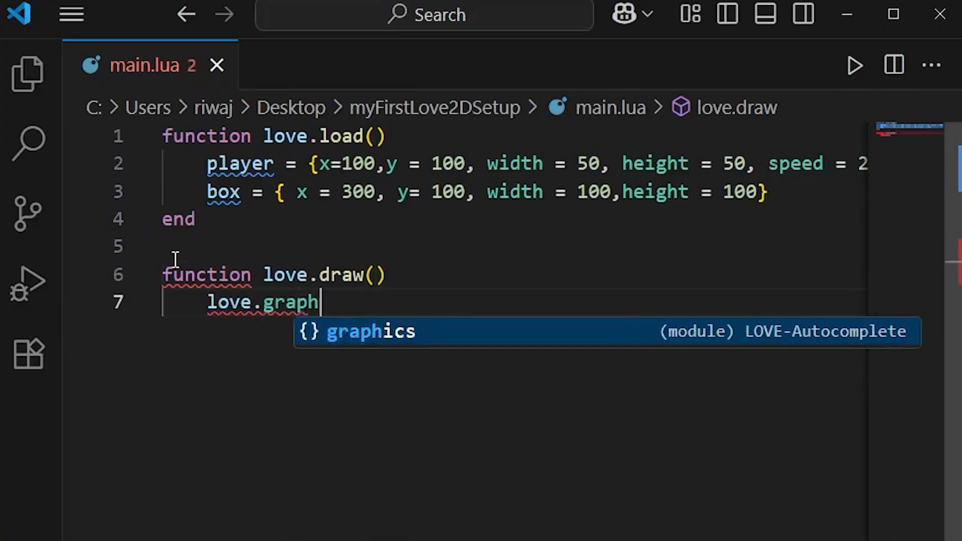
{"action": "type", "text": "ics.blu"}
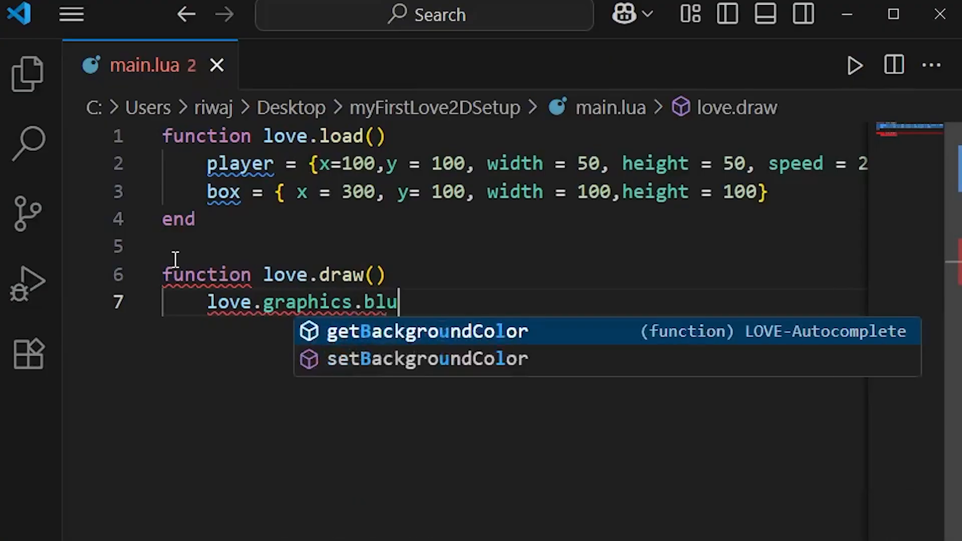
{"action": "type", "text": "e"}
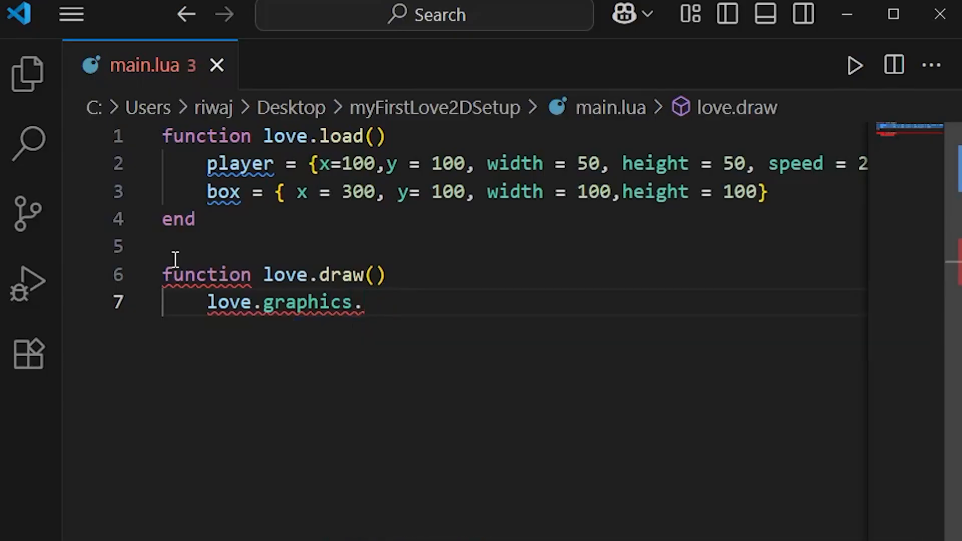
{"action": "type", "text": "setco"}
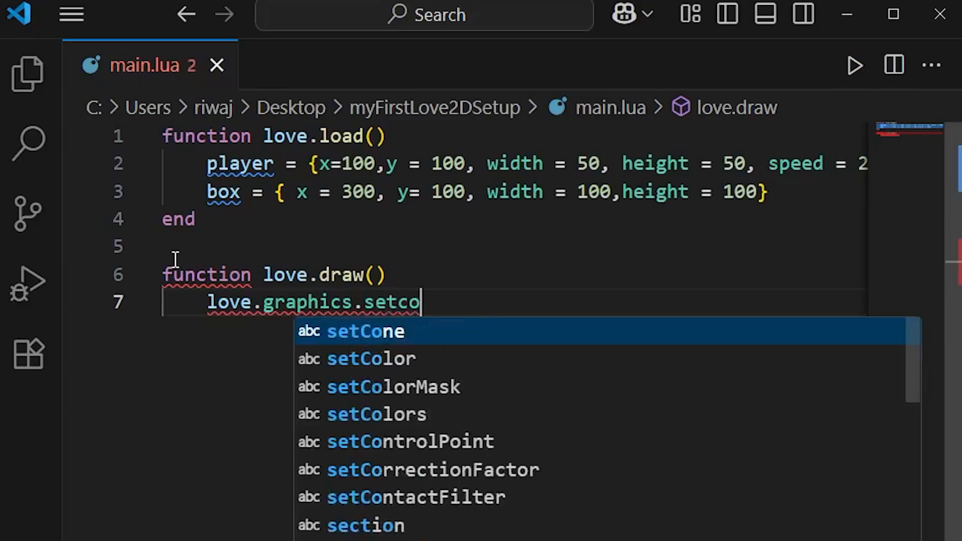
{"action": "left_click", "coordinate": [370, 359]}
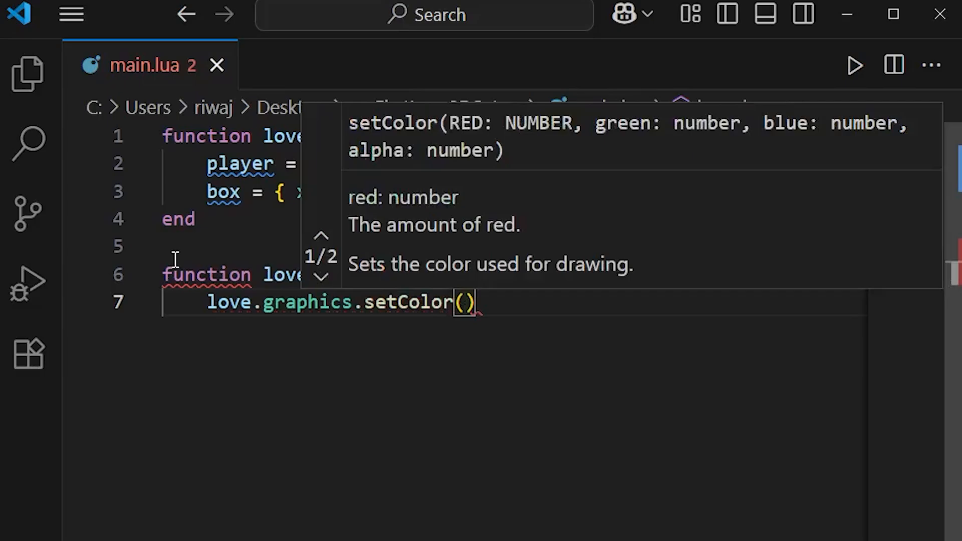
{"action": "type", "text": "0,"}
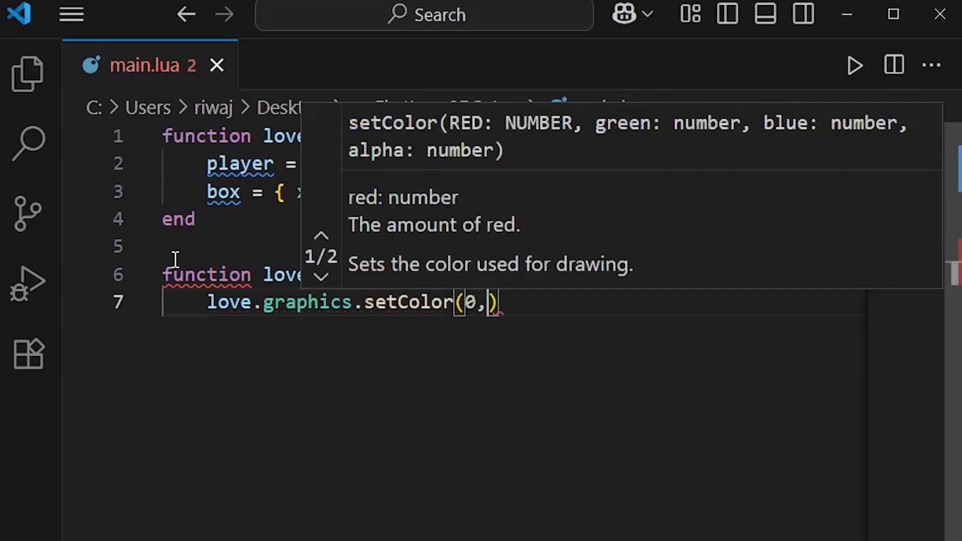
{"action": "type", "text": "0.0"}
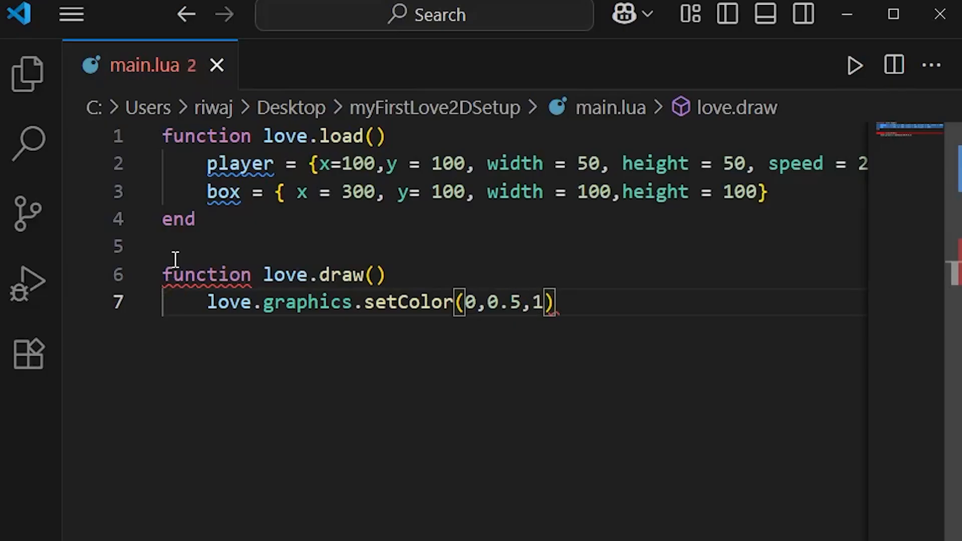
{"action": "type", "text": "1"}
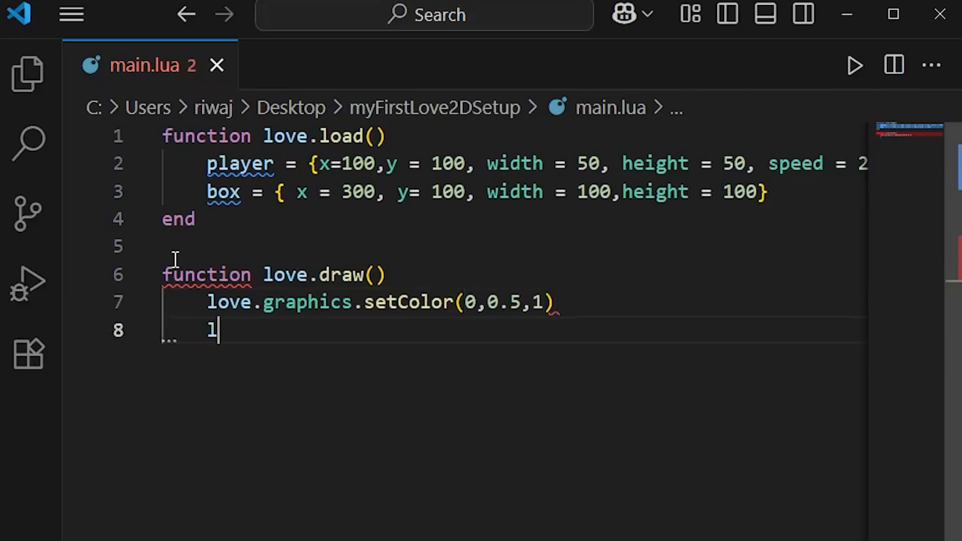
Step: Draw the player with love.graphics.rectangle("fill", player.x, player.y, player.width, player.height)
{"action": "type", "text": "ove.graphics"}
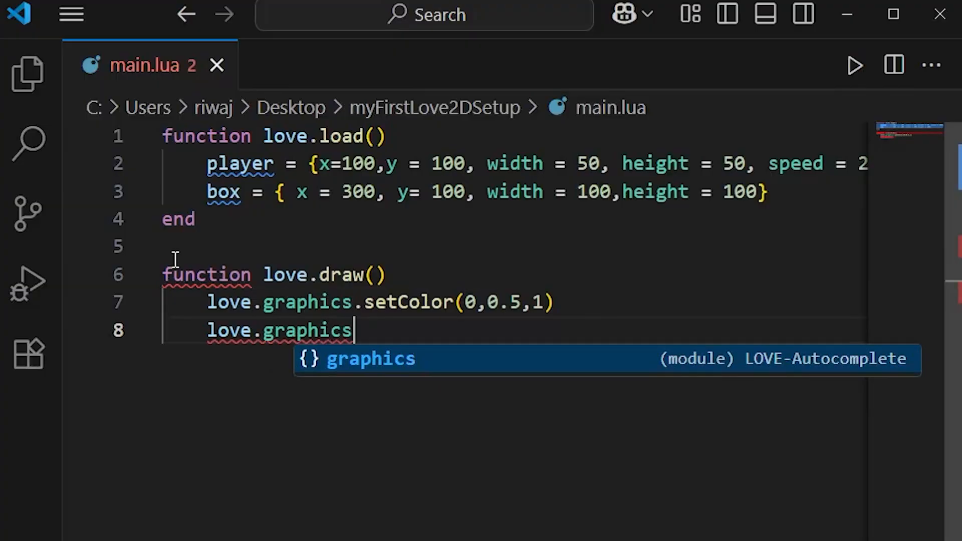
{"action": "type", "text": ".rectangle("}
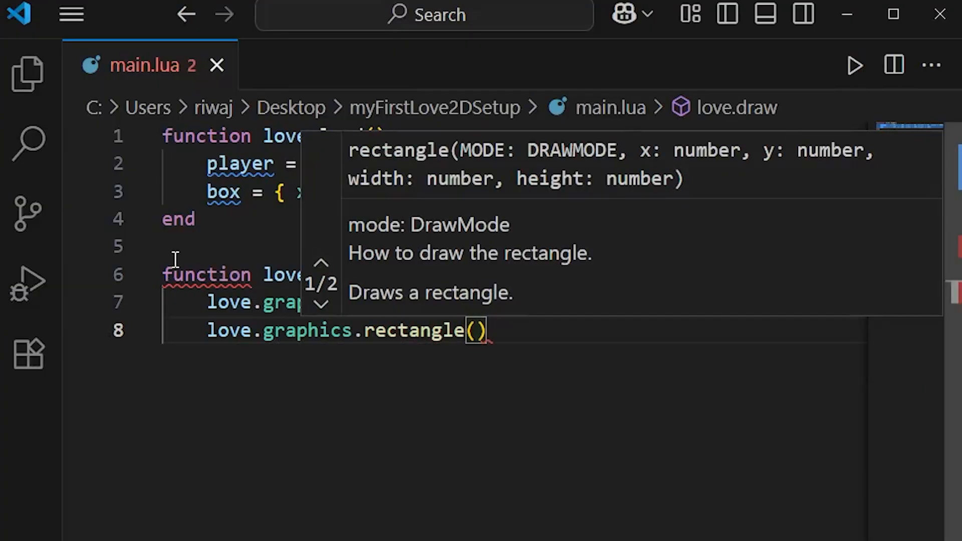
{"action": "type", "text": "\"fill\""}
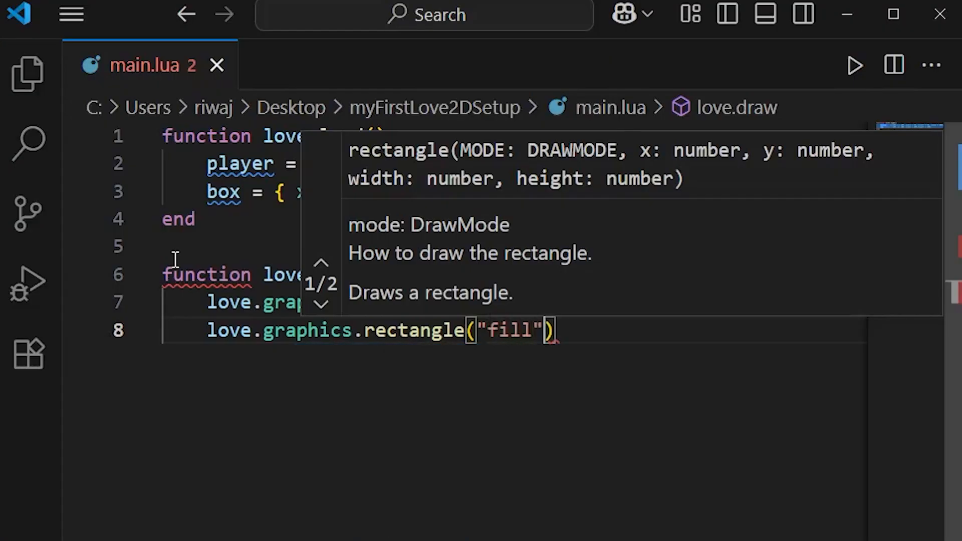
{"action": "type", "text": ",player.x"}
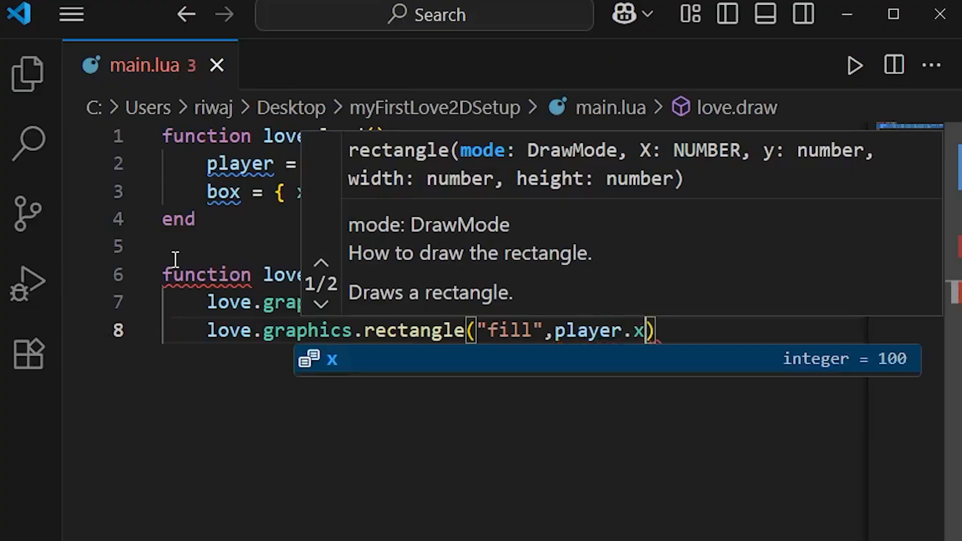
{"action": "type", "text": ",pka"}
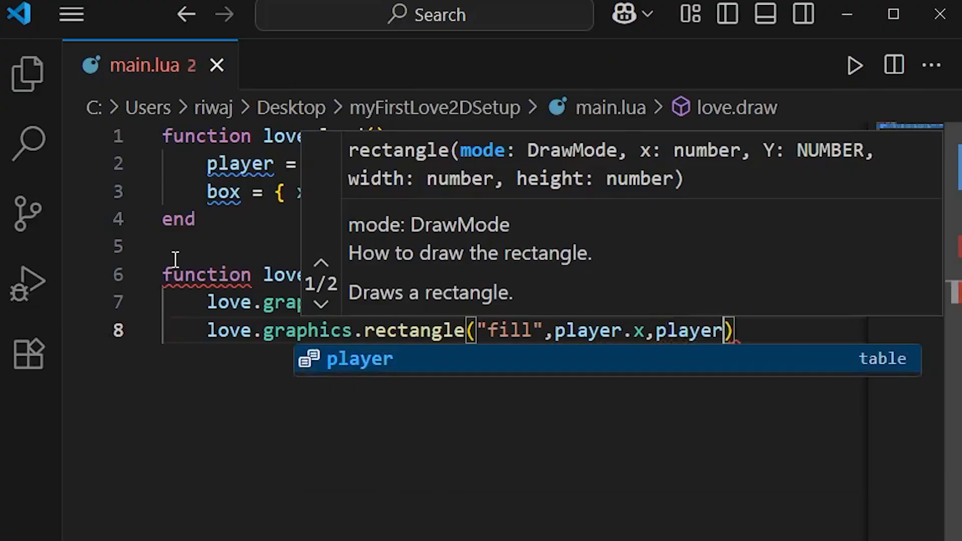
{"action": "type", "text": ".y"}
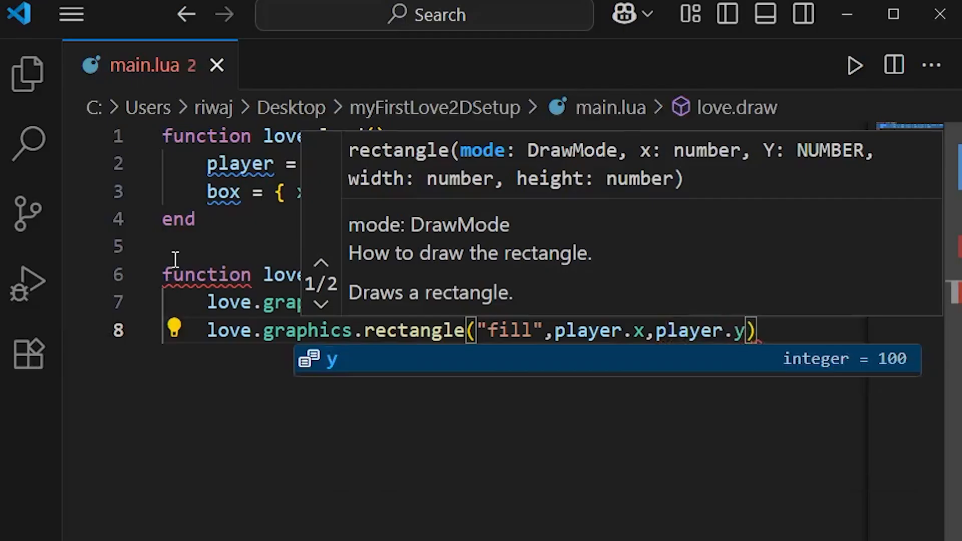
{"action": "type", "text": ","}
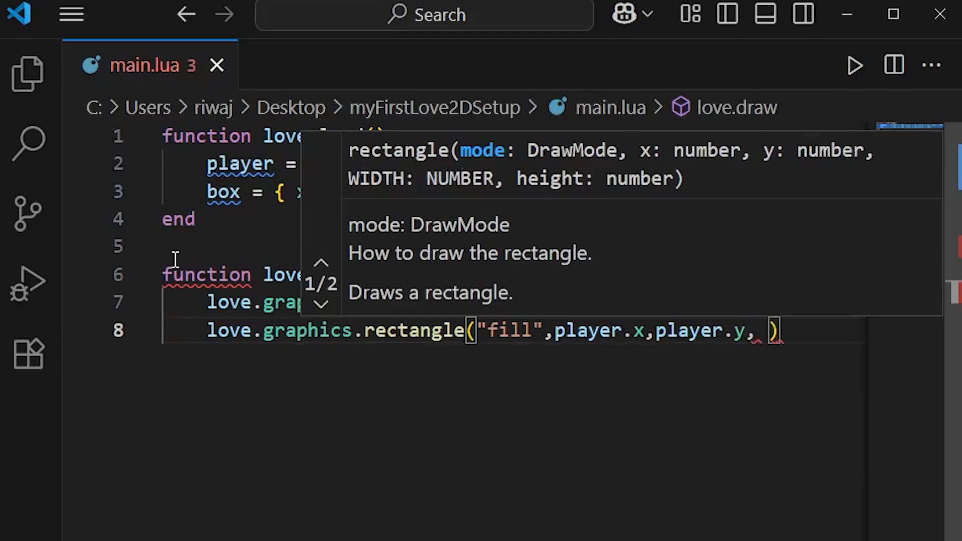
{"action": "type", "text": "player.width"}
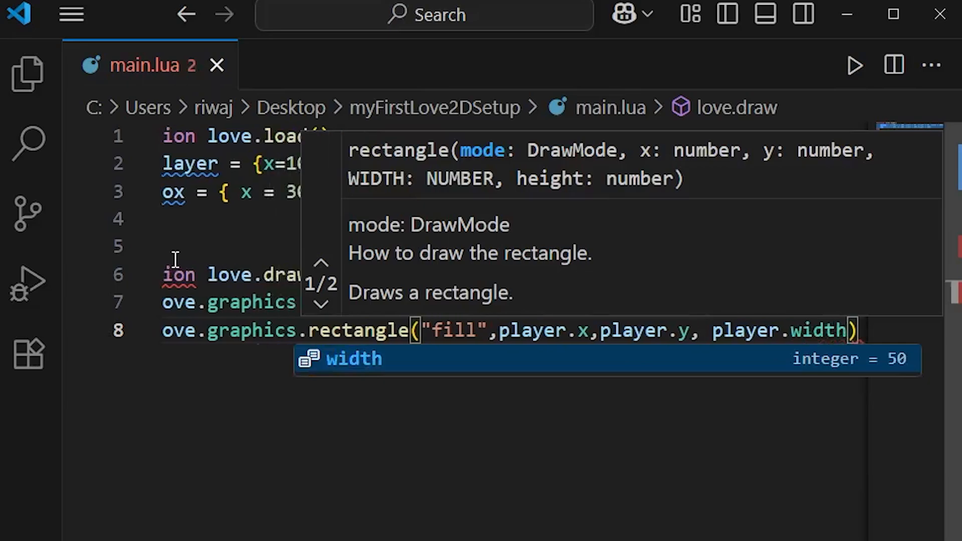
{"action": "type", "text": ", player,."}
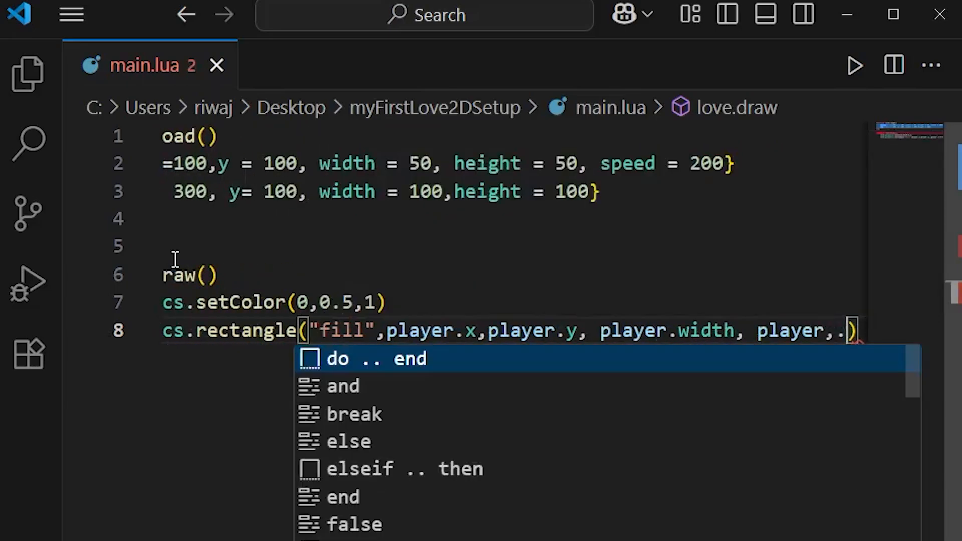
{"action": "type", "text": "height"}
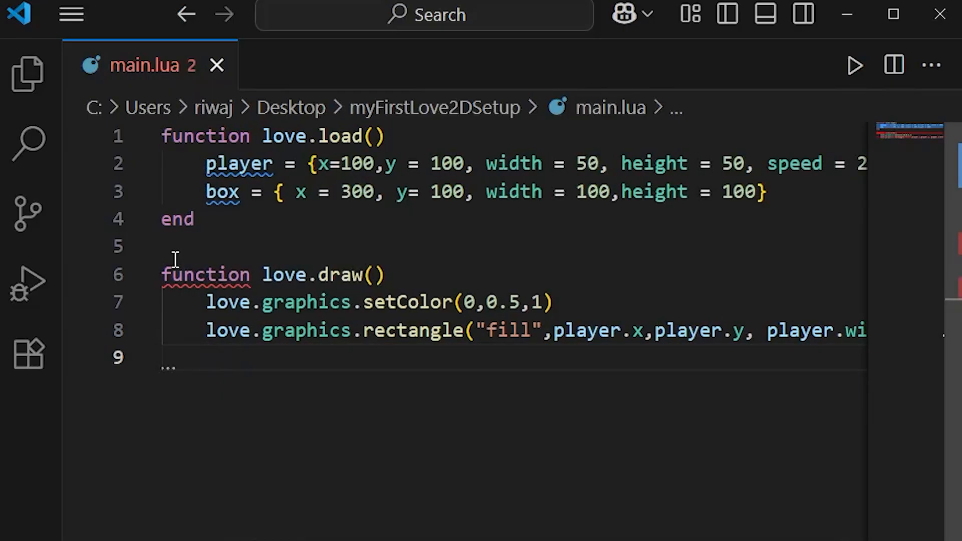
Step: Set the colour to red with love.graphics.setColor(1, 0, 0) for the box
{"action": "type", "text": "love.graphics."}
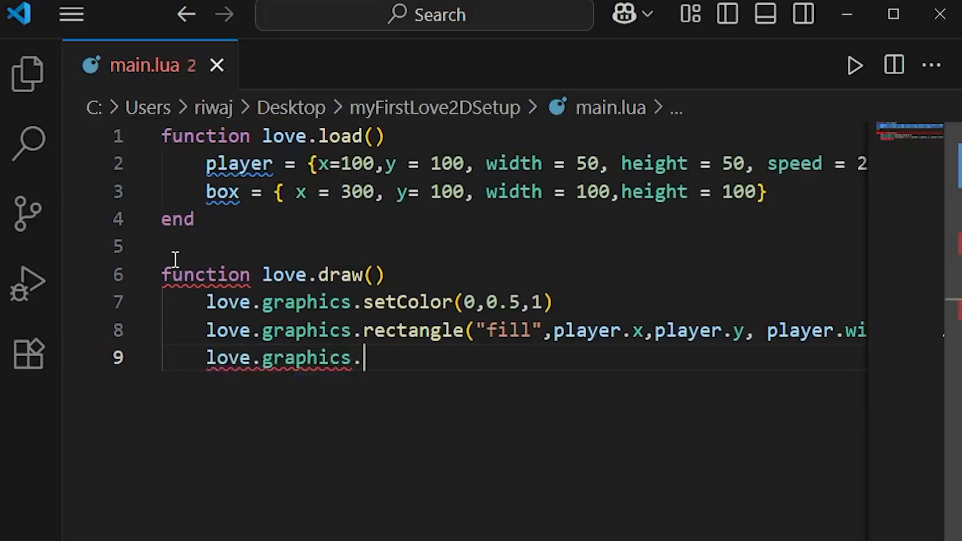
{"action": "type", "text": "setColor"}
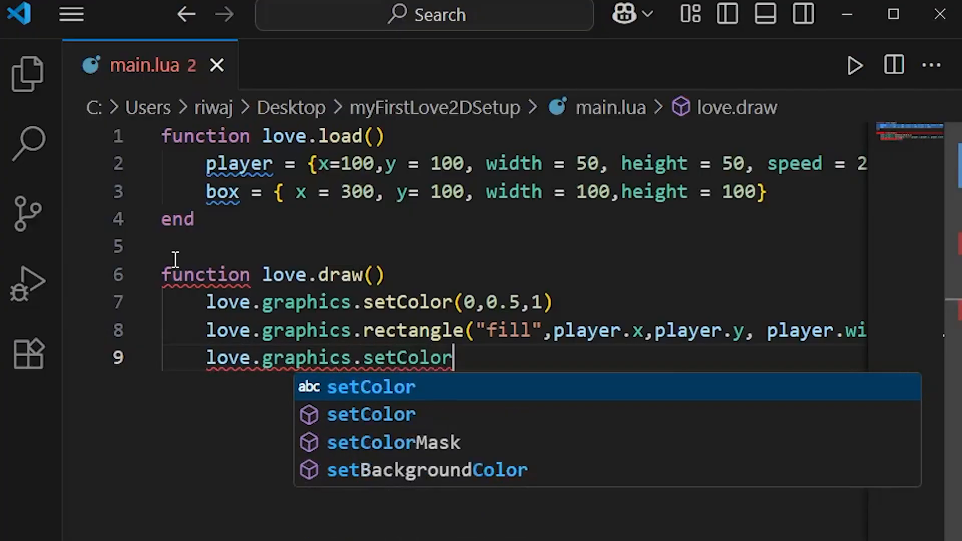
{"action": "type", "text": "(re"}
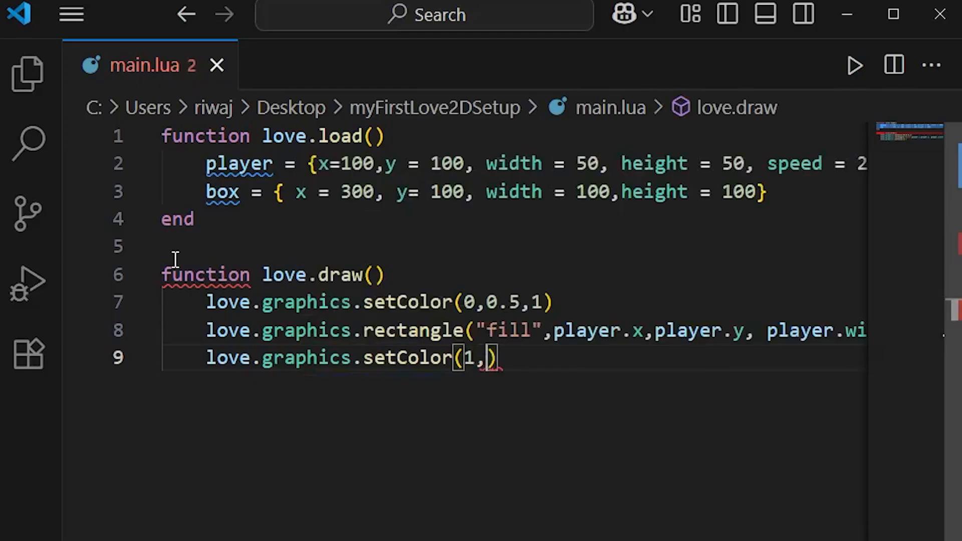
{"action": "type", "text": "0,0"}
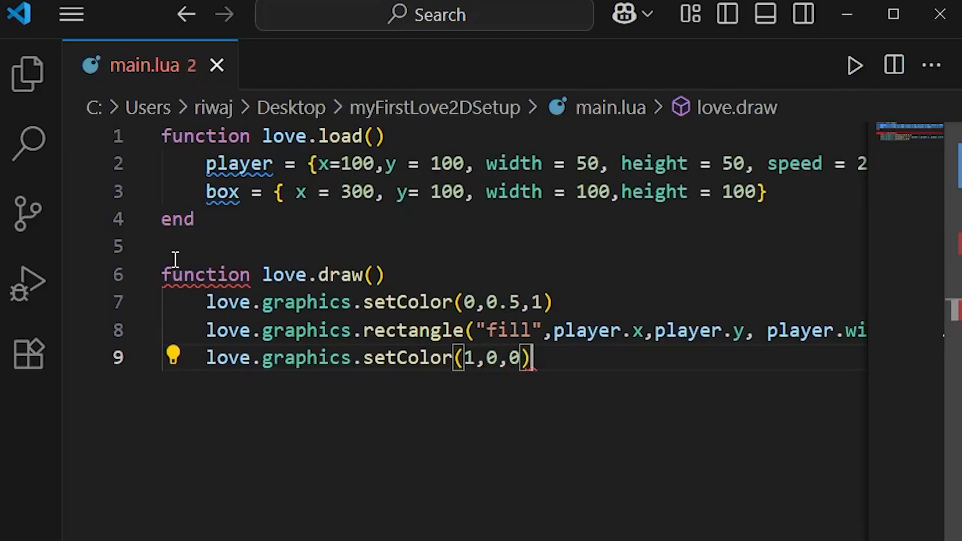
Step: Draw the box with love.graphics.rectangle("fill", box.x, box.y, box.width, box.height) and close love.draw with end
{"action": "type", "text": "love"}
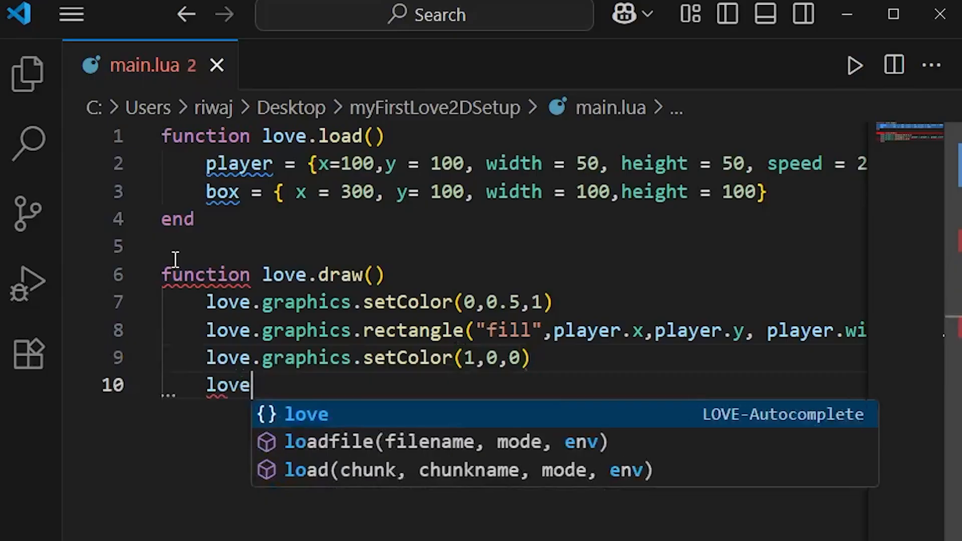
{"action": "type", "text": ".graphics"}
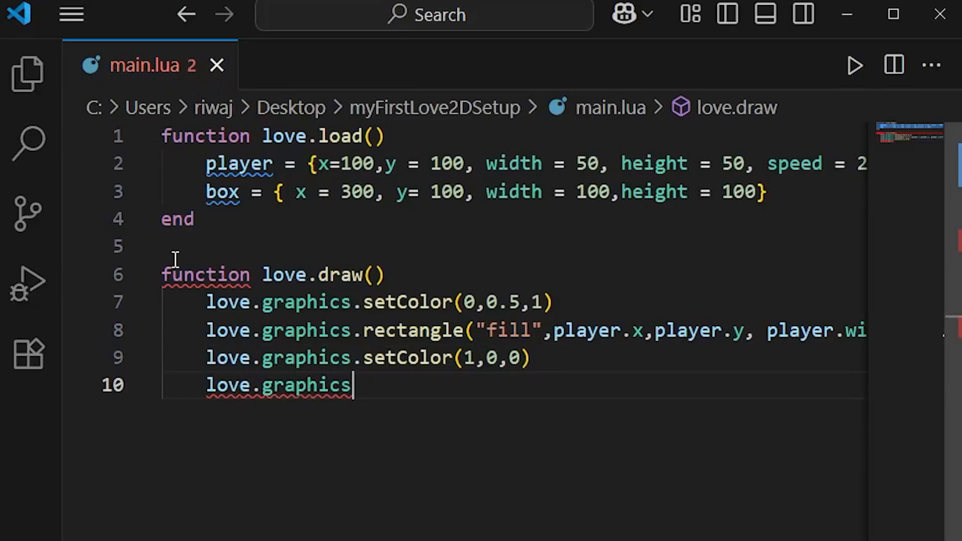
{"action": "type", "text": ".recta"}
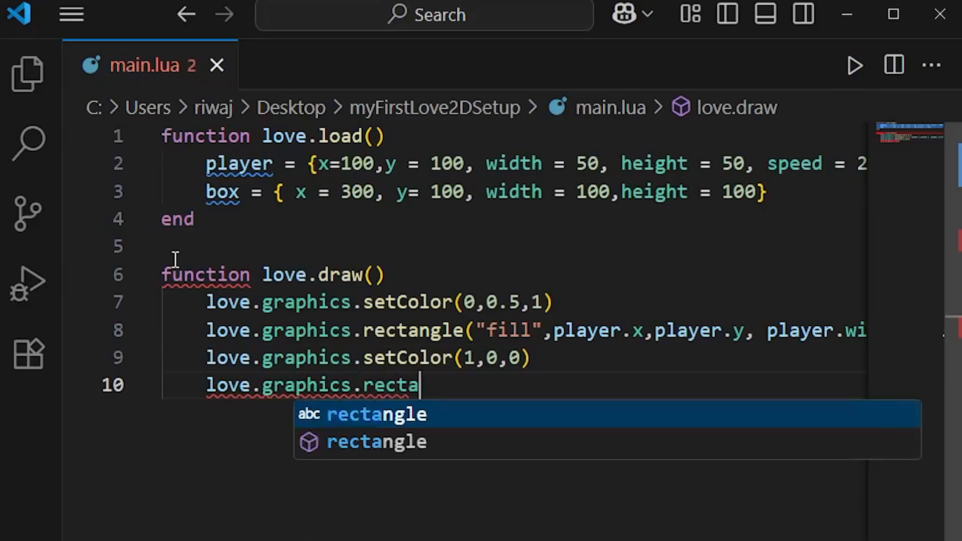
{"action": "type", "text": "le("}
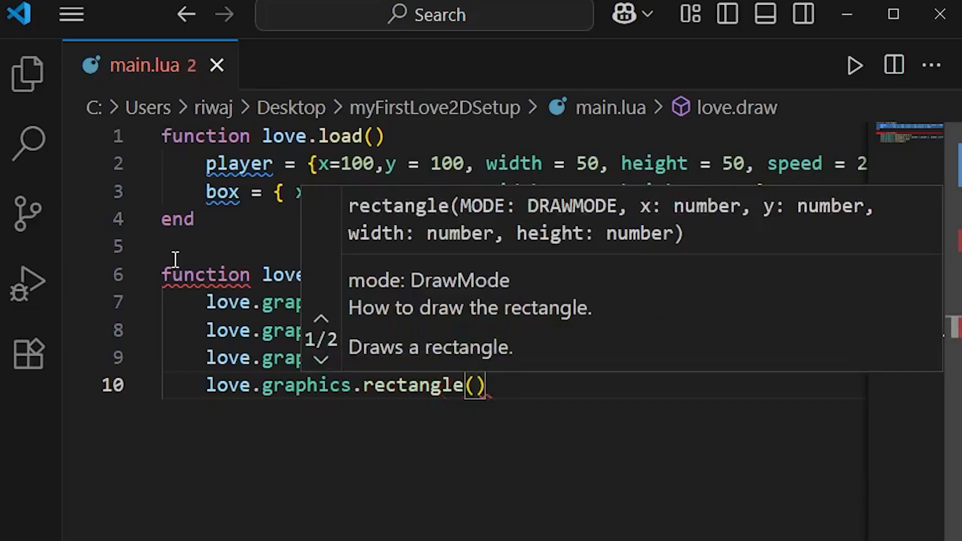
{"action": "type", "text": "\"fill\""}
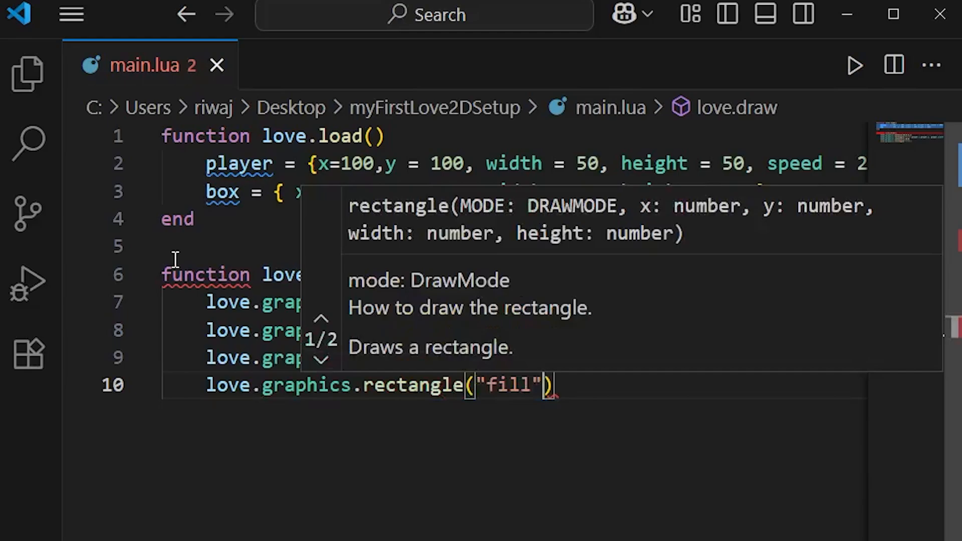
{"action": "type", "text": ",box.x,box."}
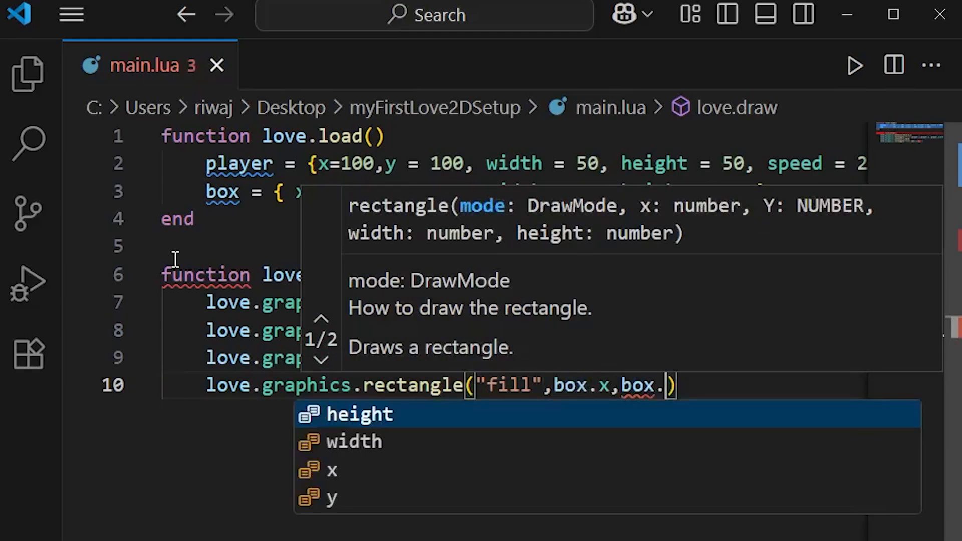
{"action": "type", "text": "y,"}
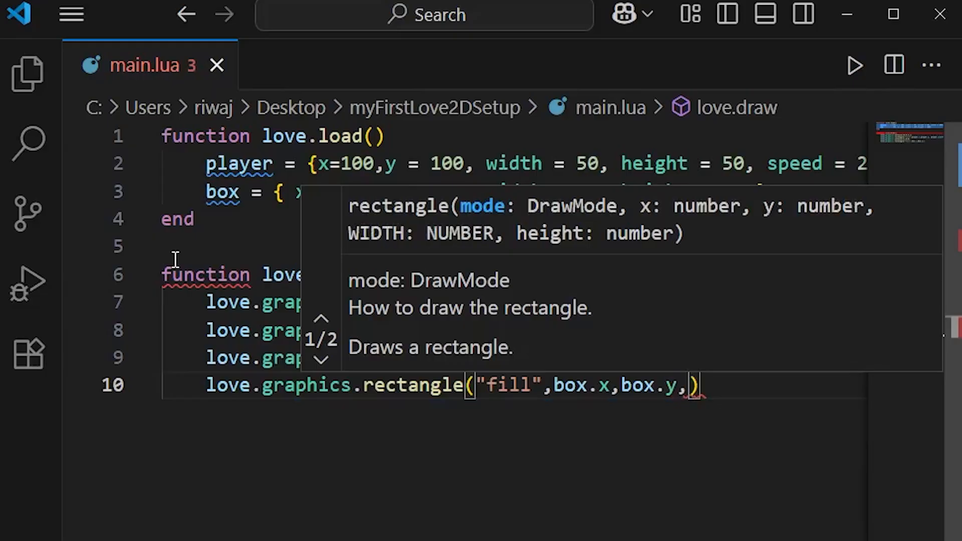
{"action": "type", "text": "box.width"}
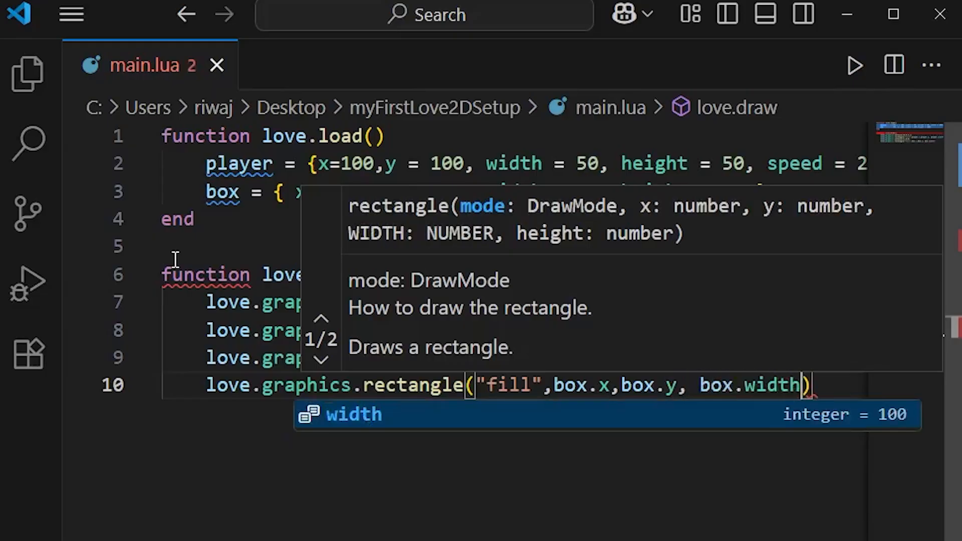
{"action": "type", "text": ", box."}
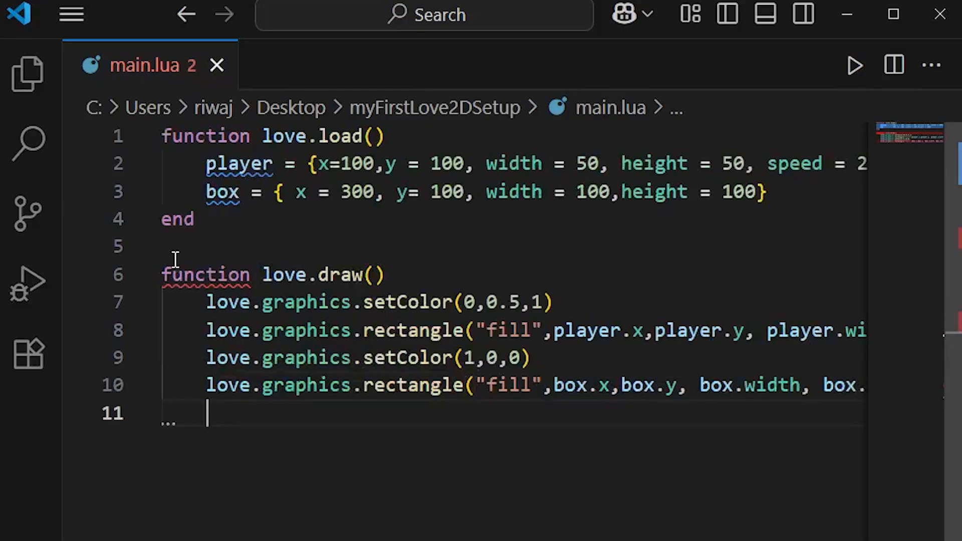
{"action": "type", "text": "end"}
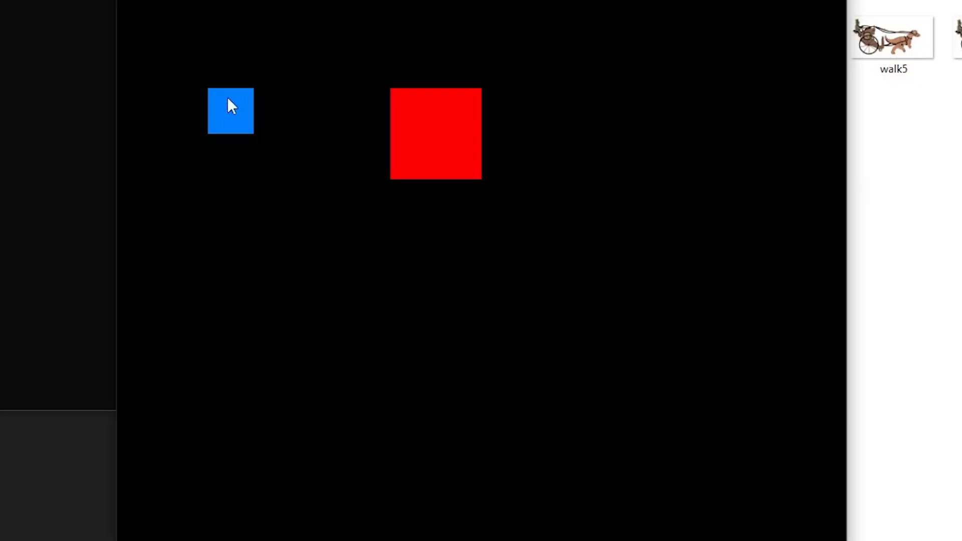
{"action": "mouse_move", "coordinate": [474, 167]}
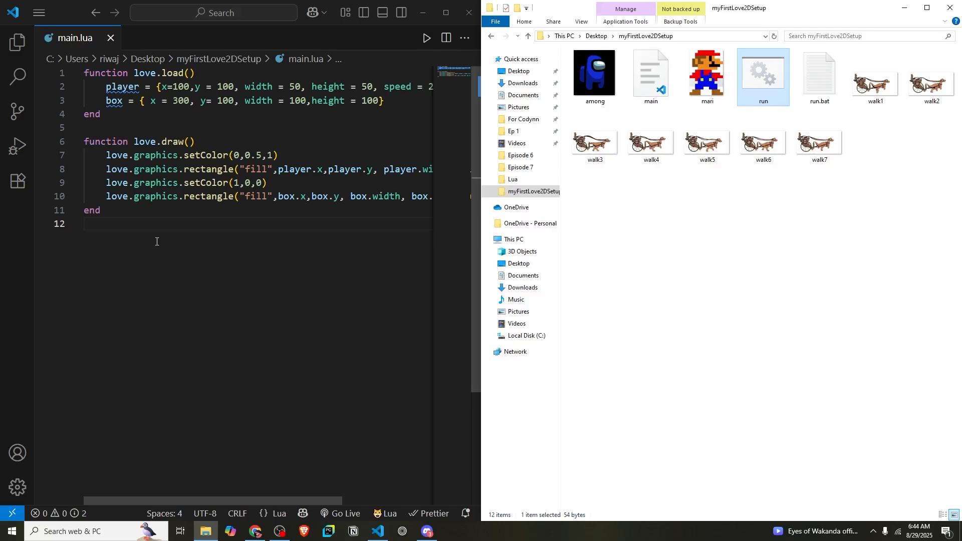
Step: Start love.update(dt) with an if love.keyboard.isDown("right") then ... end block
{"action": "type", "text": "fu"}
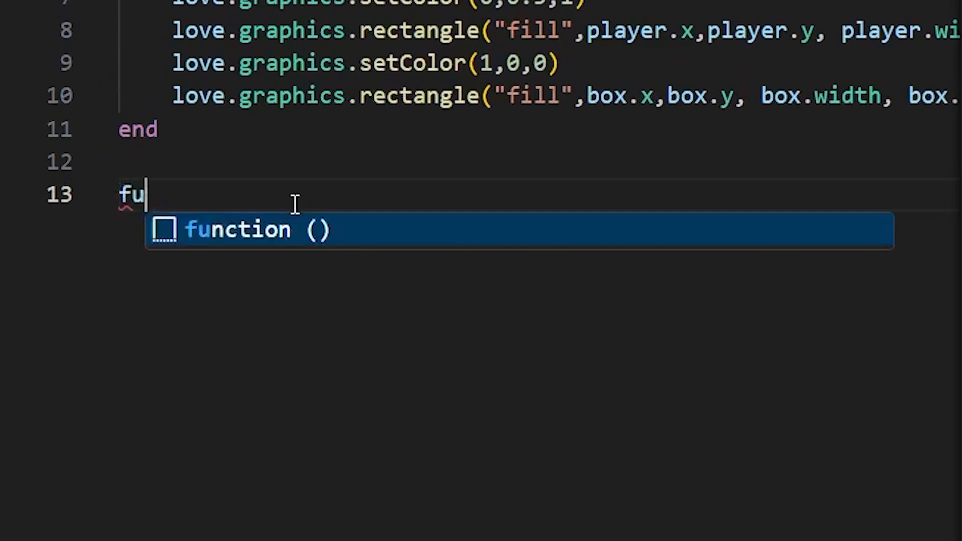
{"action": "type", "text": "nction love.update(dt"}
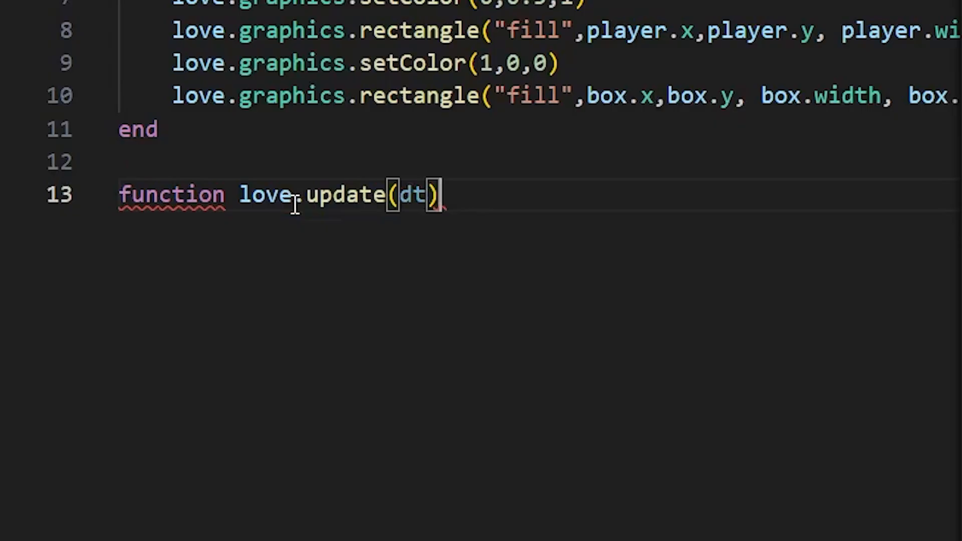
{"action": "type", "text": "if love."}
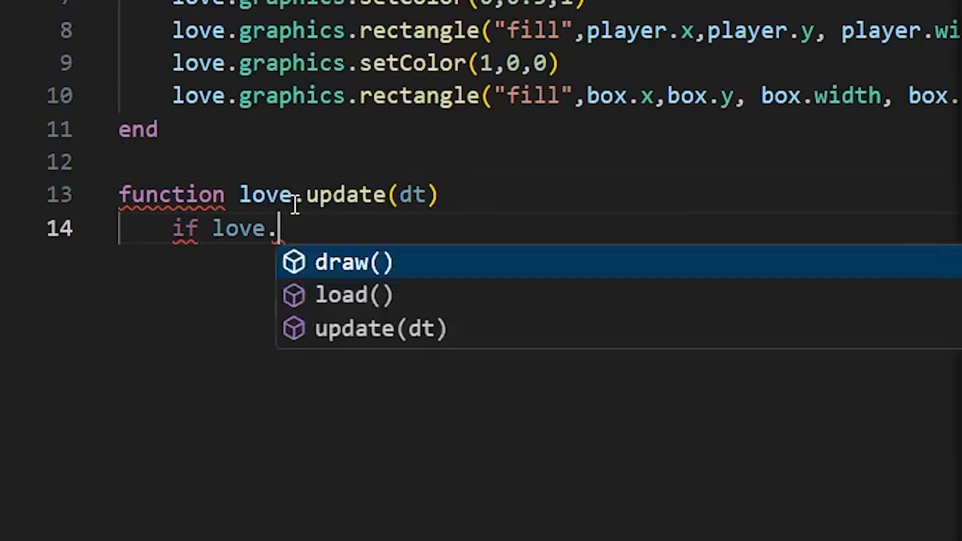
{"action": "type", "text": "keyboard.isDown"}
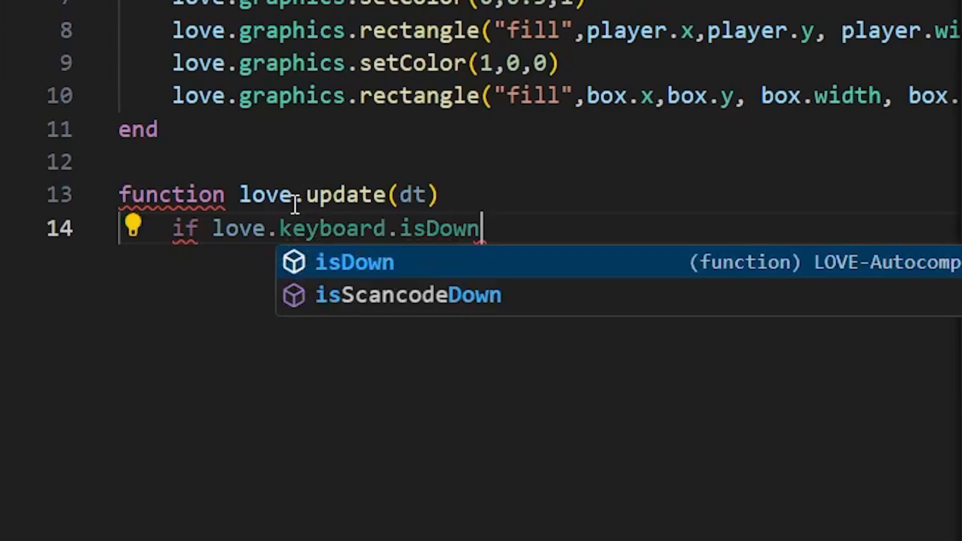
{"action": "type", "text": "(\"rih\""}
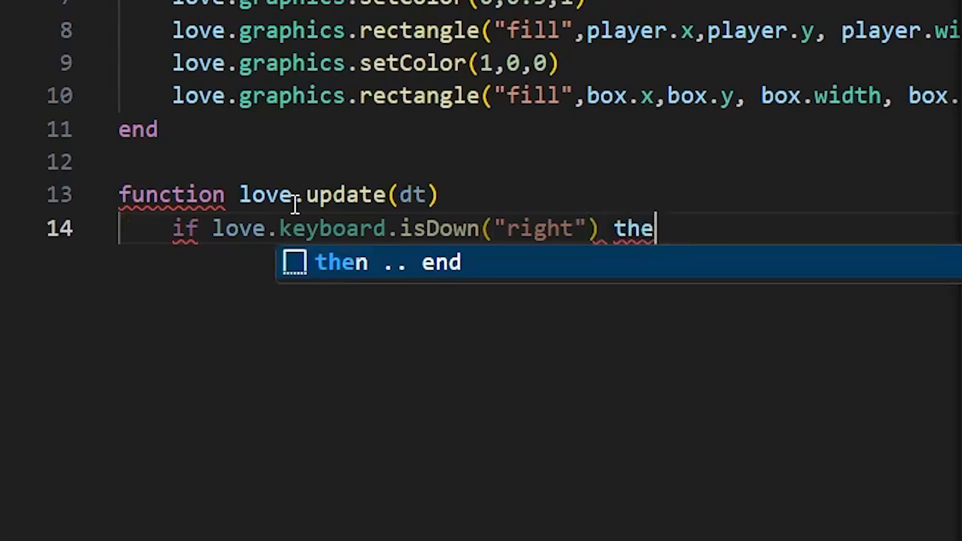
{"action": "key", "text": "Tab"}
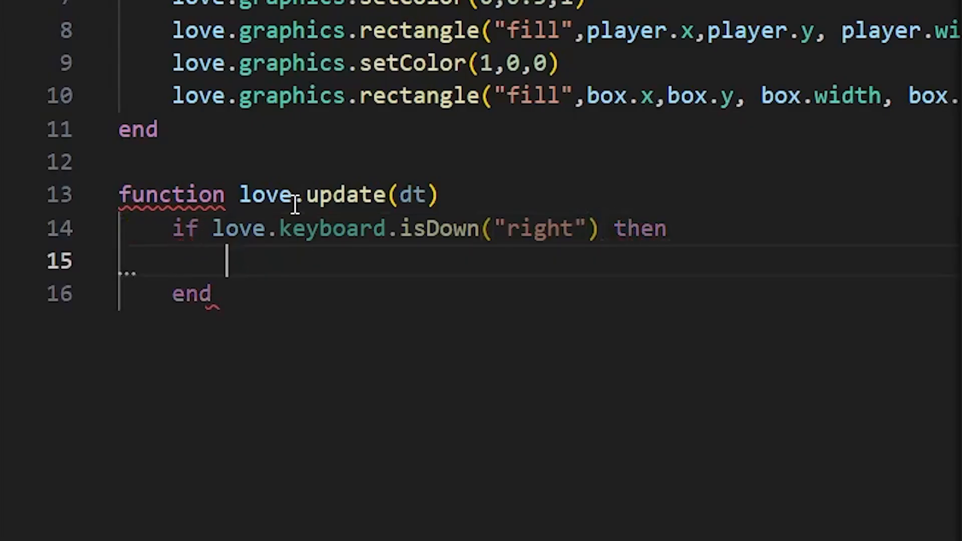
Step: Inside the right-key branch, write player.x = player.x + speed * dt
{"action": "type", "text": "player.x"}
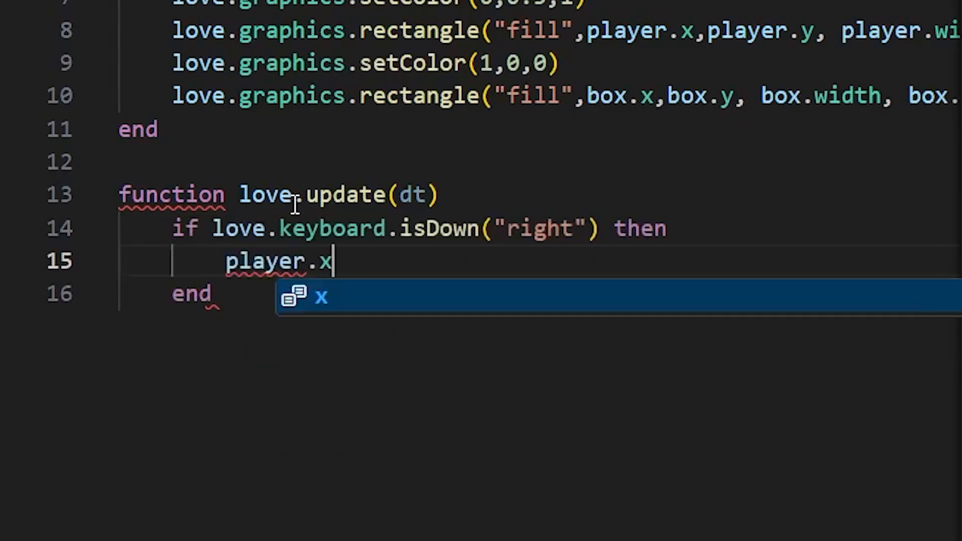
{"action": "type", "text": "= player"}
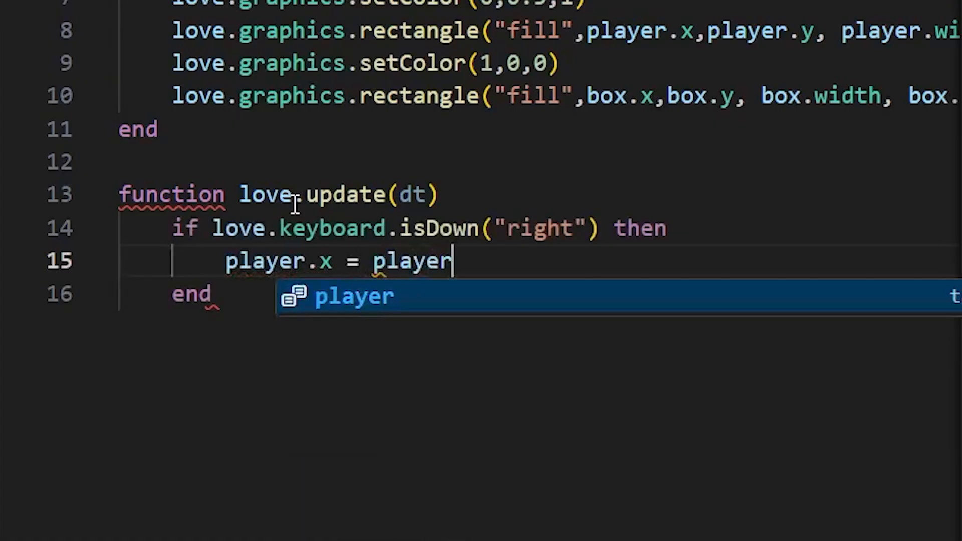
{"action": "type", "text": ".x + spe"}
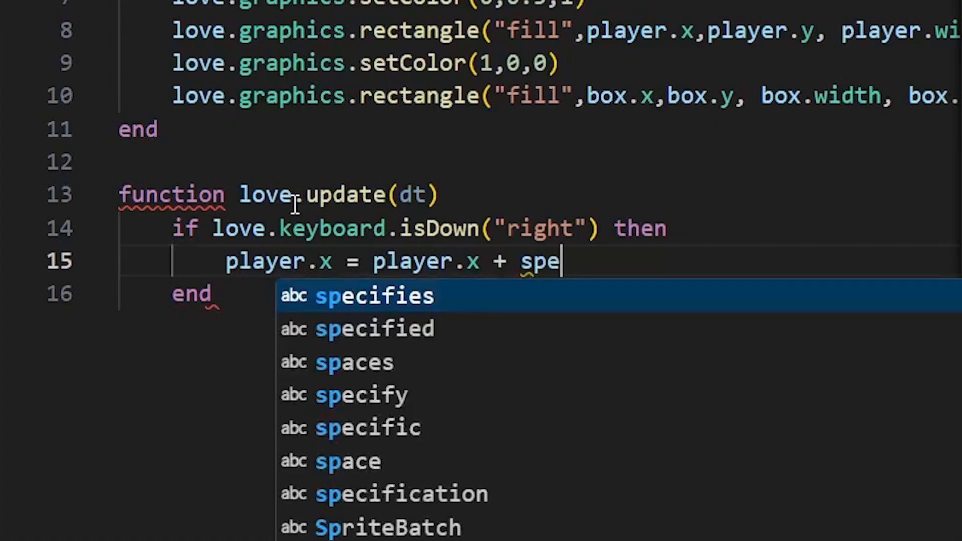
{"action": "type", "text": "ed * d"}
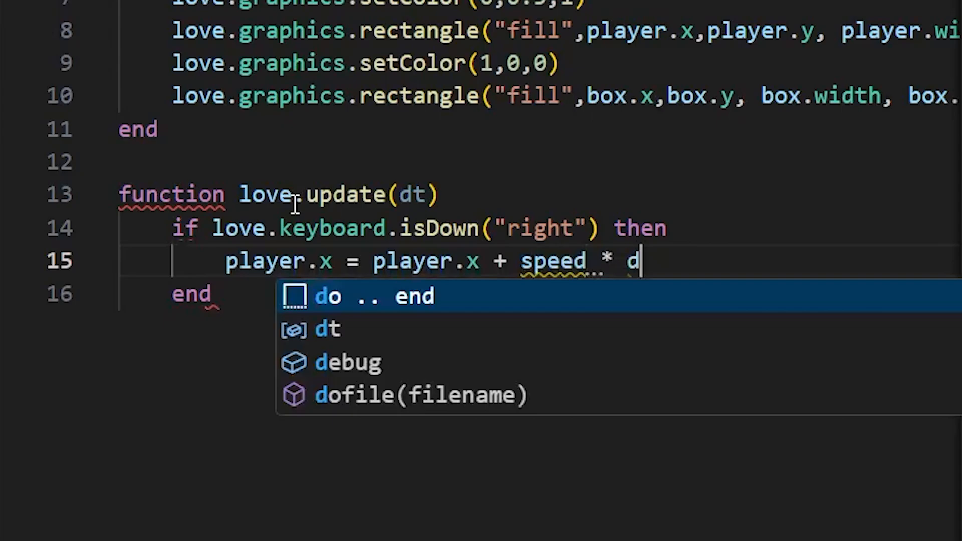
{"action": "type", "text": "t"}
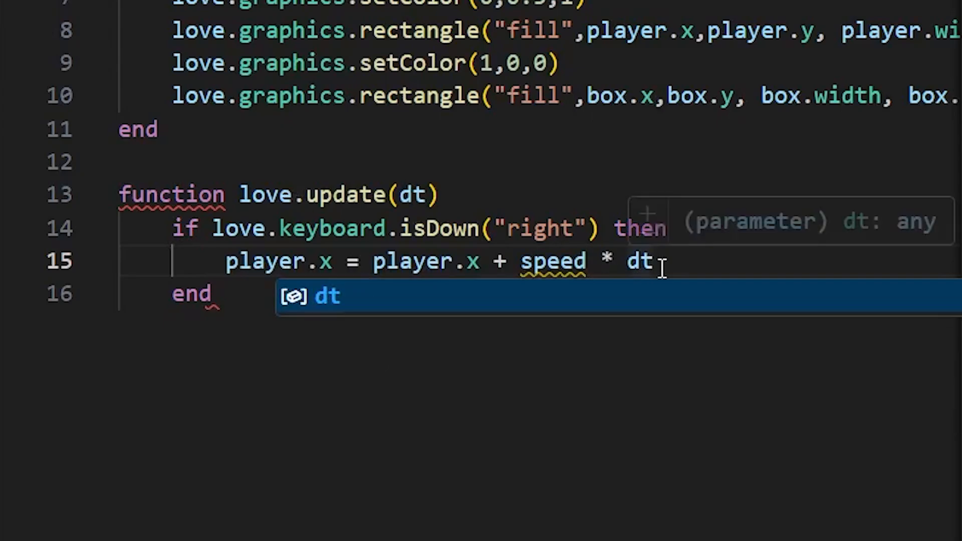
{"action": "mouse_move", "coordinate": [638, 289]}
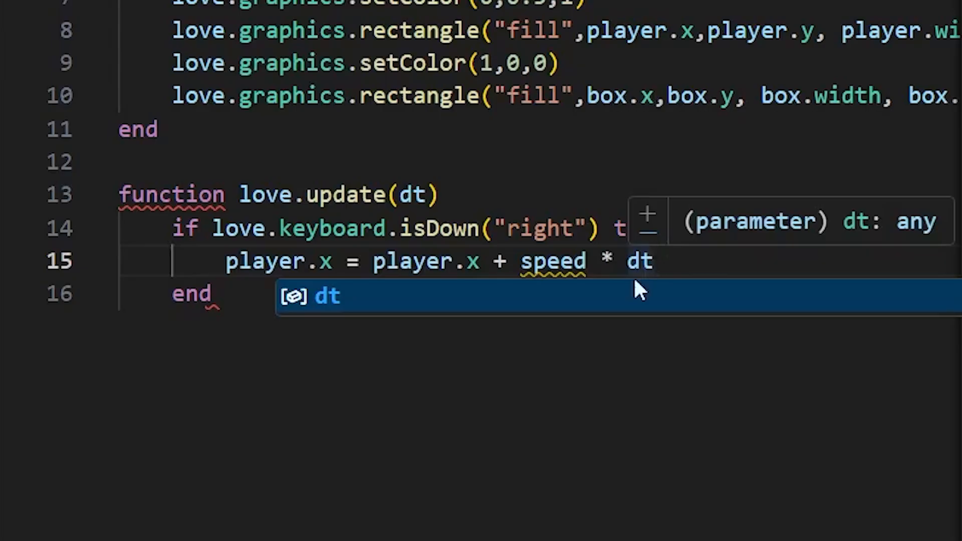
{"action": "left_click", "coordinate": [257, 300]}
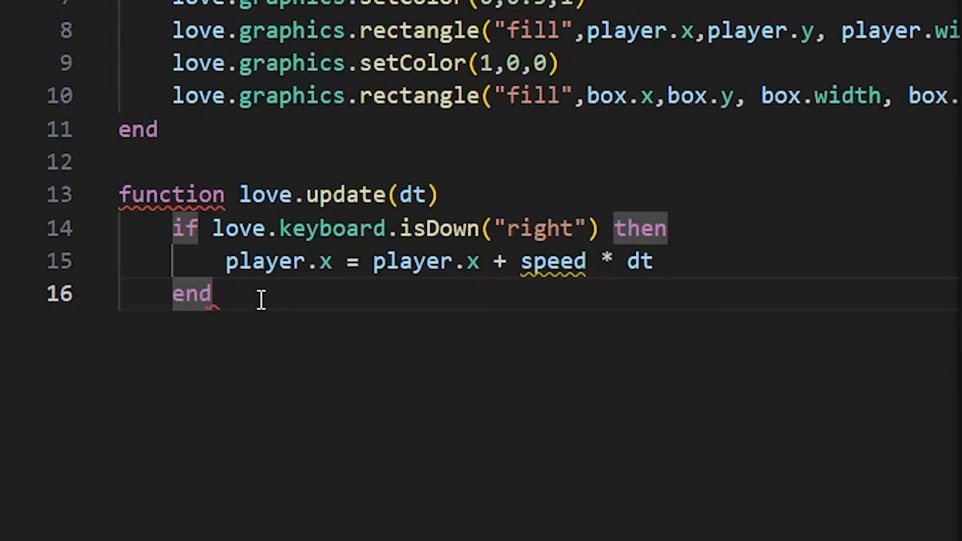
Step: Add an elseif love.keyboard.isDown("left") then branch after the right-key line
{"action": "left_click", "coordinate": [656, 261]}
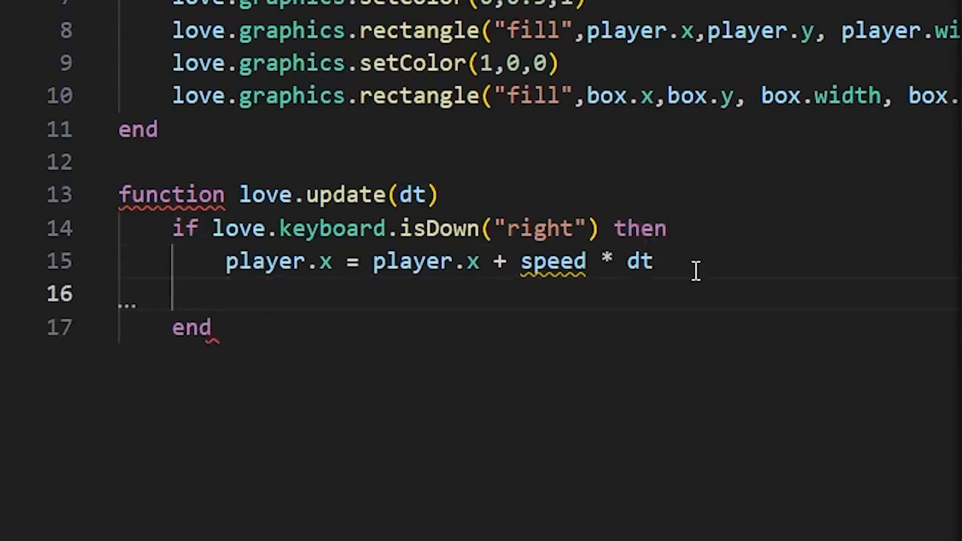
{"action": "type", "text": "else"}
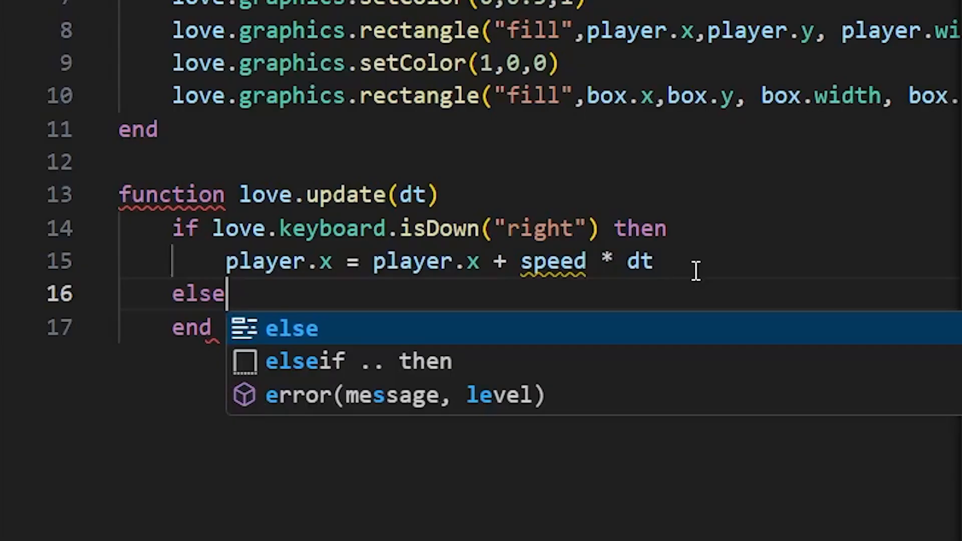
{"action": "type", "text": "if"}
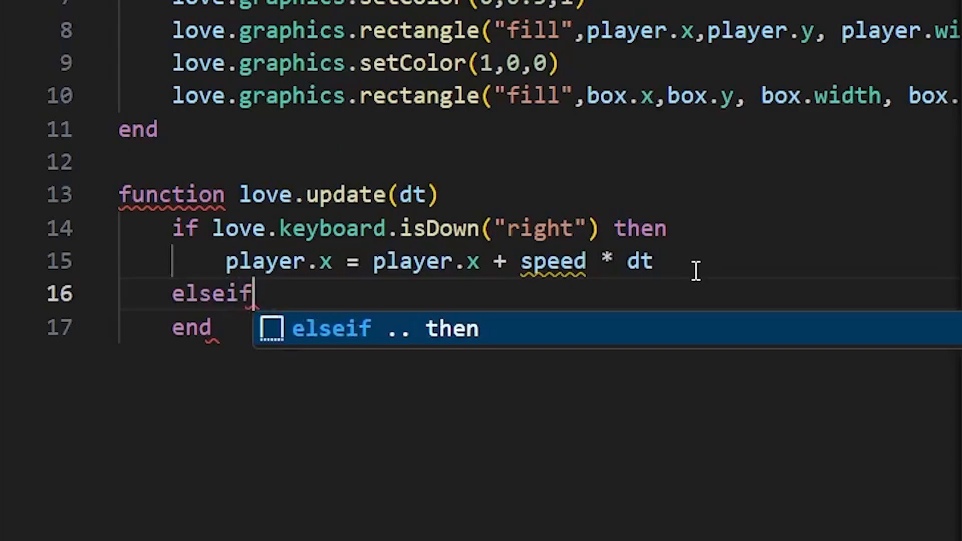
{"action": "type", "text": "love.g"}
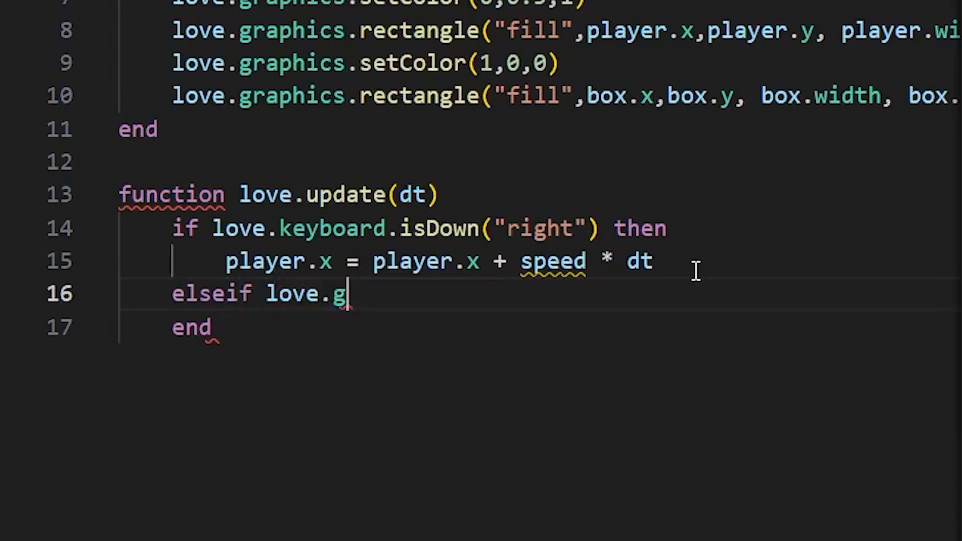
{"action": "type", "text": "eyboard"}
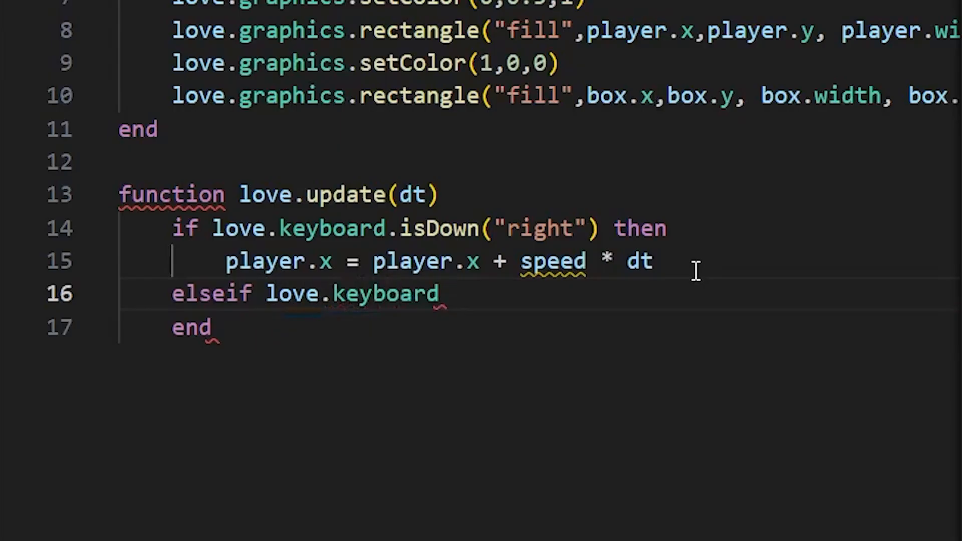
{"action": "type", "text": ".isD"}
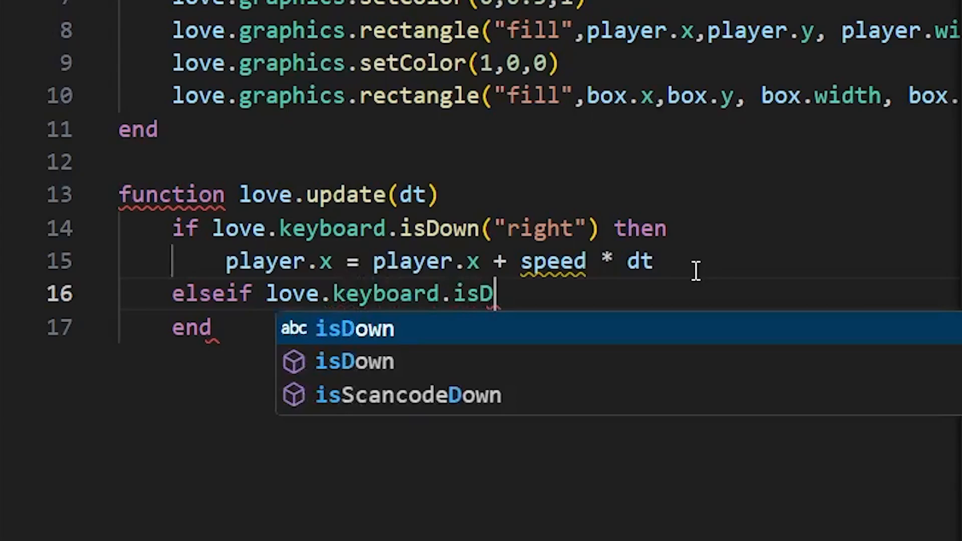
{"action": "type", "text": "own(\"left"}
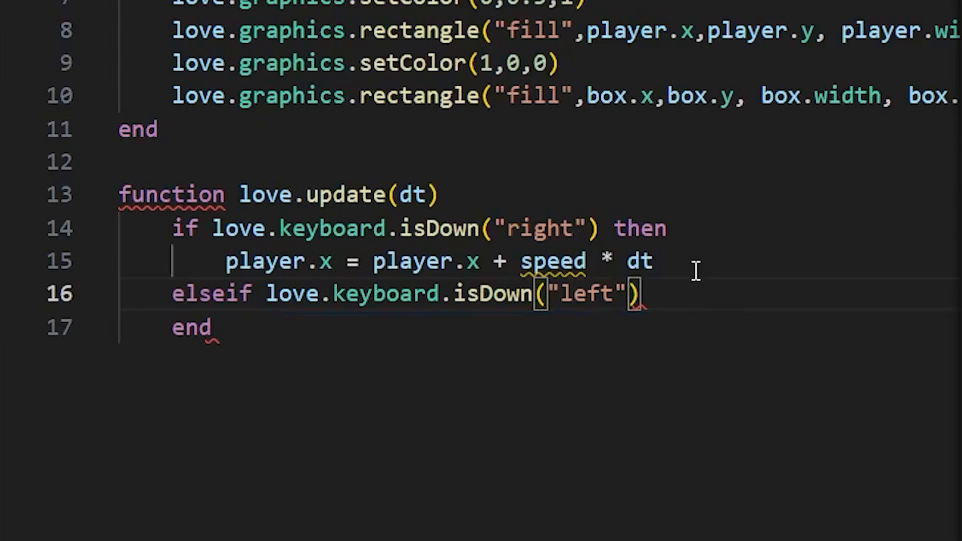
{"action": "type", "text": "then"}
{"action": "type", "text": "p"}
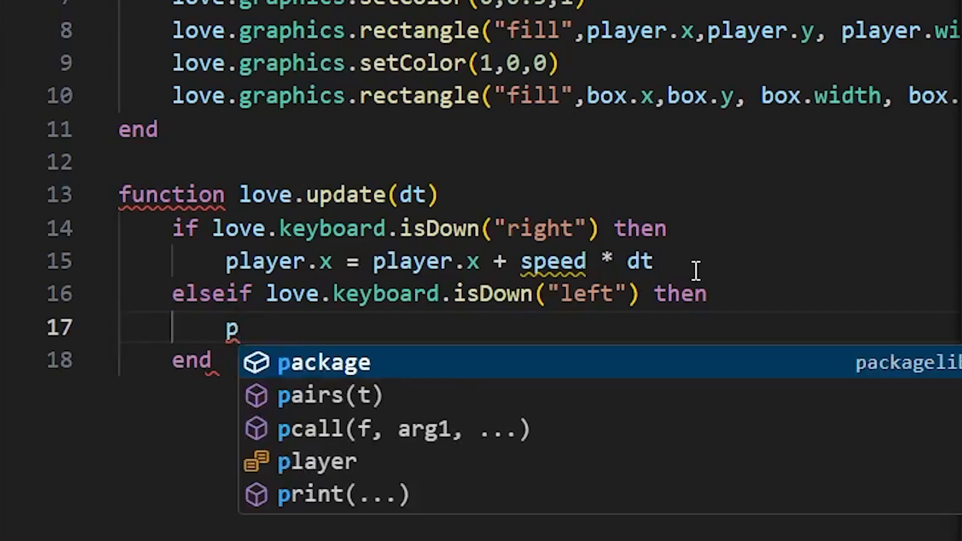
Step: In the left branch, write player.x = player.x - speed * dt
{"action": "type", "text": "layer.x"}
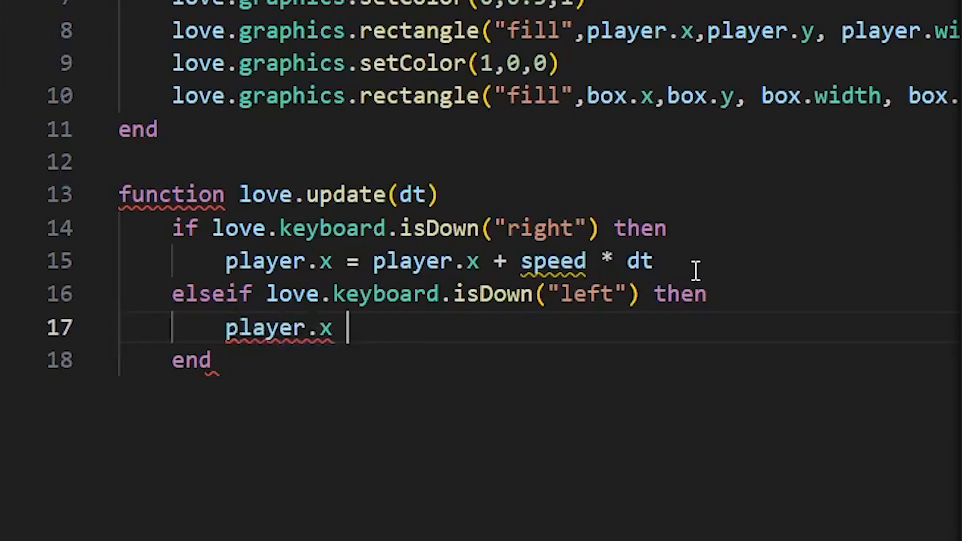
{"action": "type", "text": "= player"}
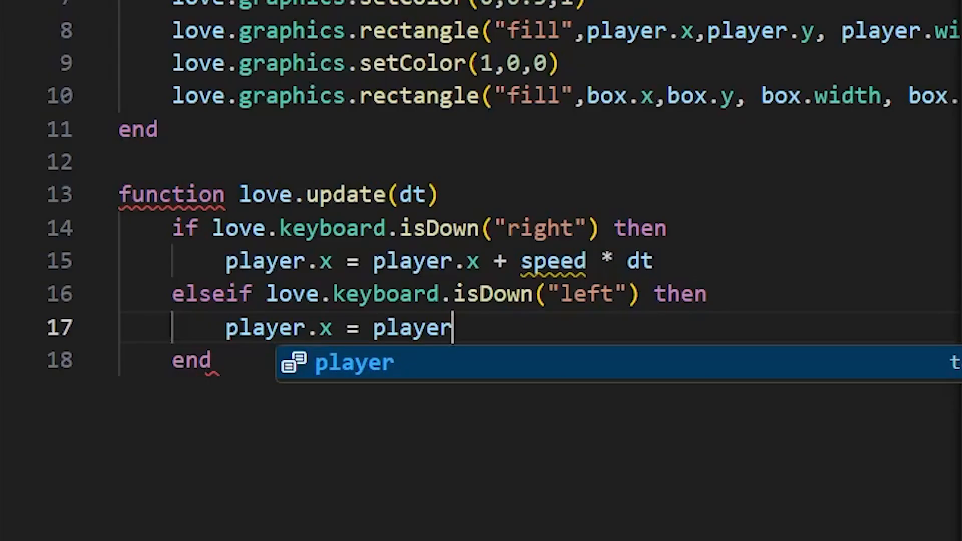
{"action": "mouse_move", "coordinate": [529, 321]}
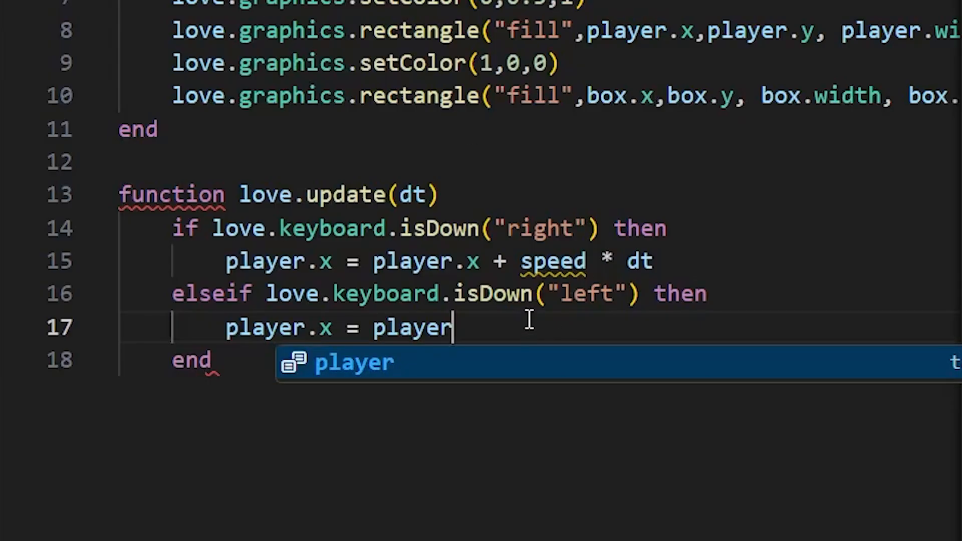
{"action": "type", "text": ".x -"}
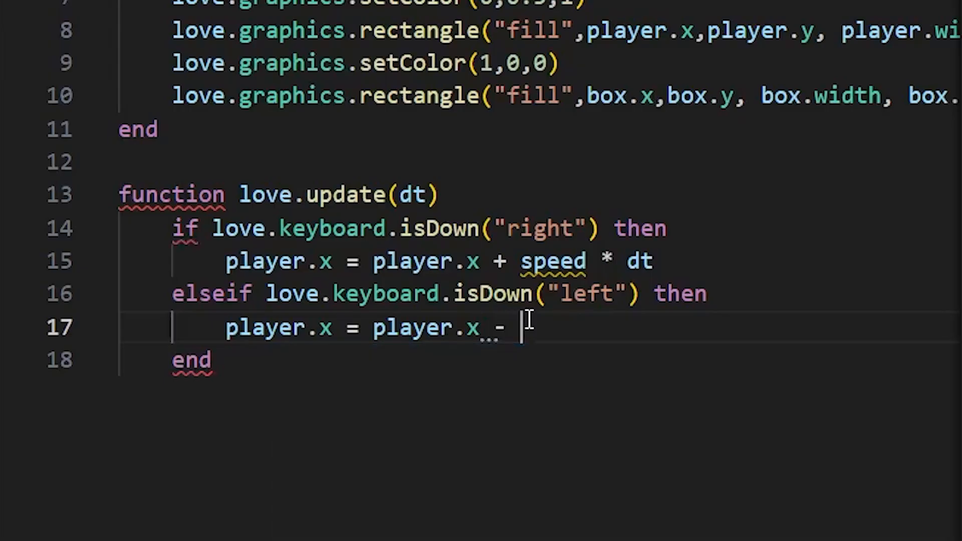
{"action": "type", "text": "speed *"}
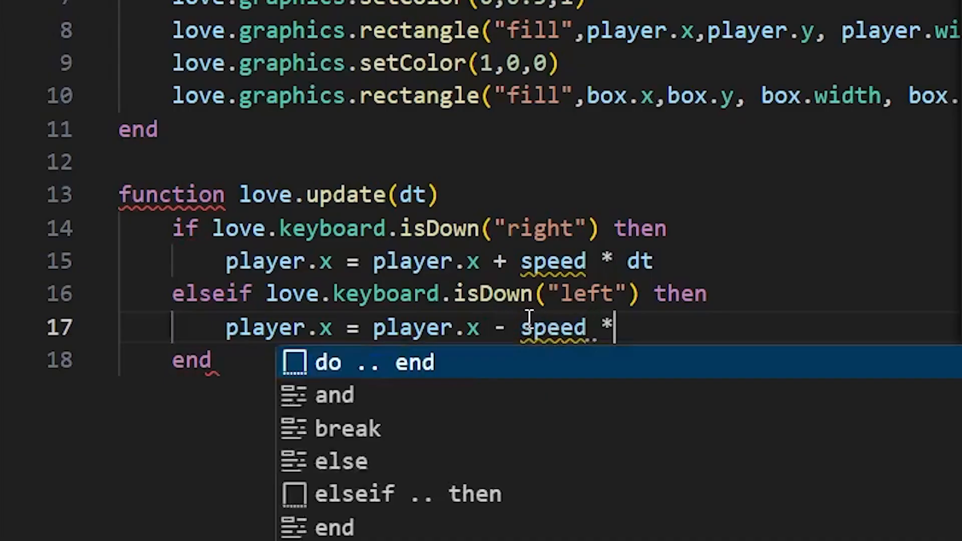
{"action": "type", "text": "dt"}
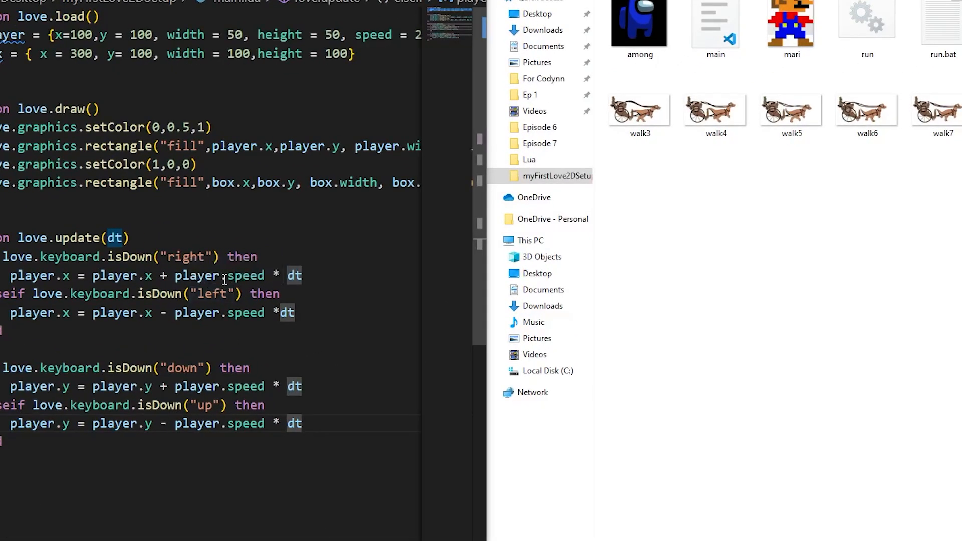
{"action": "mouse_move", "coordinate": [255, 324]}
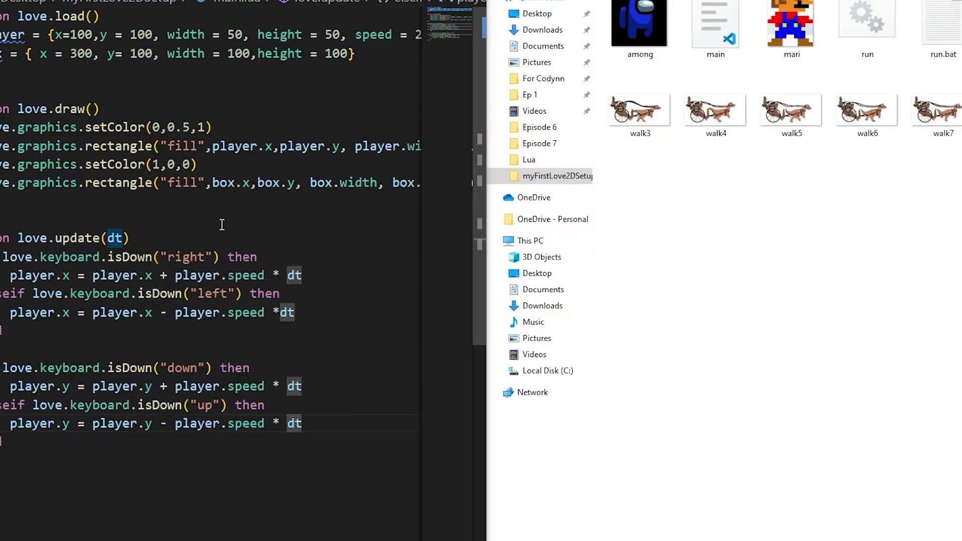
{"action": "mouse_move", "coordinate": [258, 67]}
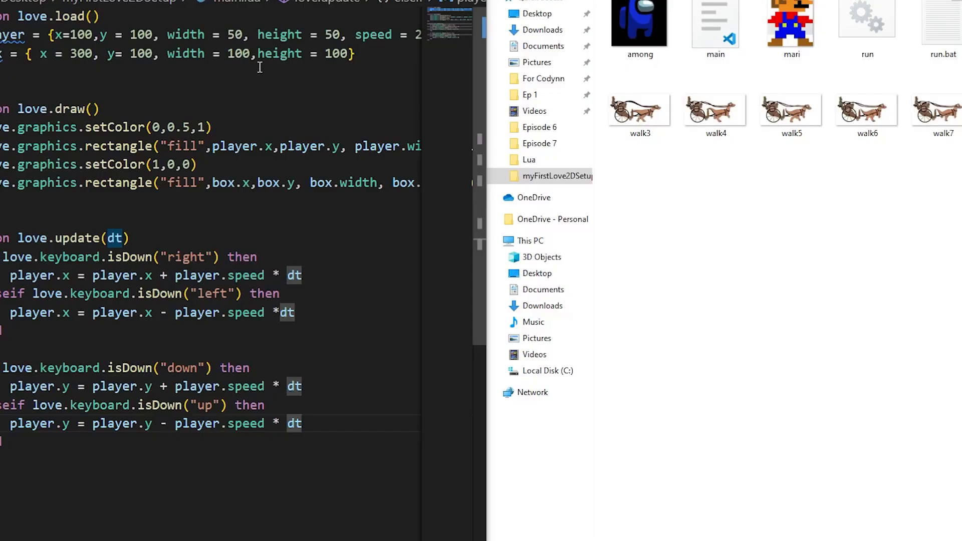
{"action": "mouse_move", "coordinate": [133, 395]}
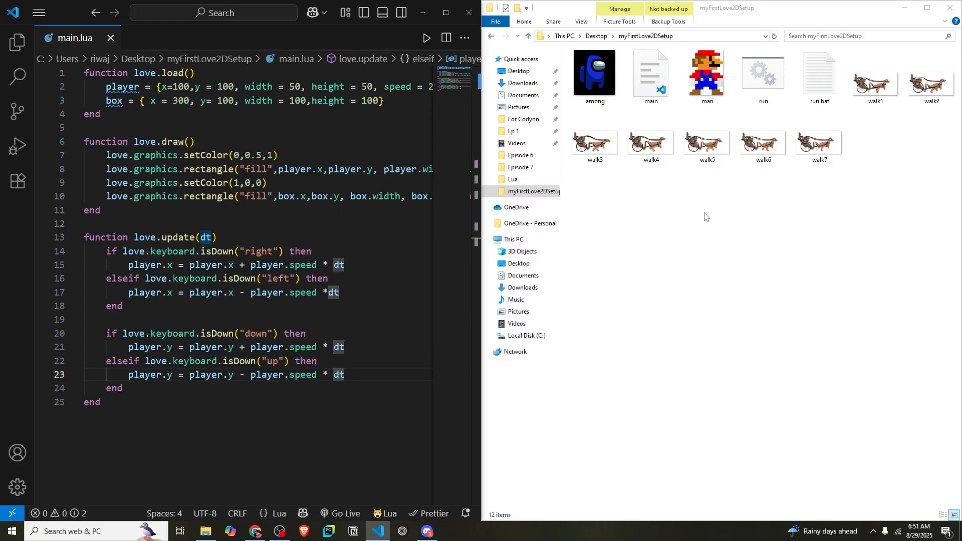
Step: Launch the game via run.bat and nudge the blue player square with an arrow key
{"action": "left_click", "coordinate": [762, 73]}
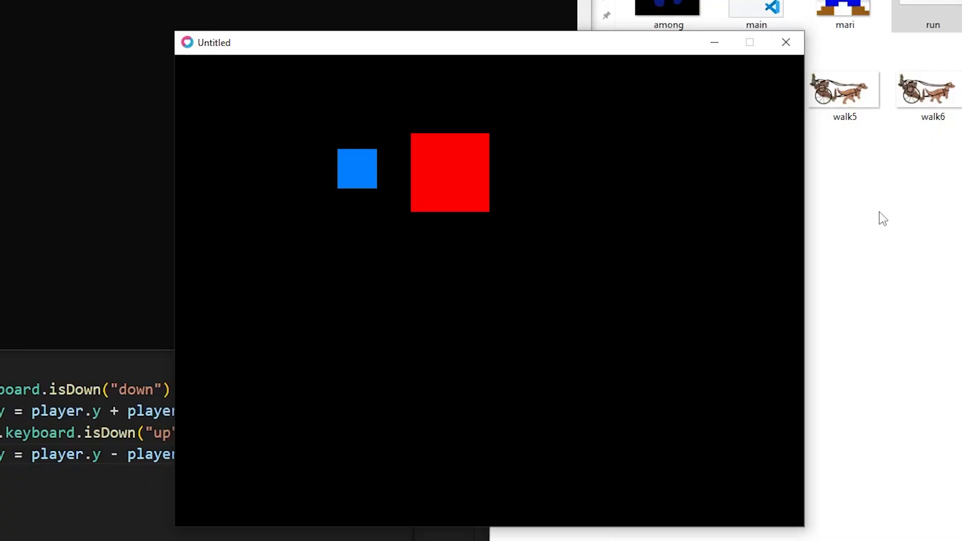
{"action": "key", "text": "left"}
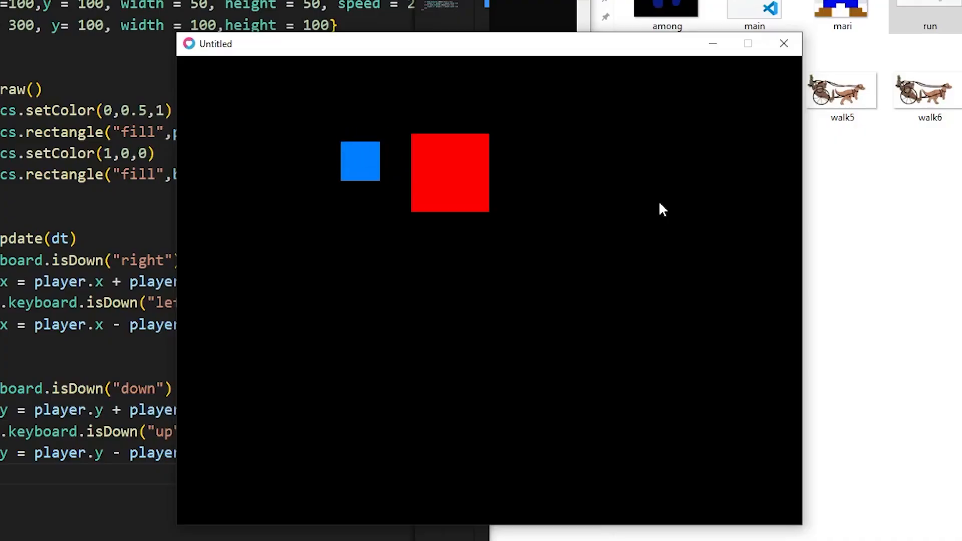
{"action": "mouse_move", "coordinate": [452, 185]}
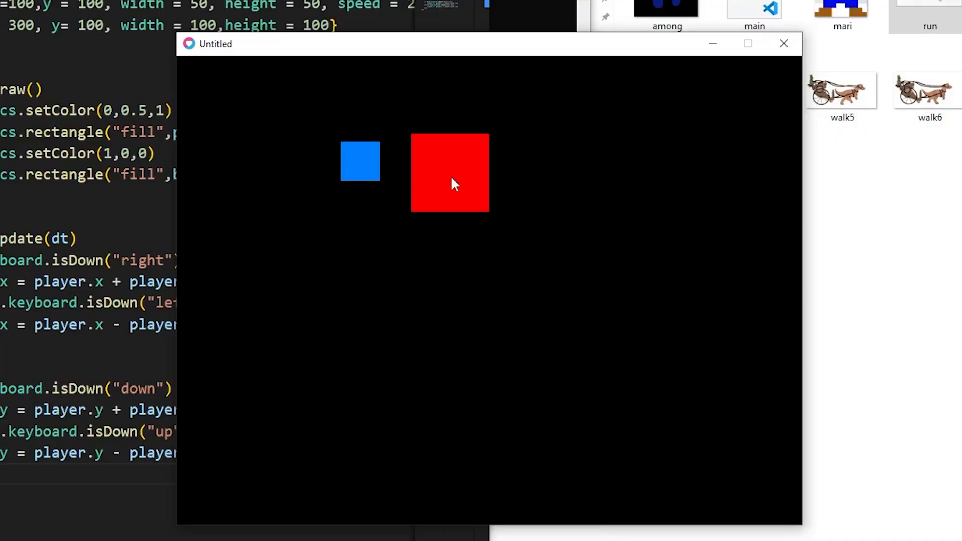
{"action": "mouse_move", "coordinate": [425, 190]}
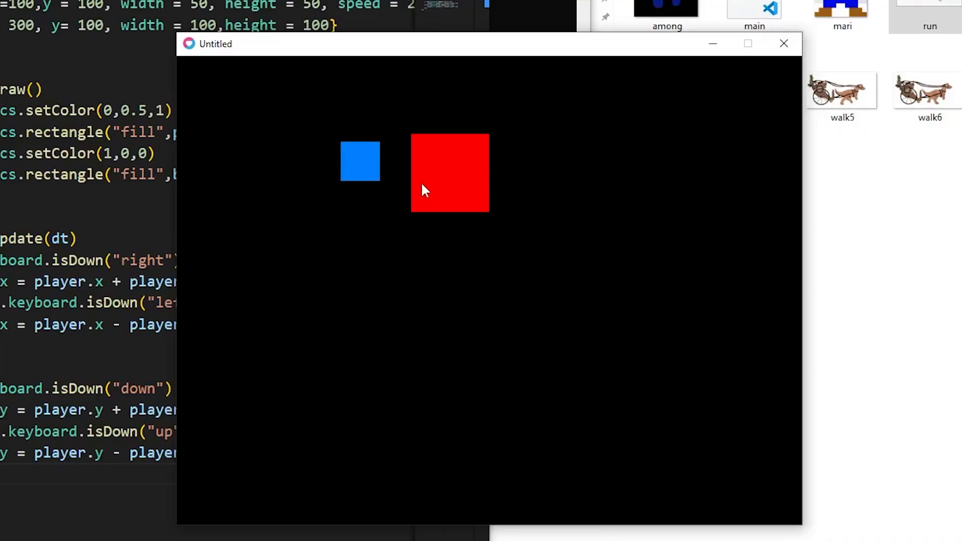
{"action": "mouse_move", "coordinate": [427, 156]}
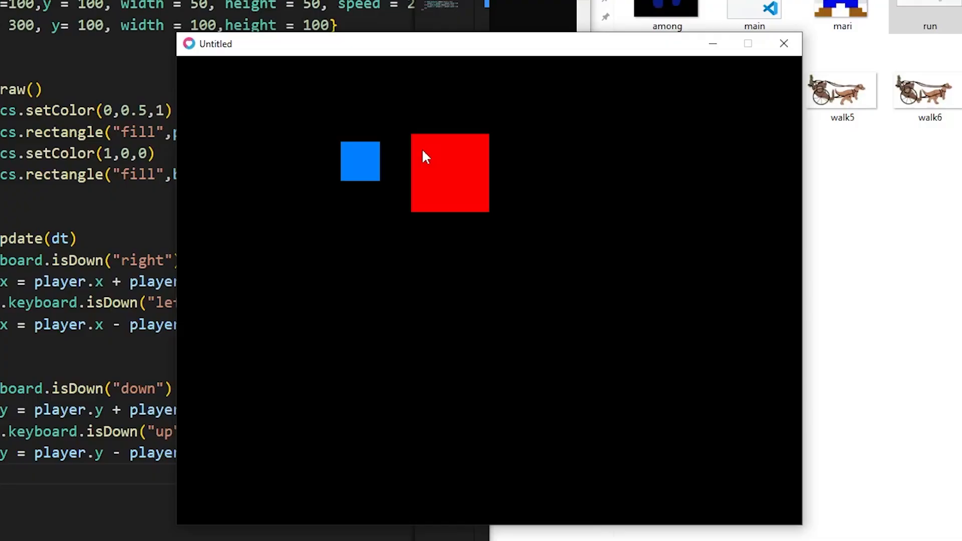
{"action": "mouse_move", "coordinate": [487, 160]}
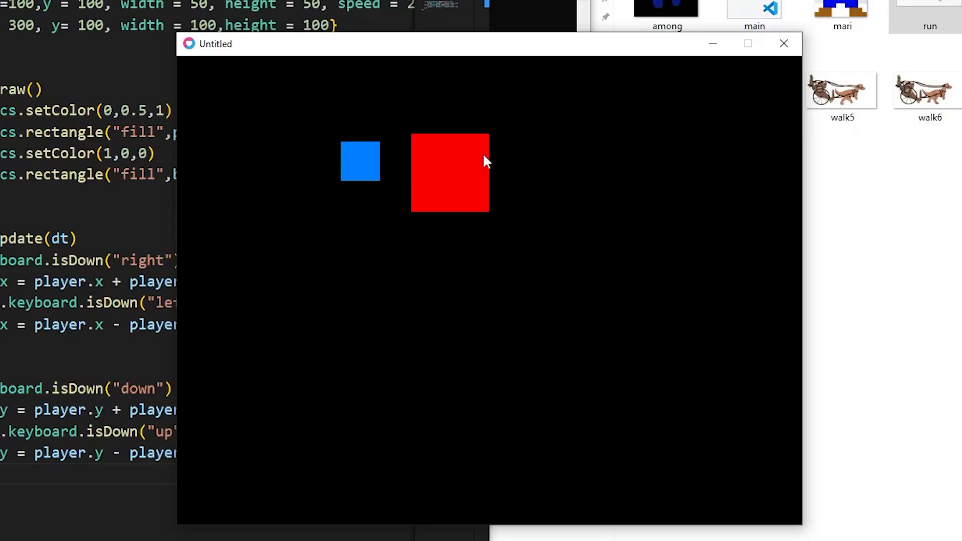
{"action": "mouse_move", "coordinate": [410, 167]}
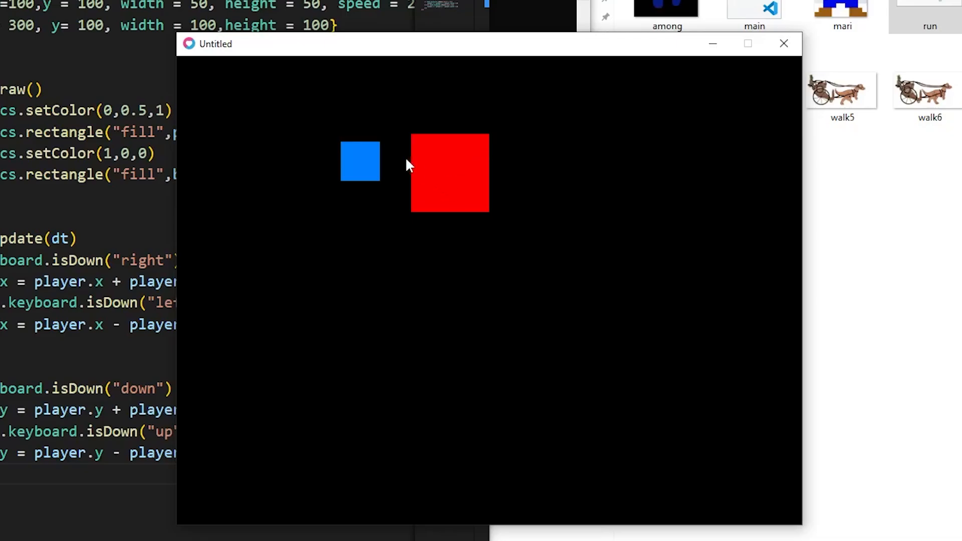
{"action": "mouse_move", "coordinate": [374, 177]}
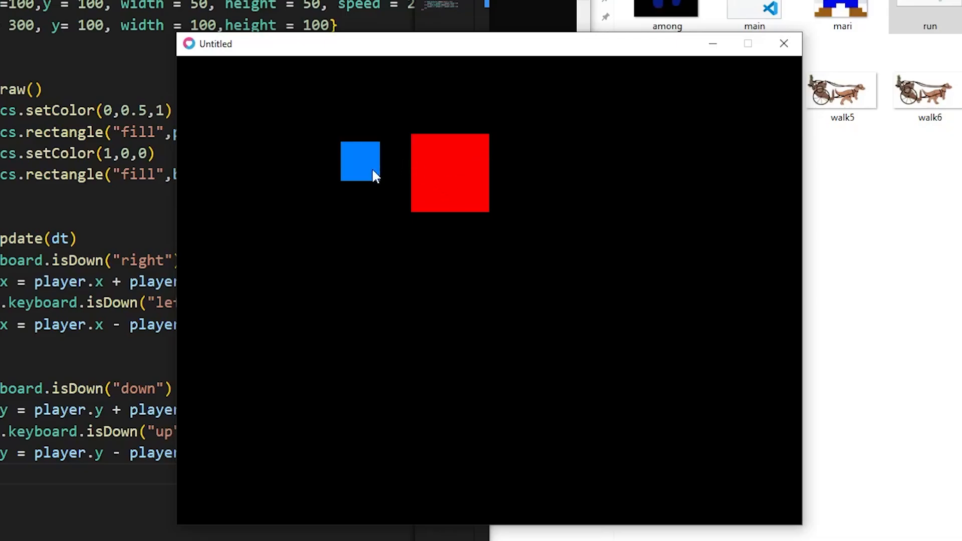
{"action": "mouse_move", "coordinate": [350, 158]}
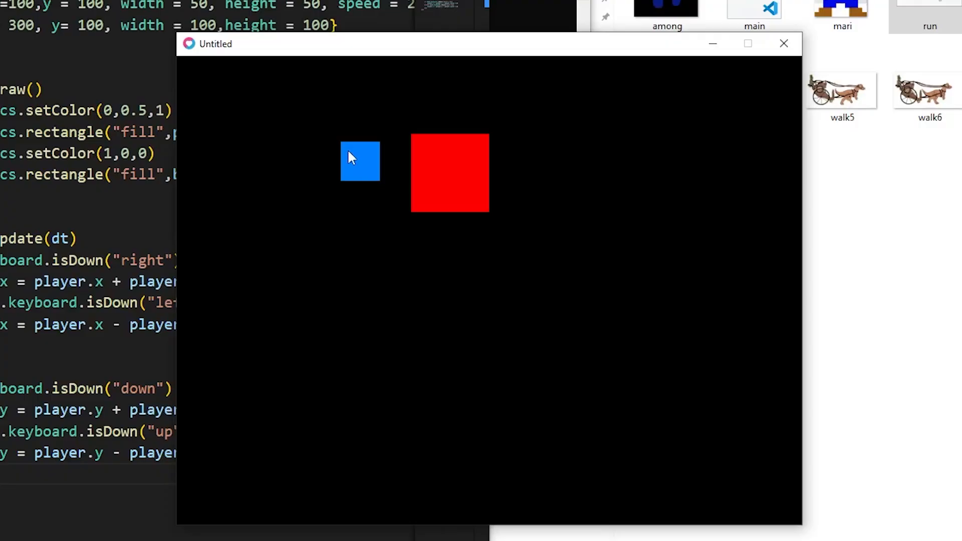
{"action": "mouse_move", "coordinate": [438, 182]}
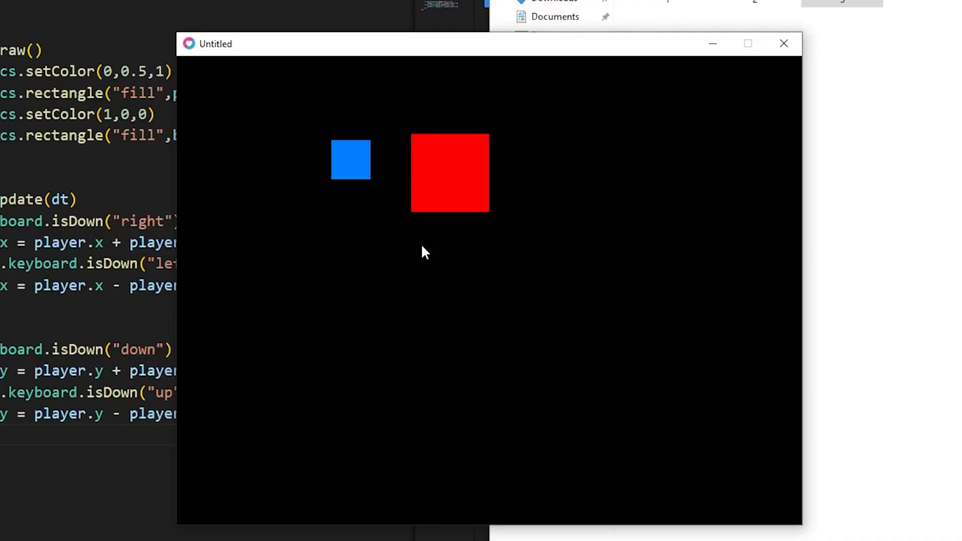
{"action": "mouse_move", "coordinate": [430, 181]}
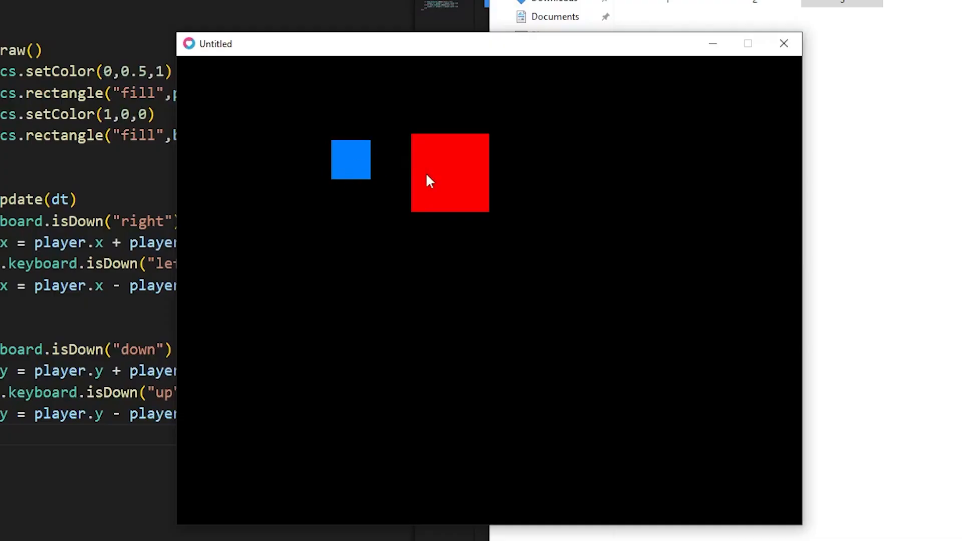
{"action": "mouse_move", "coordinate": [470, 155]}
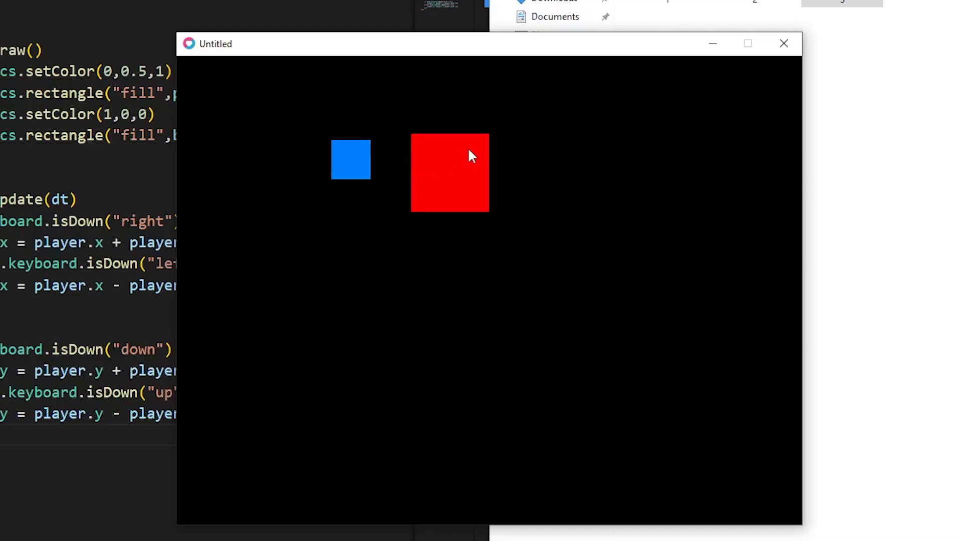
{"action": "mouse_move", "coordinate": [382, 309]}
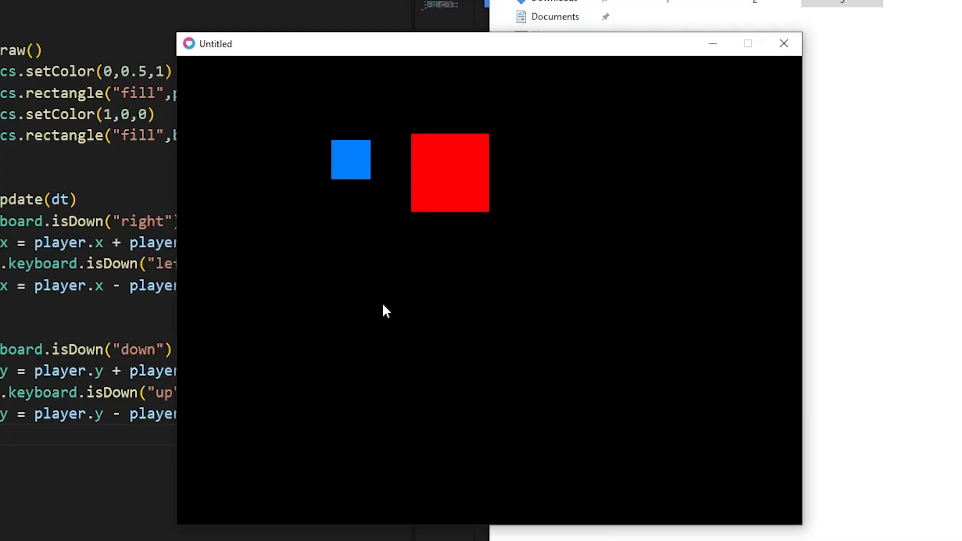
{"action": "mouse_move", "coordinate": [329, 156]}
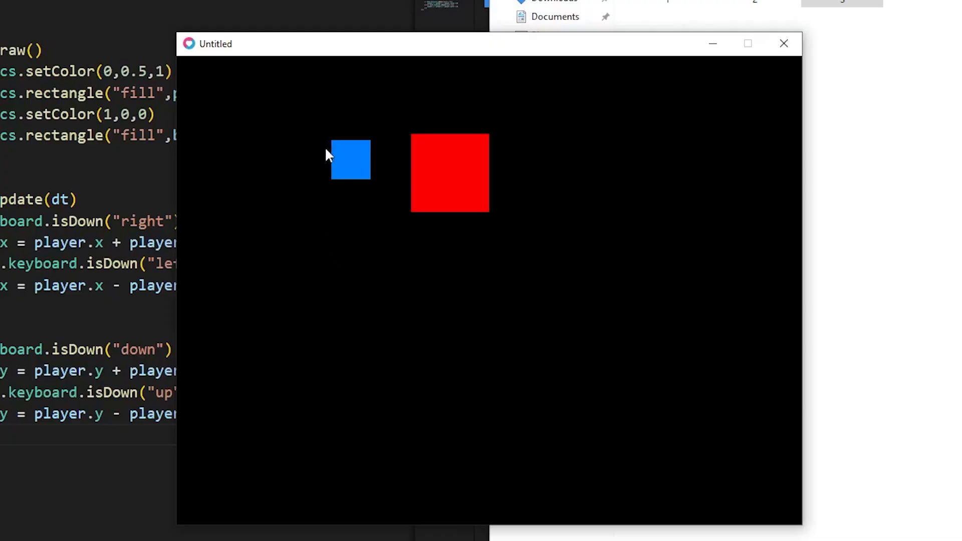
{"action": "mouse_move", "coordinate": [326, 159]}
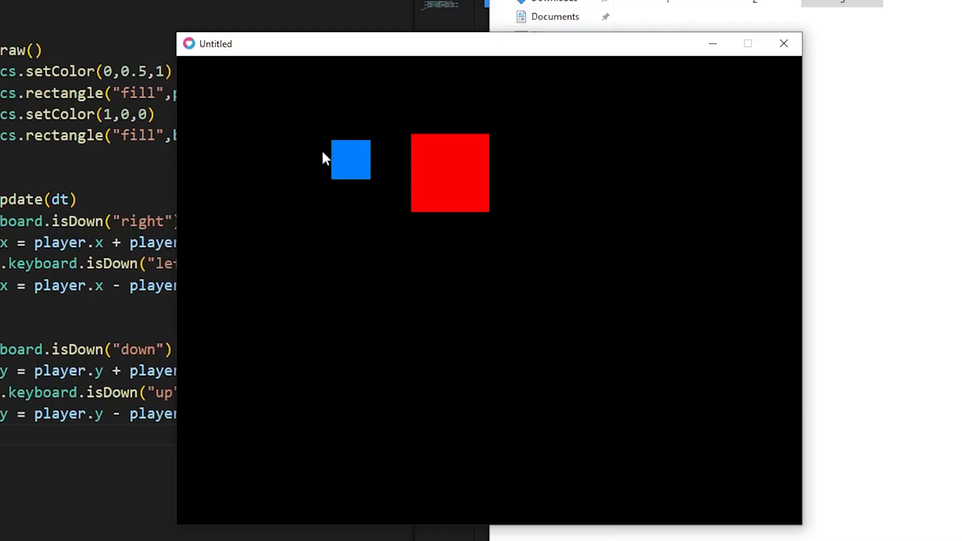
{"action": "mouse_move", "coordinate": [500, 140]}
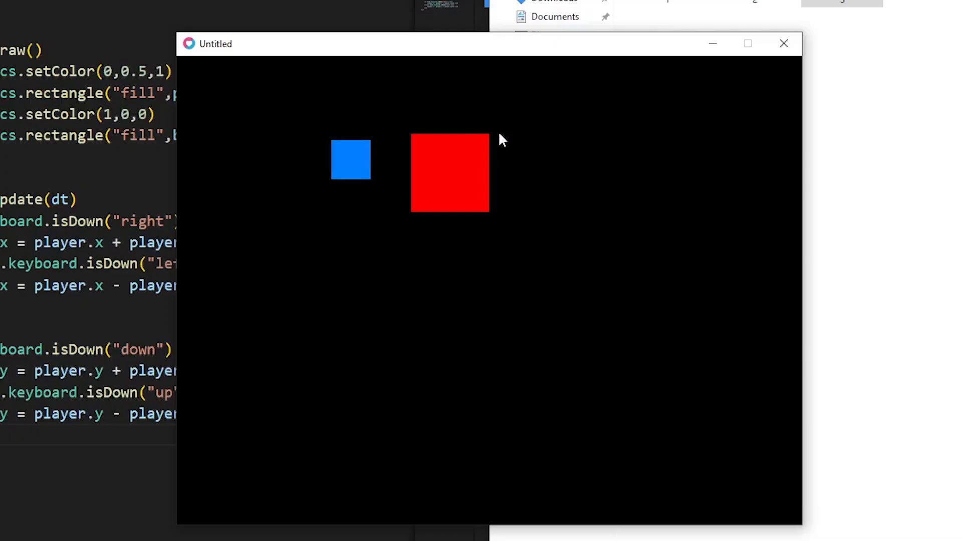
{"action": "mouse_move", "coordinate": [506, 145]}
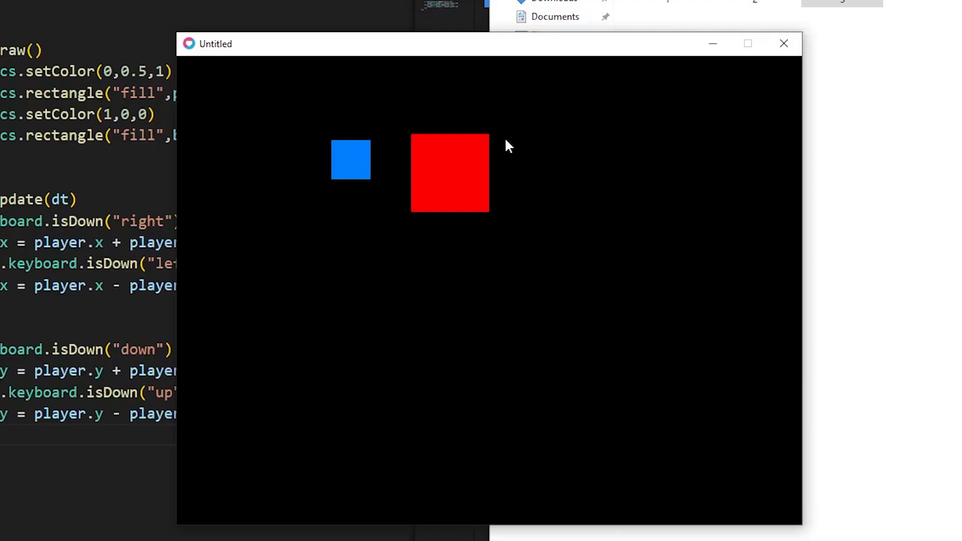
{"action": "mouse_move", "coordinate": [418, 212]}
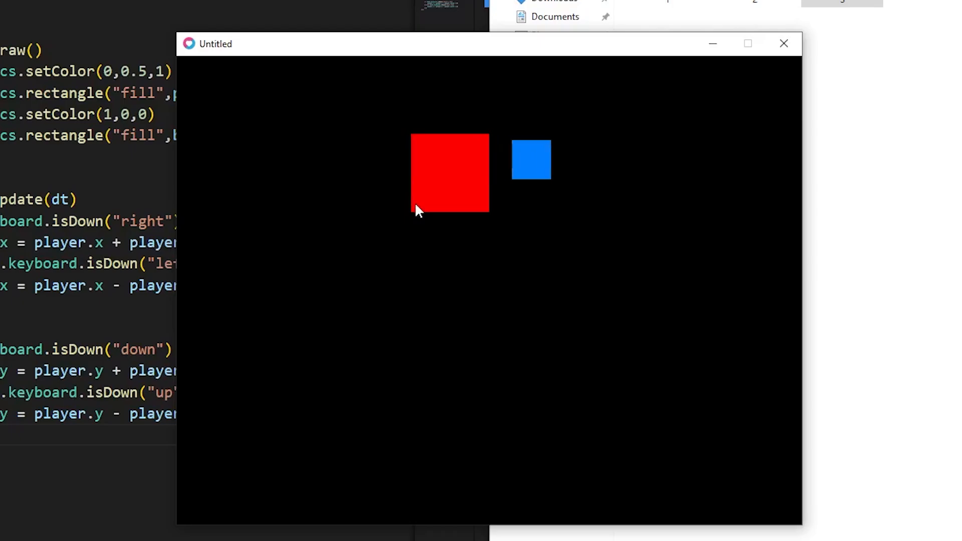
{"action": "mouse_move", "coordinate": [497, 133]}
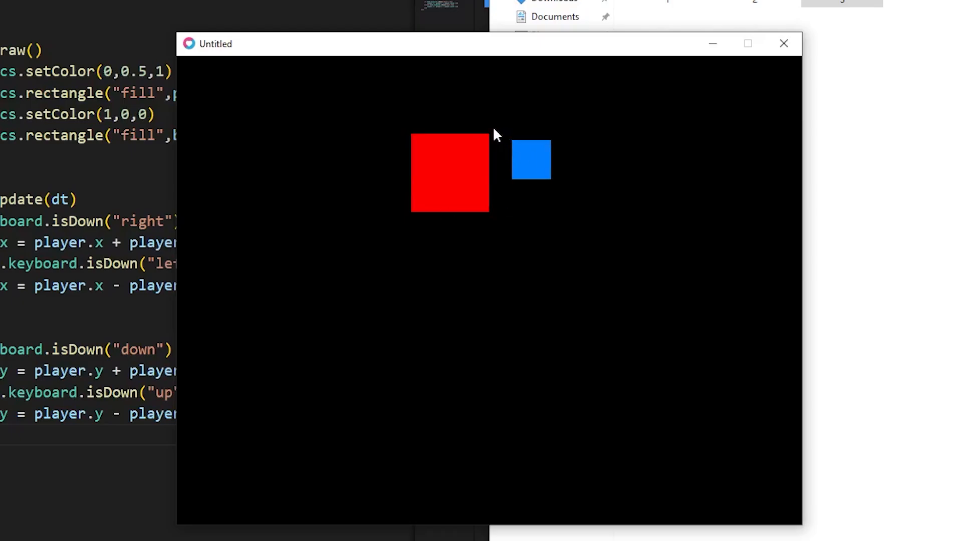
{"action": "mouse_move", "coordinate": [502, 167]}
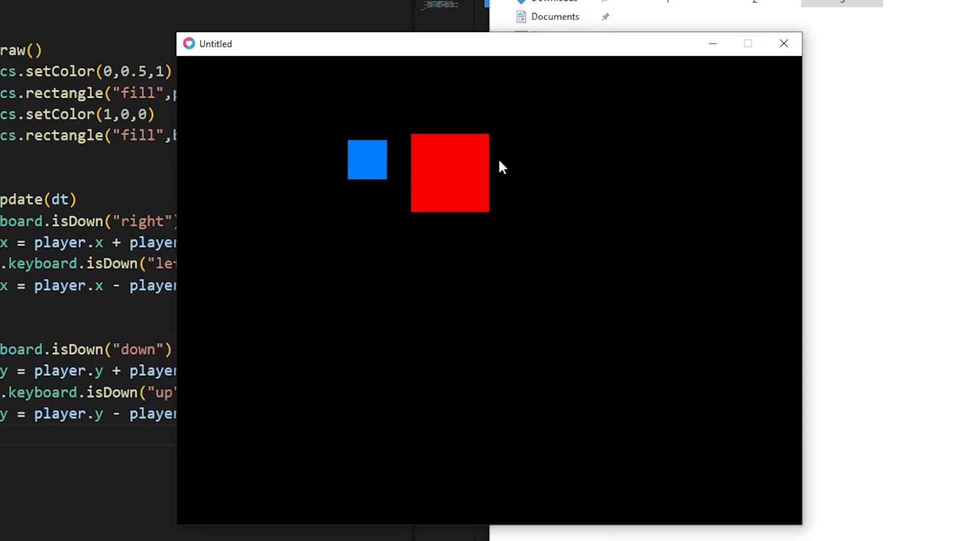
{"action": "mouse_move", "coordinate": [414, 140]}
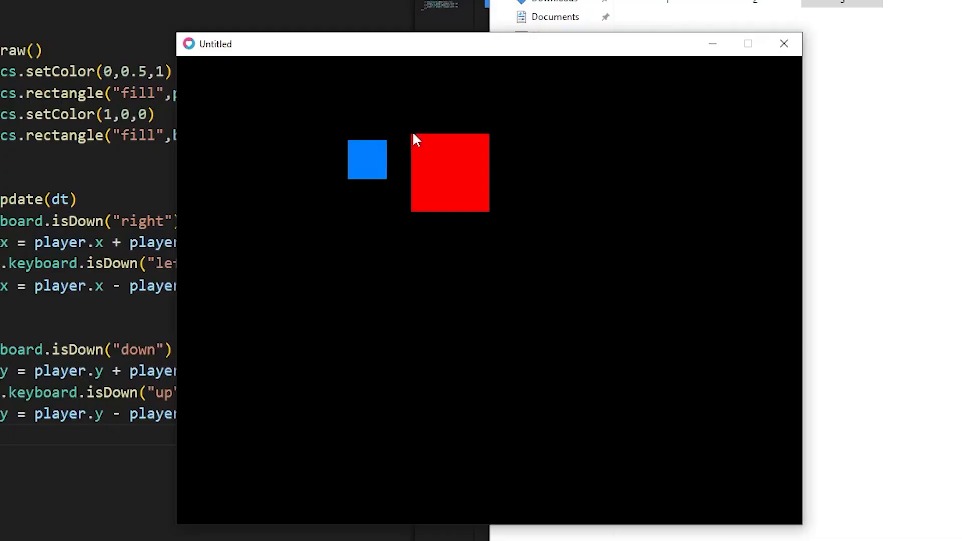
{"action": "mouse_move", "coordinate": [387, 146]}
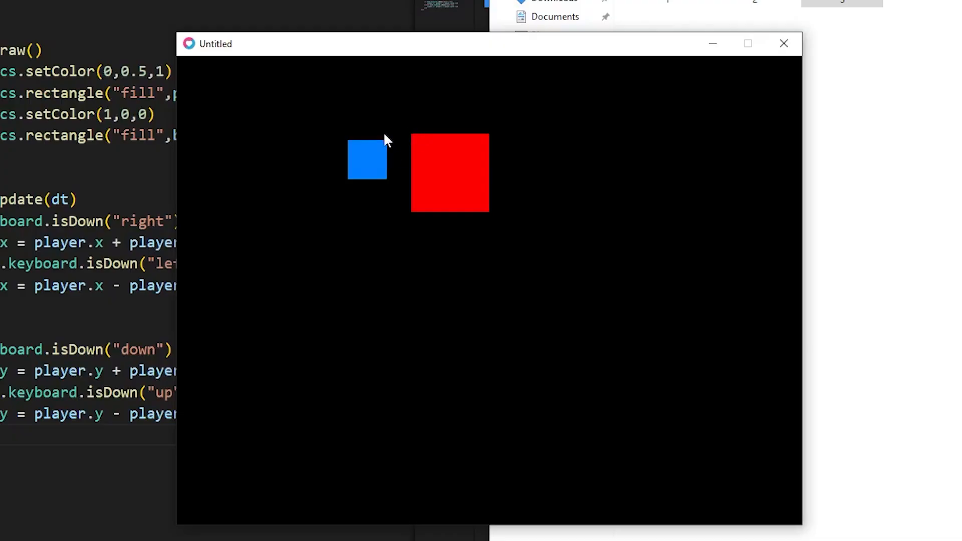
{"action": "mouse_move", "coordinate": [426, 155]}
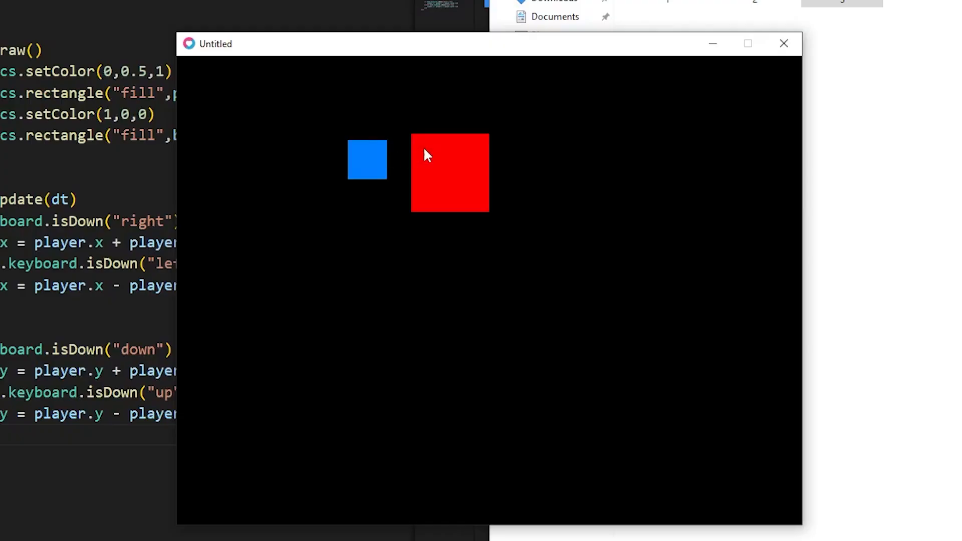
{"action": "mouse_move", "coordinate": [387, 150]}
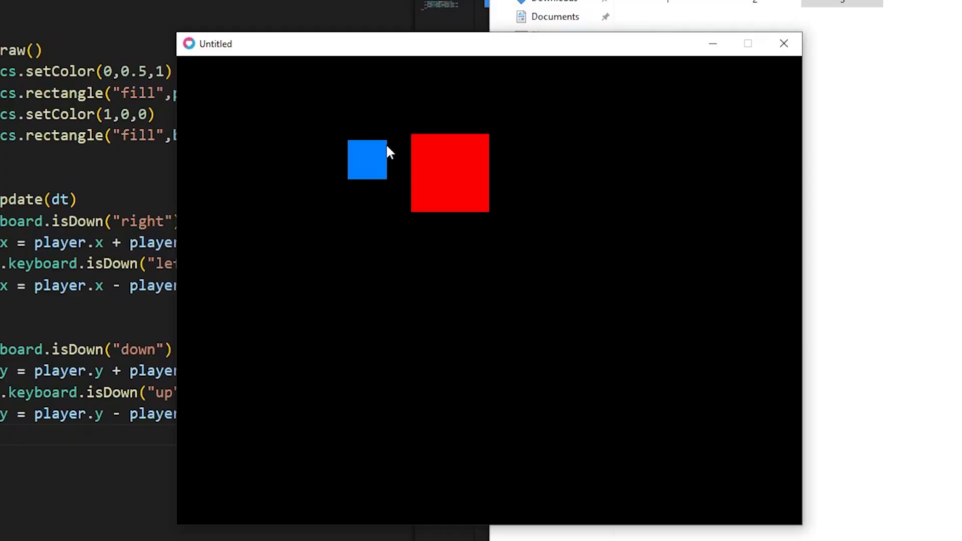
{"action": "mouse_move", "coordinate": [428, 329]}
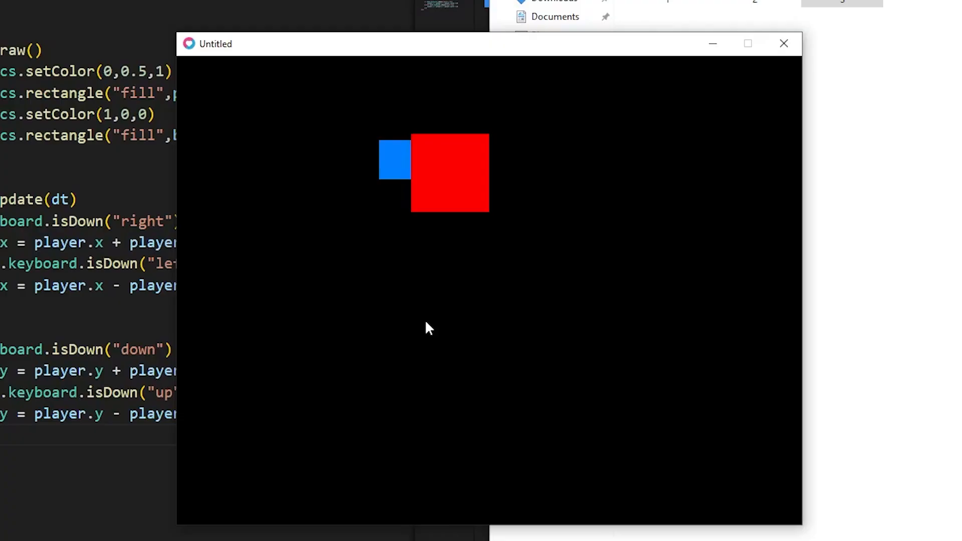
Step: Move the player square left off the red box, showing overlap has no effect yet
{"action": "key", "text": "left"}
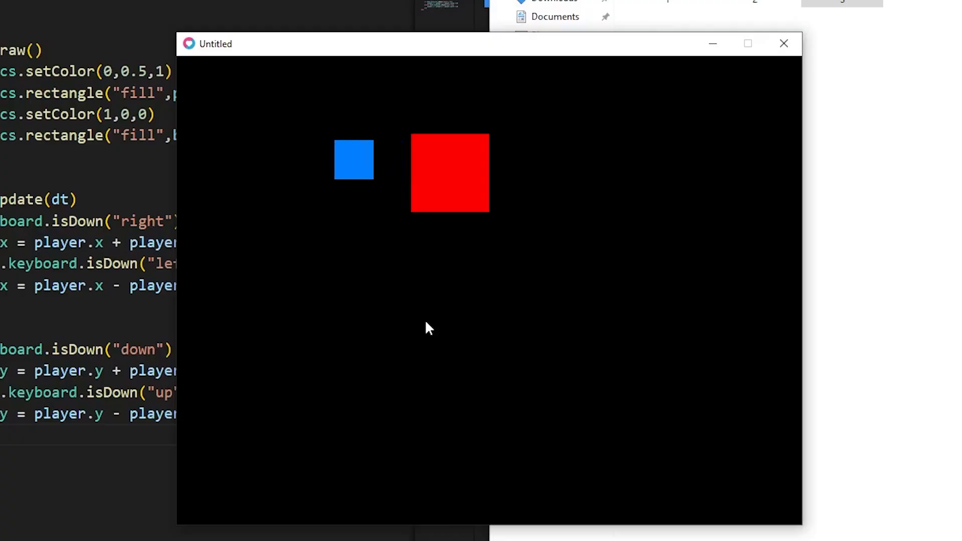
{"action": "mouse_move", "coordinate": [300, 209]}
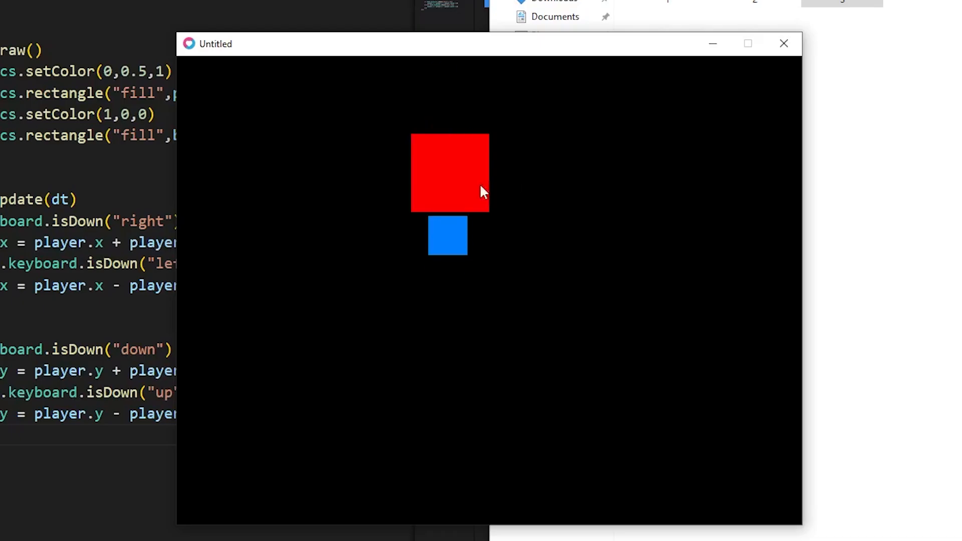
{"action": "mouse_move", "coordinate": [429, 231]}
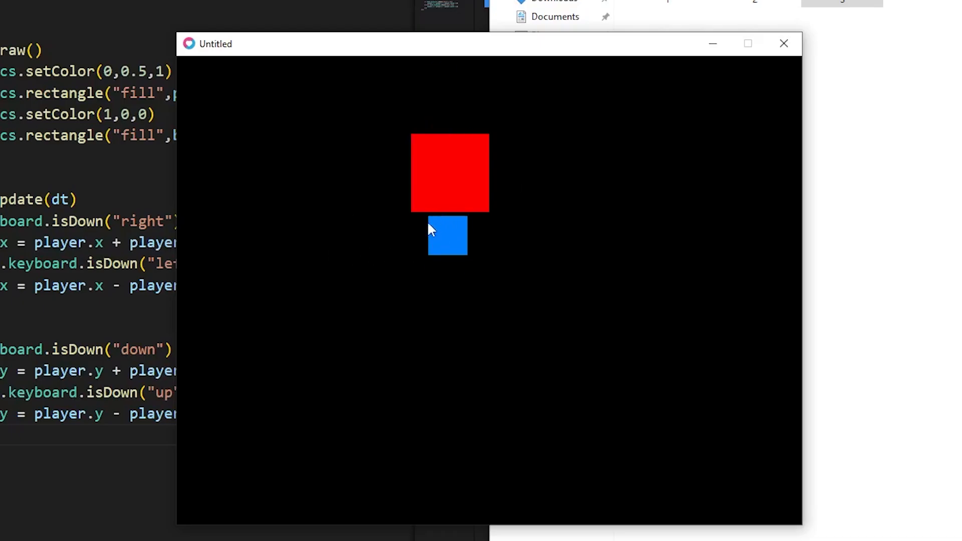
{"action": "mouse_move", "coordinate": [465, 223]}
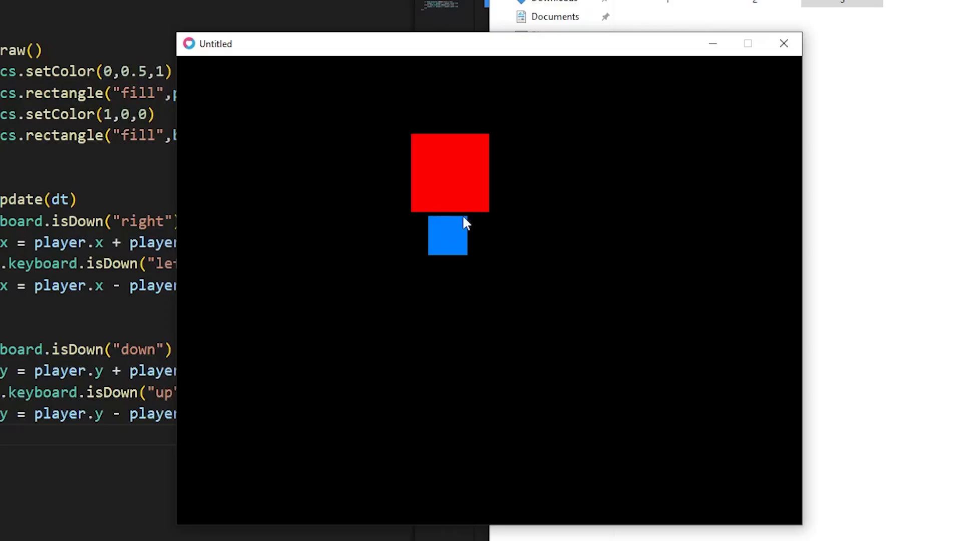
{"action": "mouse_move", "coordinate": [468, 203]}
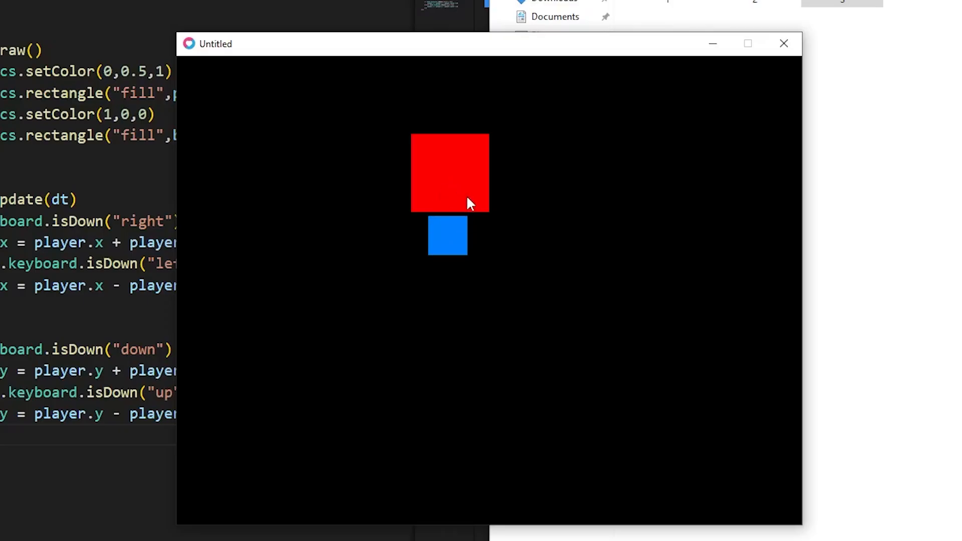
{"action": "mouse_move", "coordinate": [465, 210]}
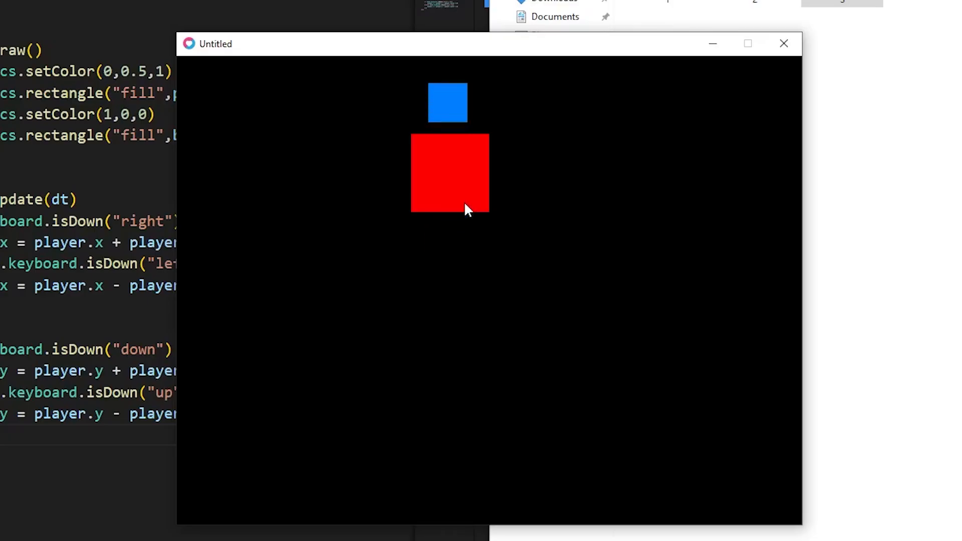
{"action": "mouse_move", "coordinate": [464, 145]}
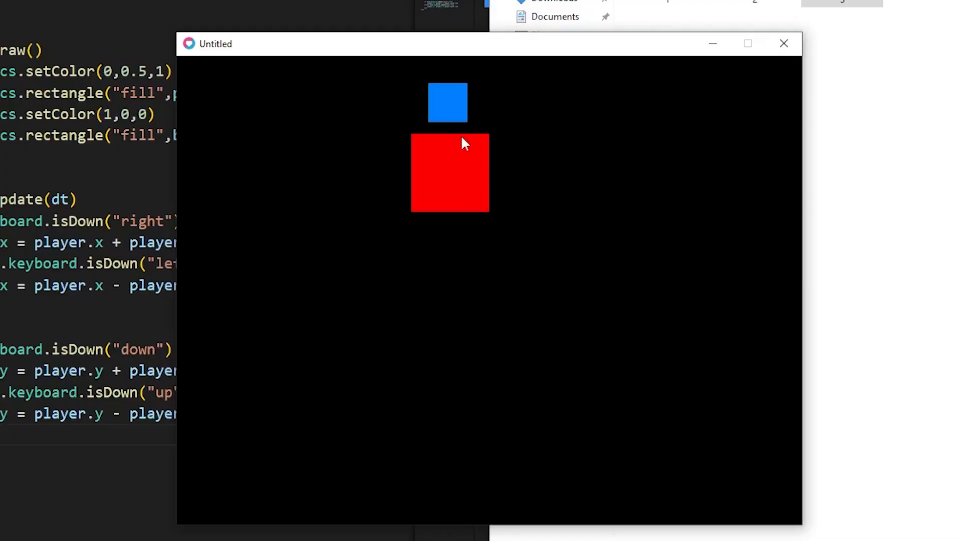
{"action": "mouse_move", "coordinate": [456, 141]}
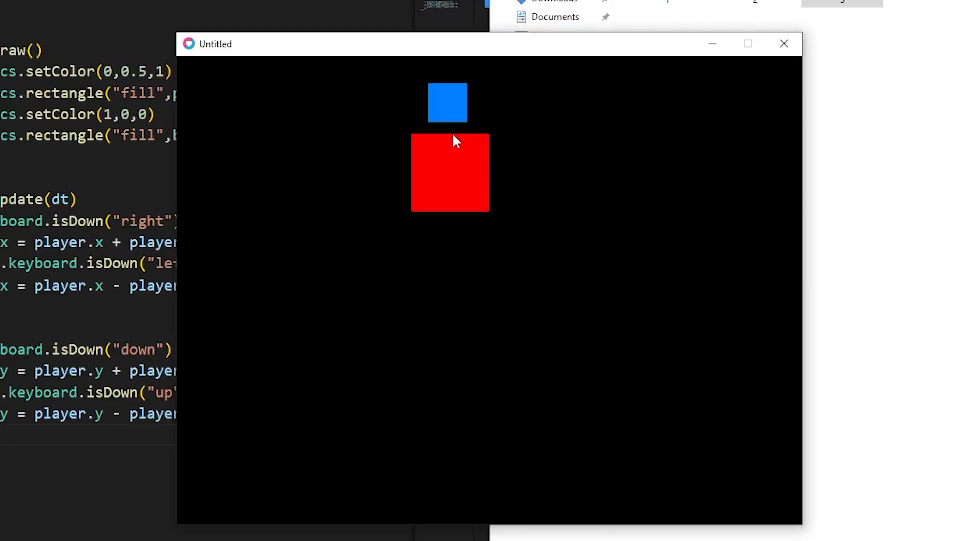
{"action": "mouse_move", "coordinate": [453, 130]}
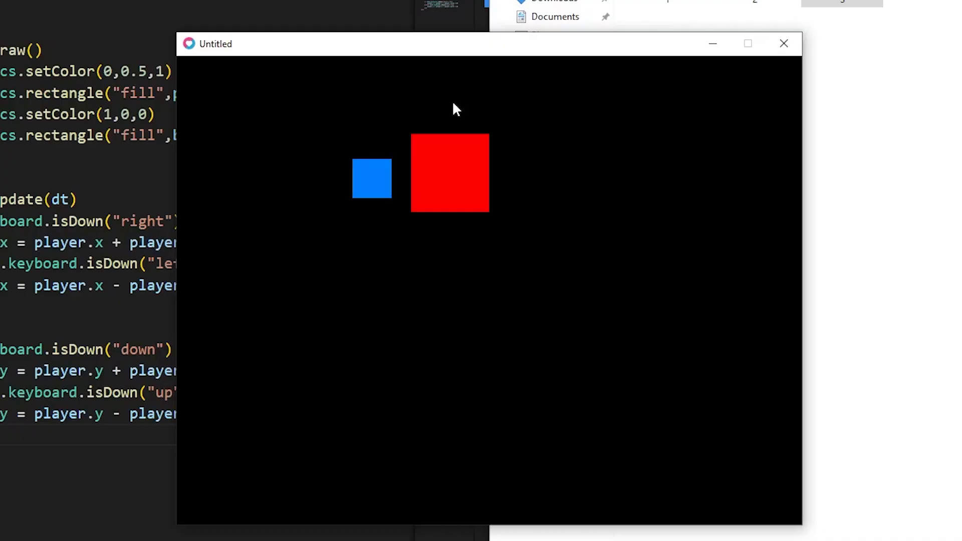
{"action": "mouse_move", "coordinate": [229, 237]}
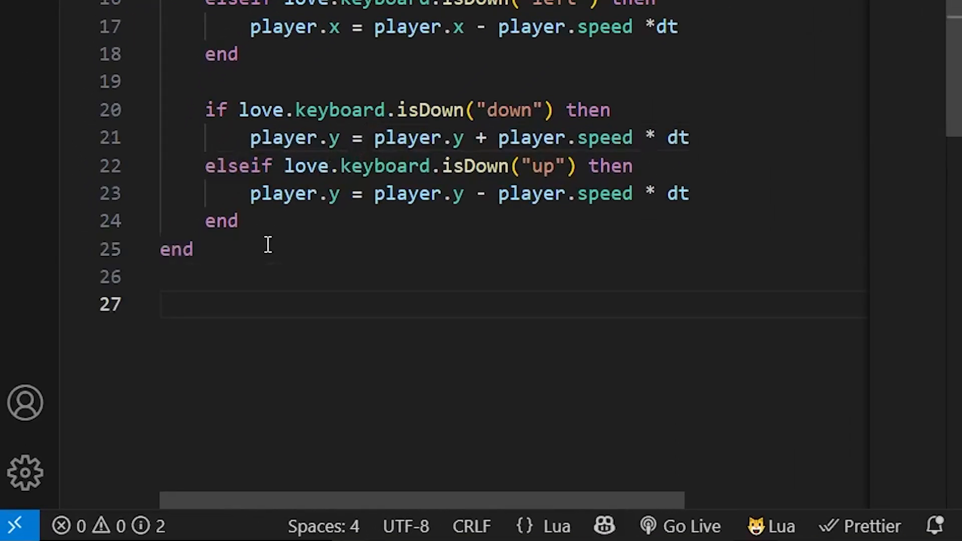
Step: Declare function CheckCollision( with the first rectangle's parameters x1, y1, w1, h1
{"action": "type", "text": "function"}
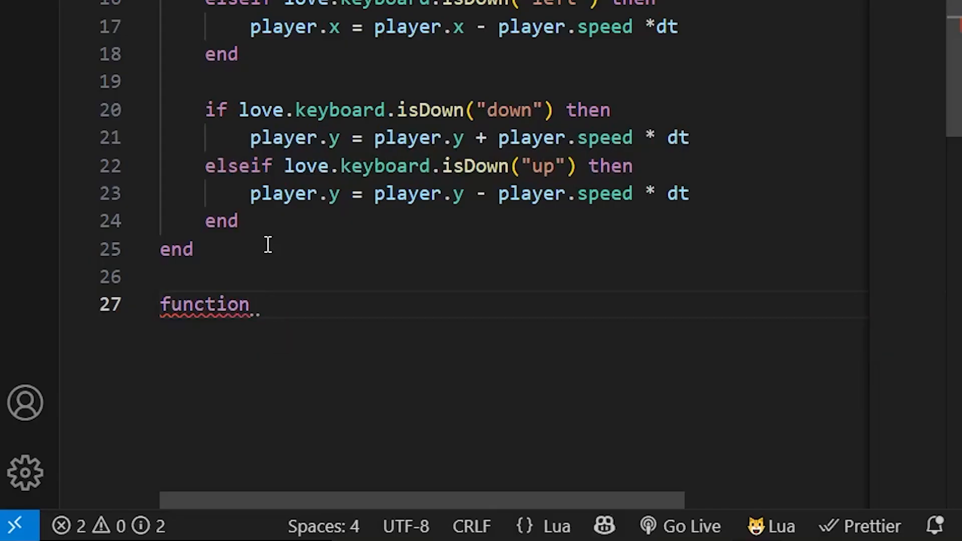
{"action": "type", "text": "Check"}
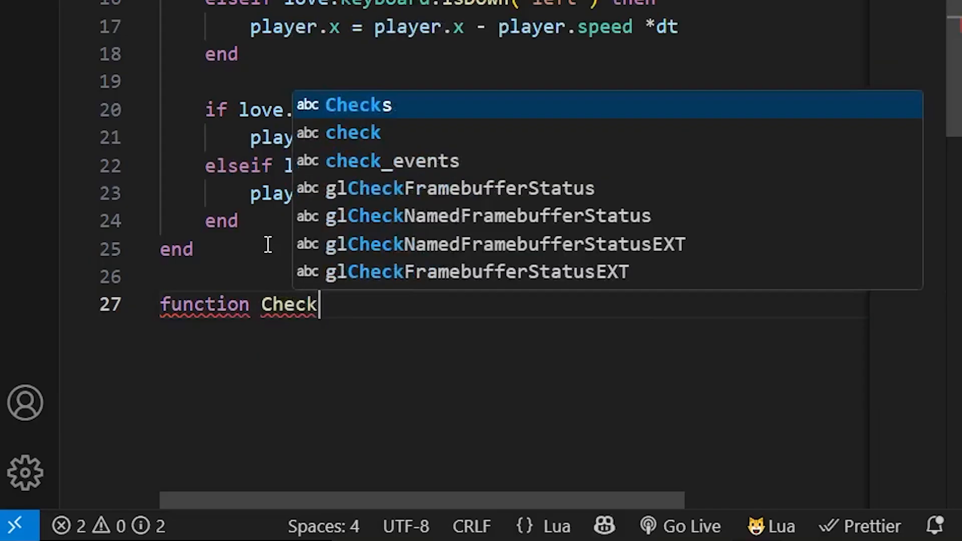
{"action": "type", "text": "Collision"}
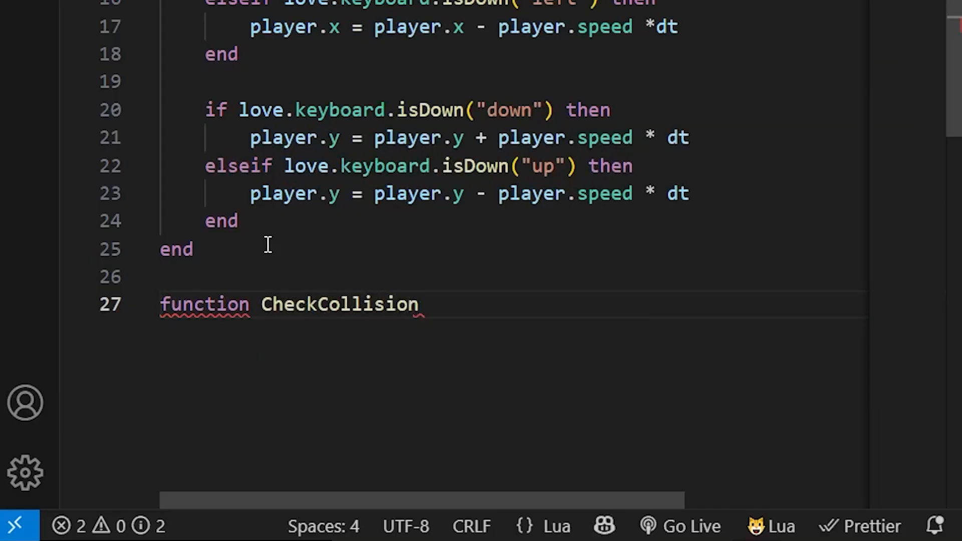
{"action": "type", "text": "()"}
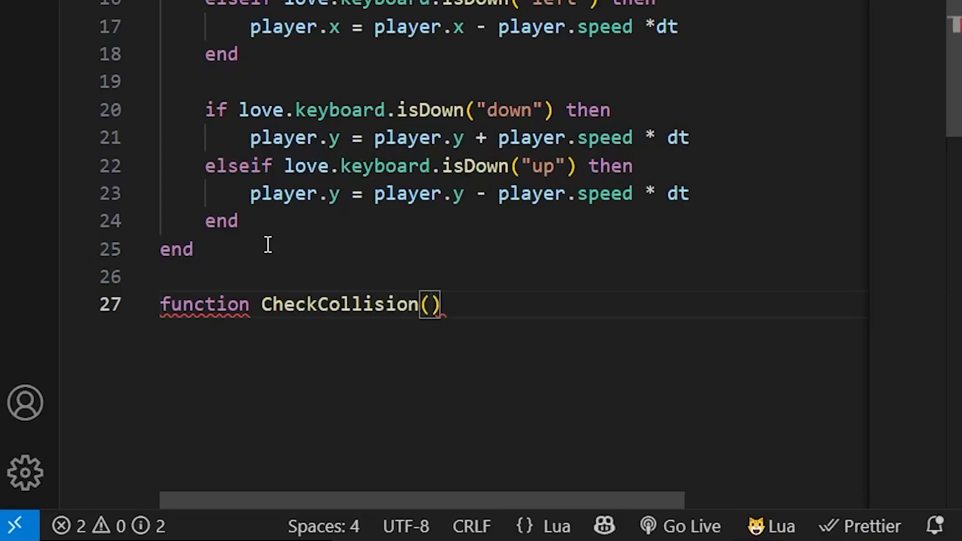
{"action": "type", "text": "x1"}
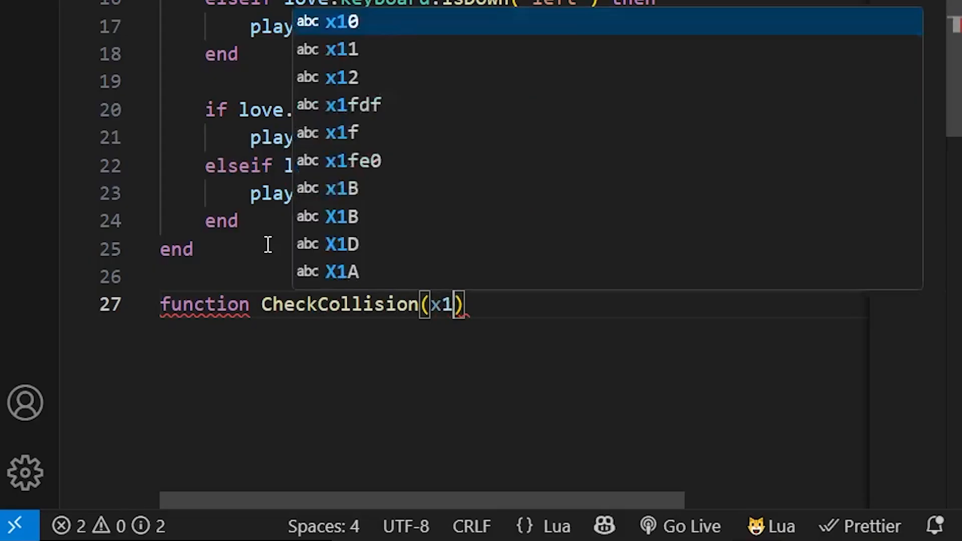
{"action": "type", "text": ",y1,"}
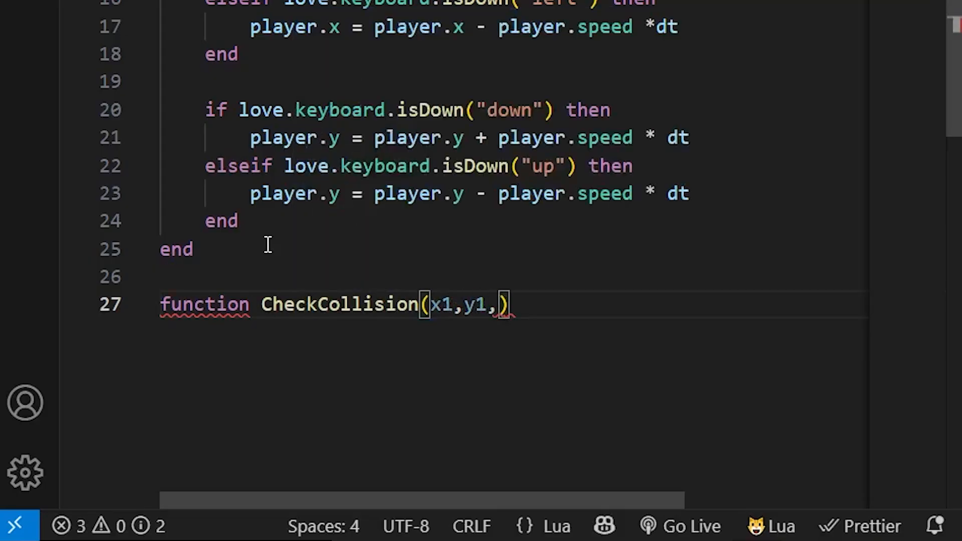
{"action": "type", "text": "w1"}
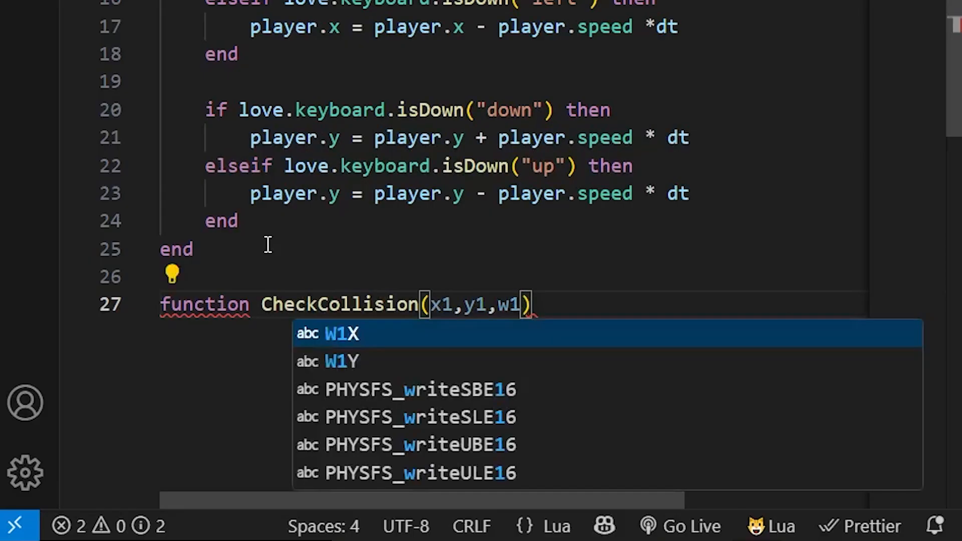
{"action": "type", "text": ",h1"}
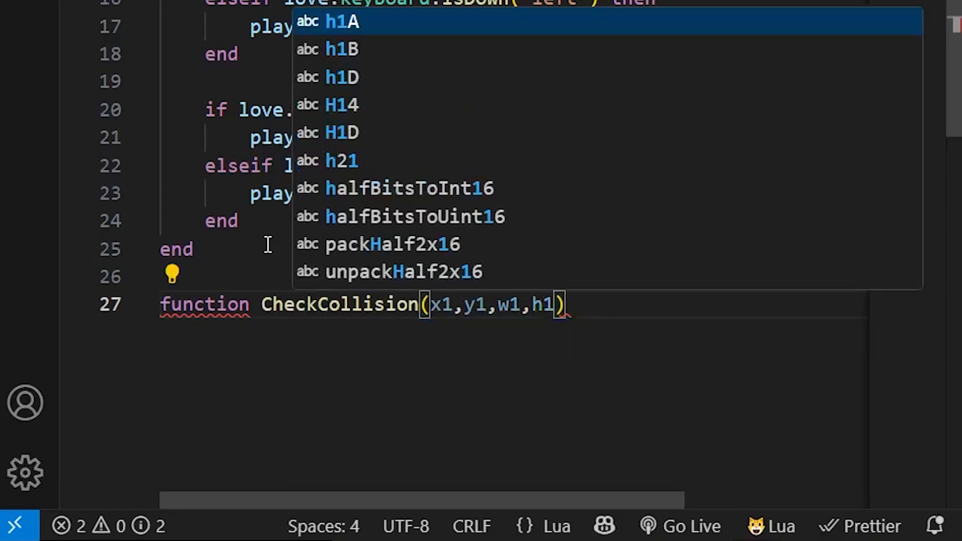
Step: Complete the parameters with x2, y2, w2, h2 and begin the return line
{"action": "type", "text": ", x"}
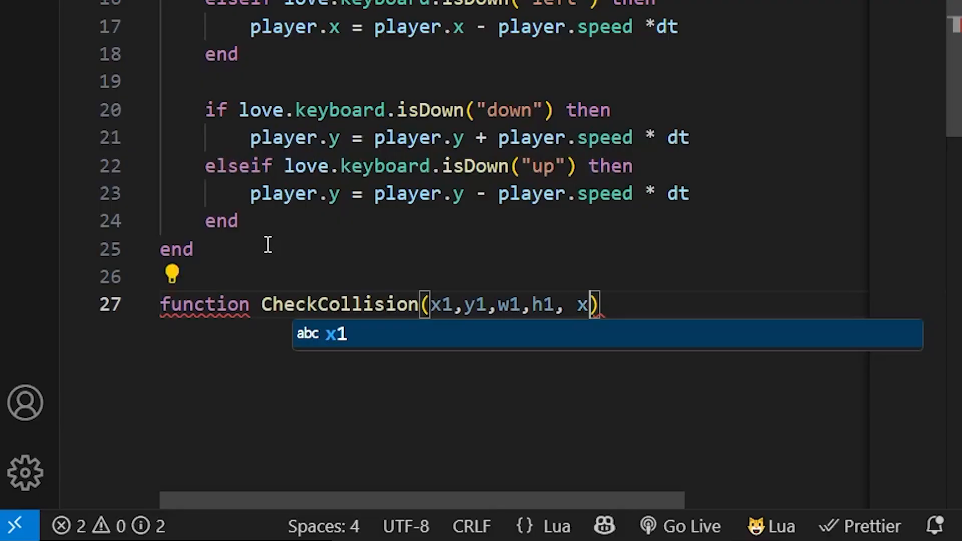
{"action": "type", "text": "2,y"}
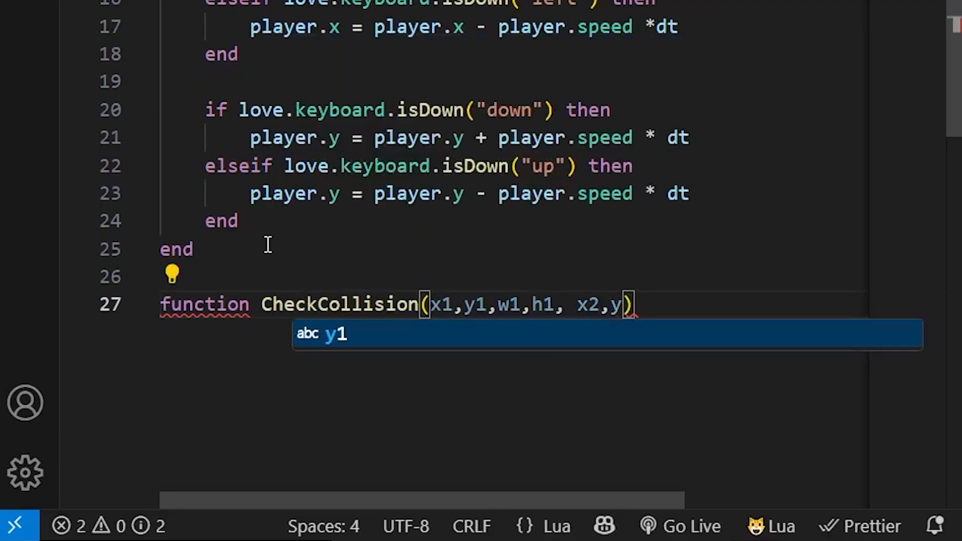
{"action": "type", "text": "2, w2,"}
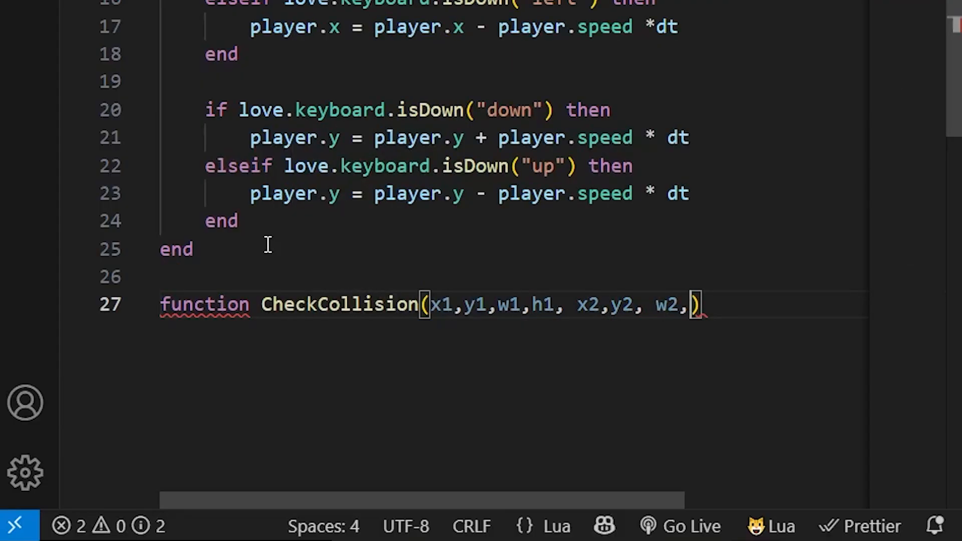
{"action": "type", "text": "h"}
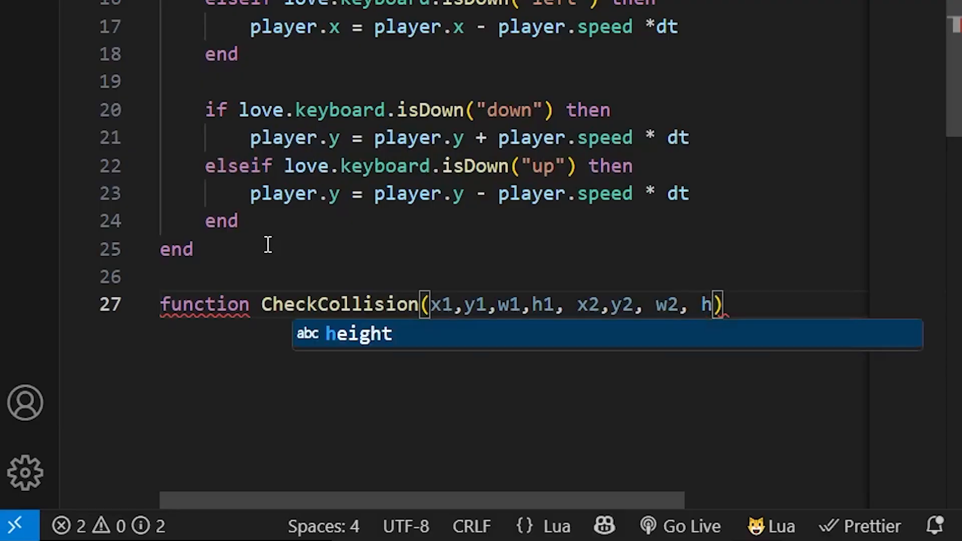
{"action": "type", "text": "2"}
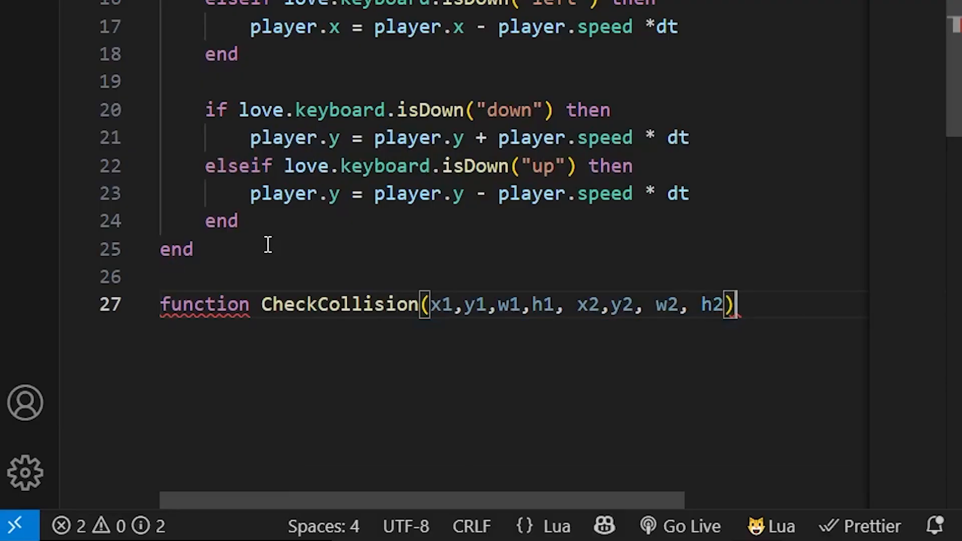
{"action": "type", "text": "return"}
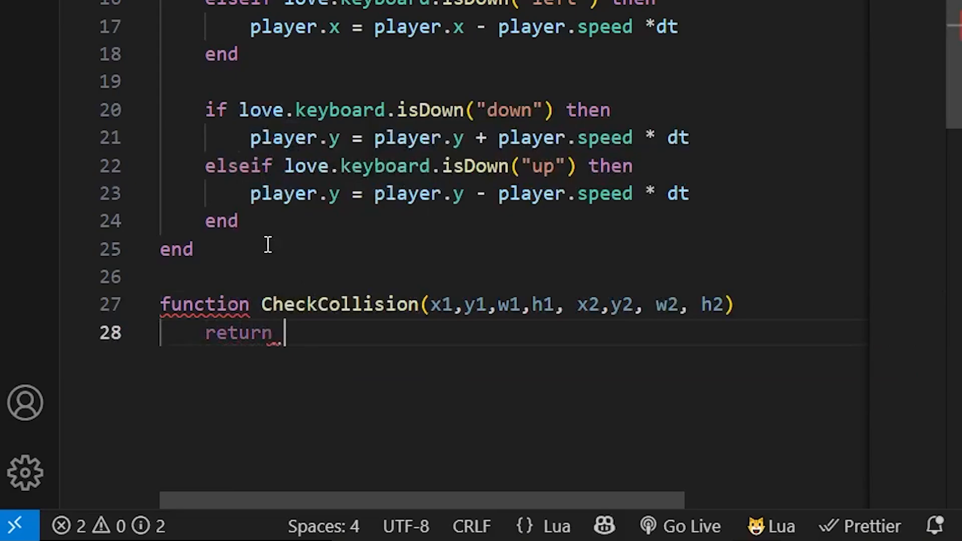
Step: Write the first overlap test x1 < x2 + w2 in CheckCollision's return
{"action": "type", "text": "x1<"}
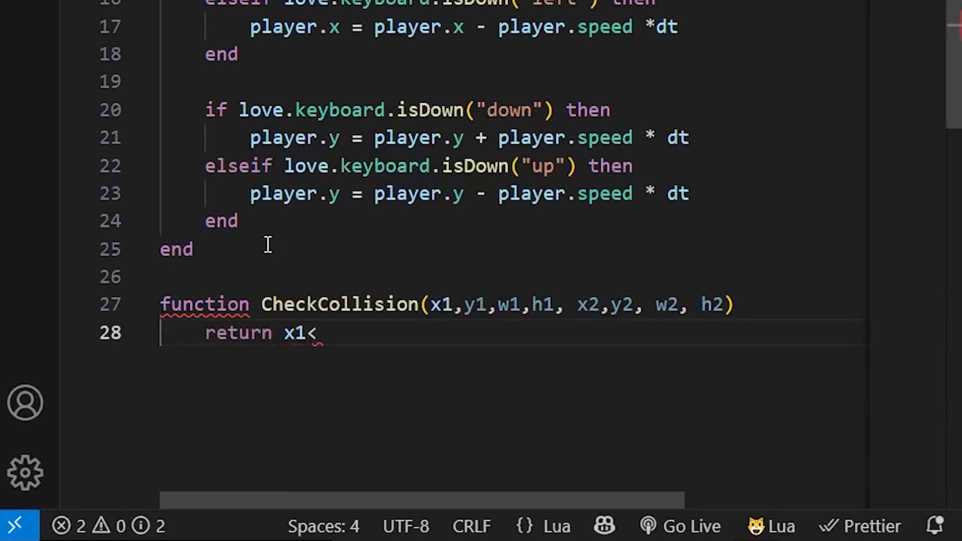
{"action": "type", "text": "x"}
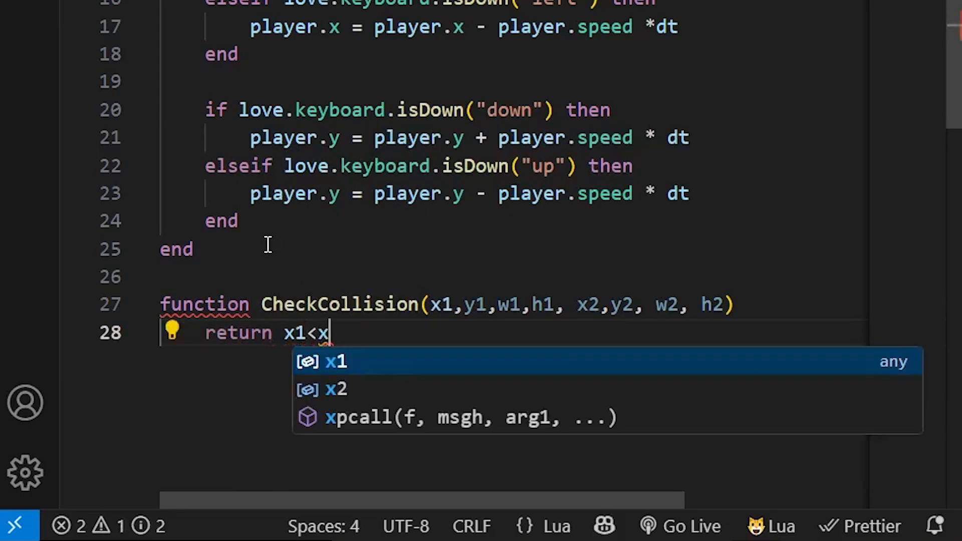
{"action": "type", "text": "2+"}
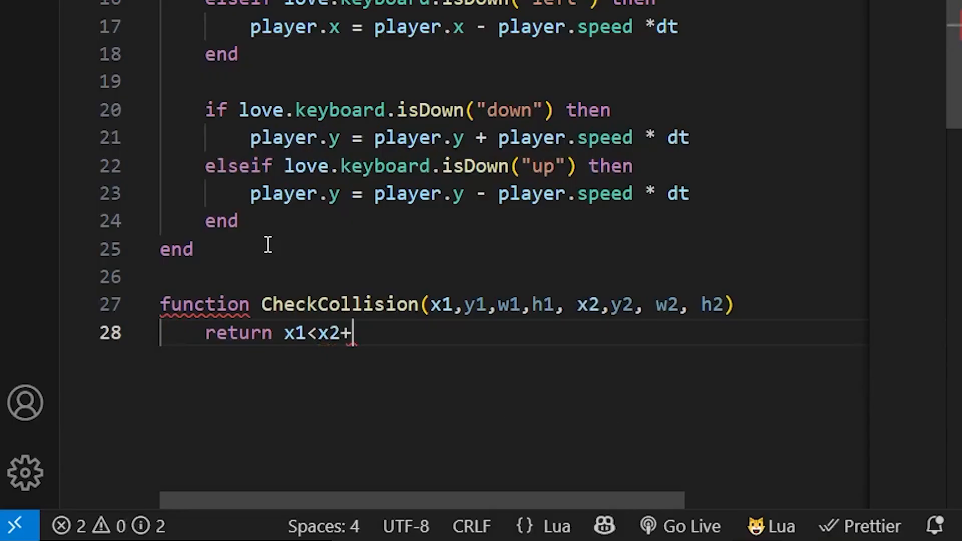
{"action": "type", "text": "w2 and"}
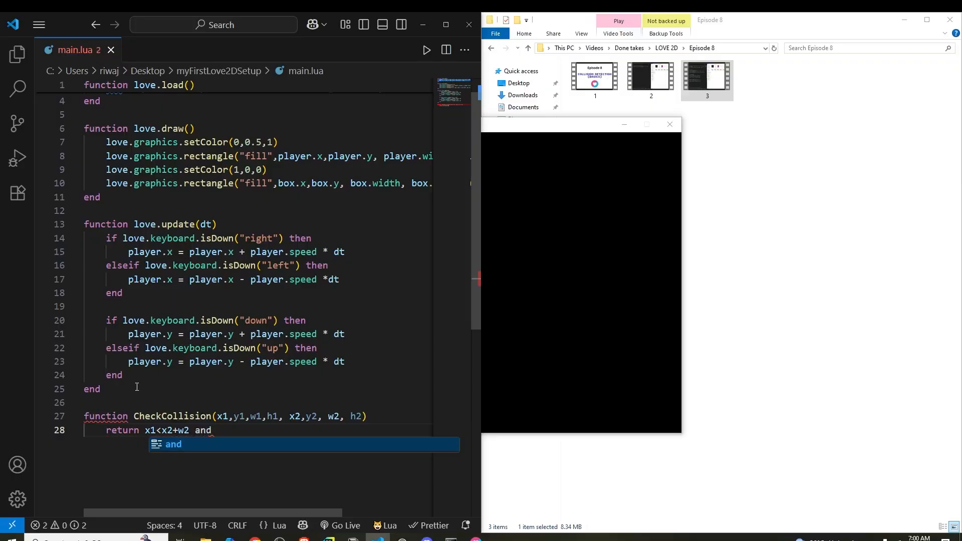
{"action": "scroll", "scroll_direction": "down", "scroll_amount": 3}
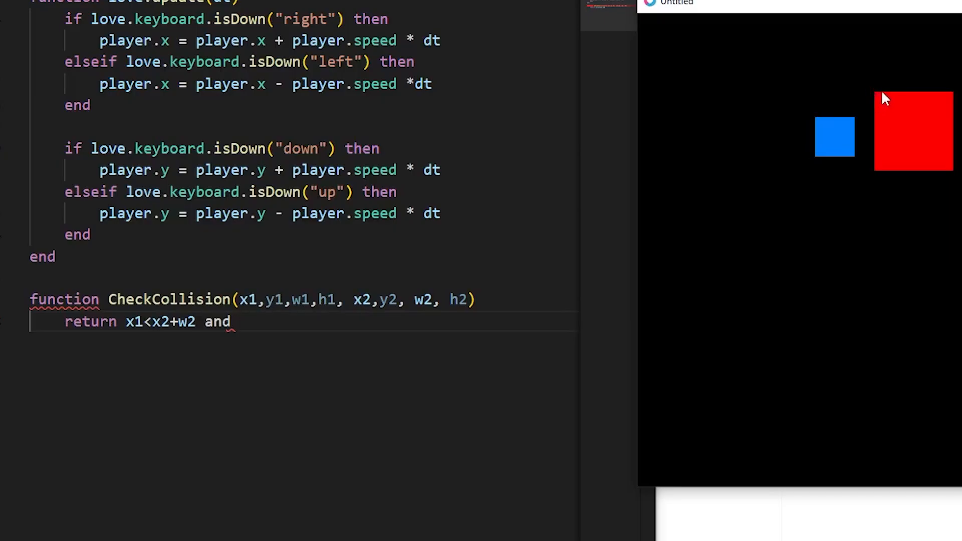
{"action": "mouse_move", "coordinate": [874, 103]}
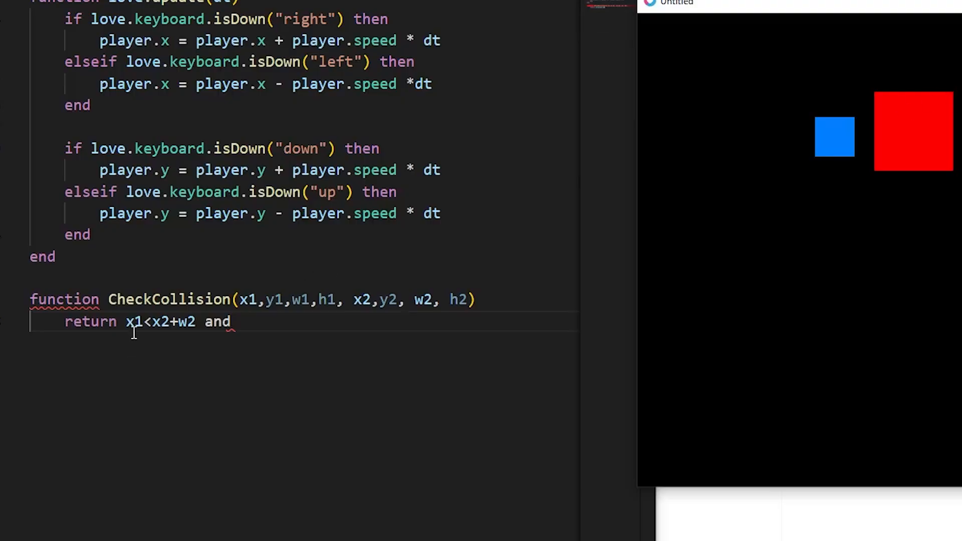
{"action": "mouse_move", "coordinate": [841, 129]}
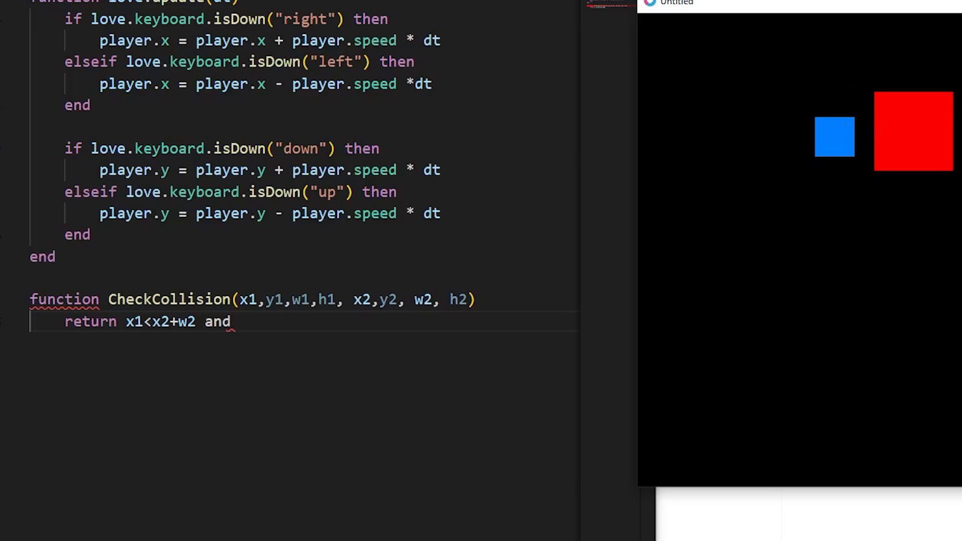
{"action": "mouse_move", "coordinate": [649, 238]}
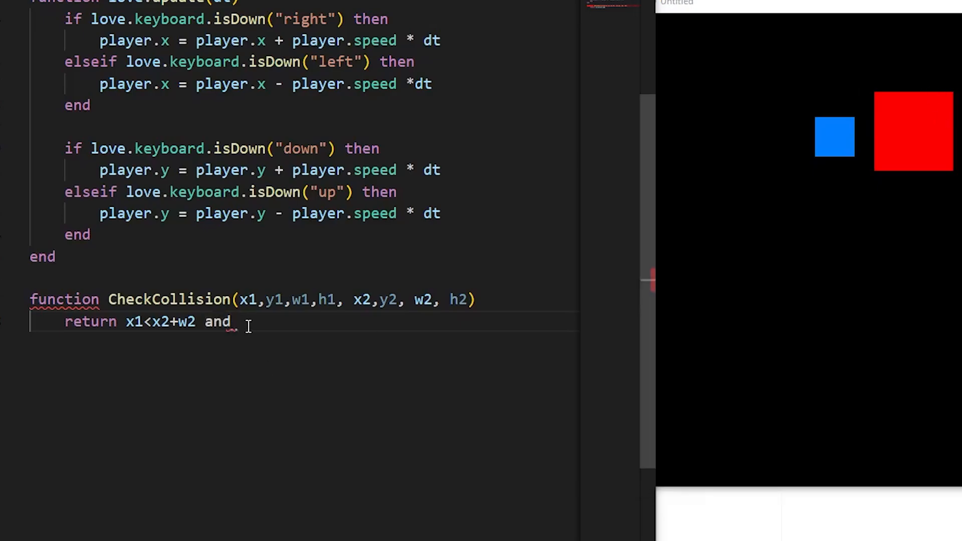
Step: Continue the return expression with 'x2 < x1 + w1 and y1 < y2 + h2 and'
{"action": "type", "text": "x"}
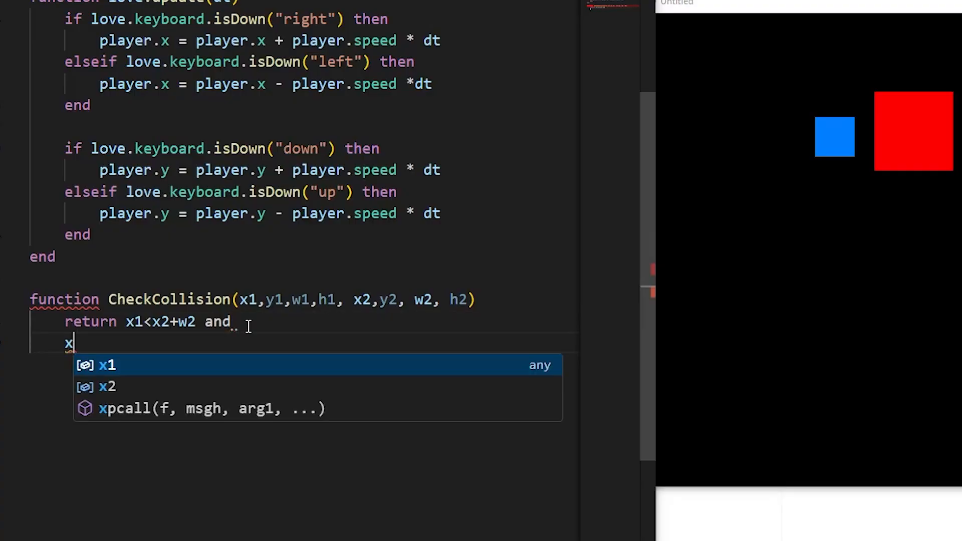
{"action": "type", "text": "2<"}
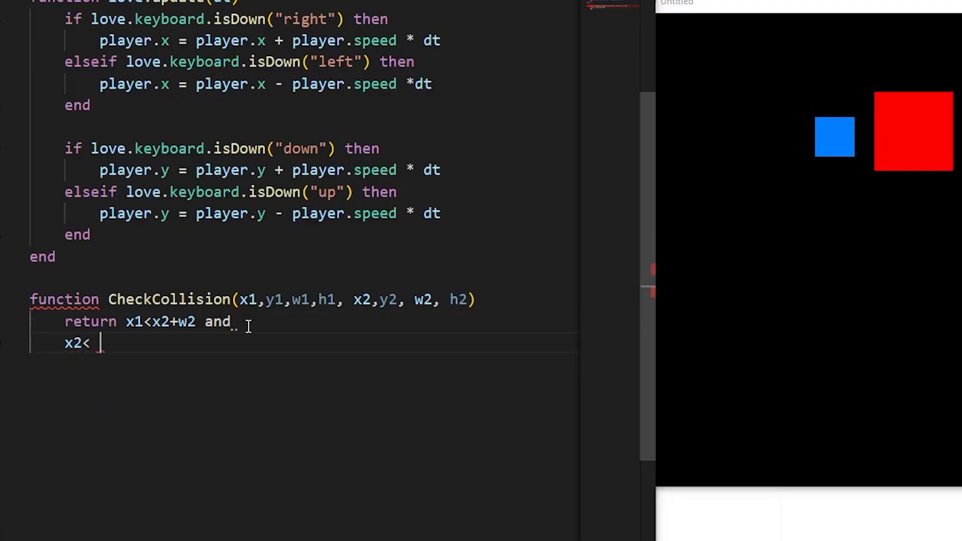
{"action": "type", "text": "x1"}
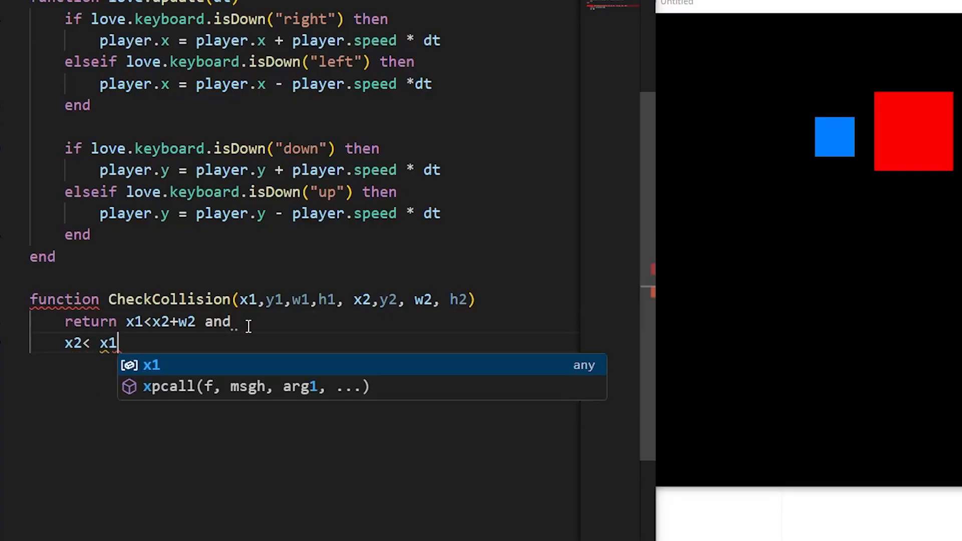
{"action": "type", "text": "+"}
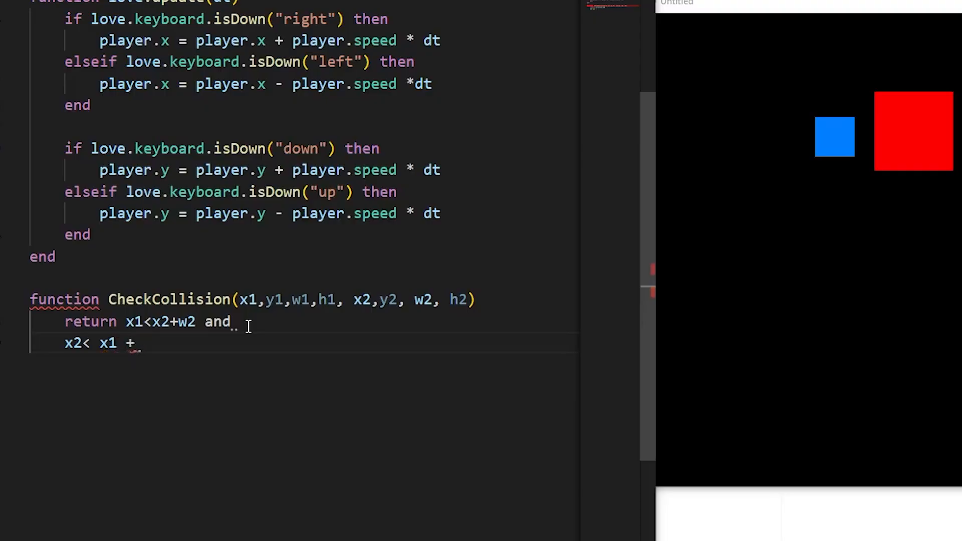
{"action": "type", "text": "w1"}
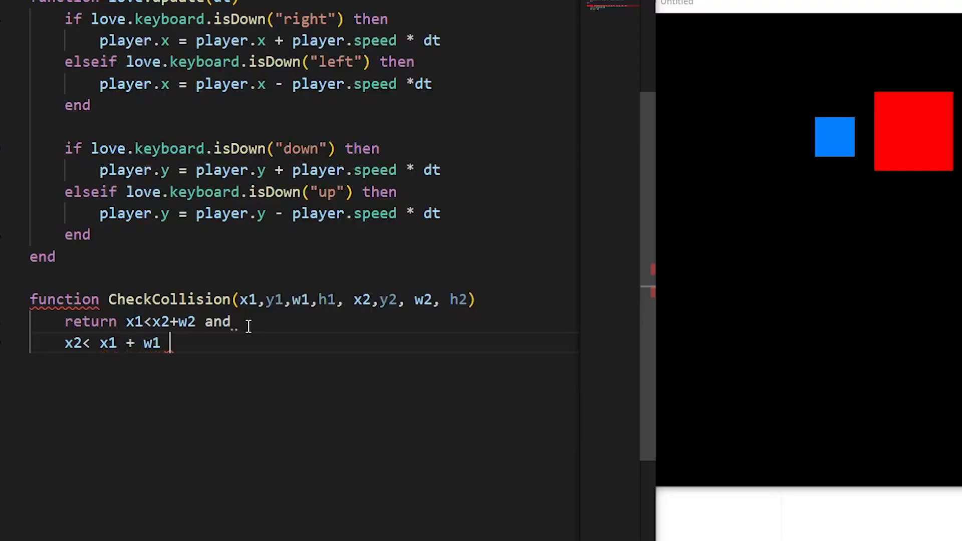
{"action": "type", "text": "and"}
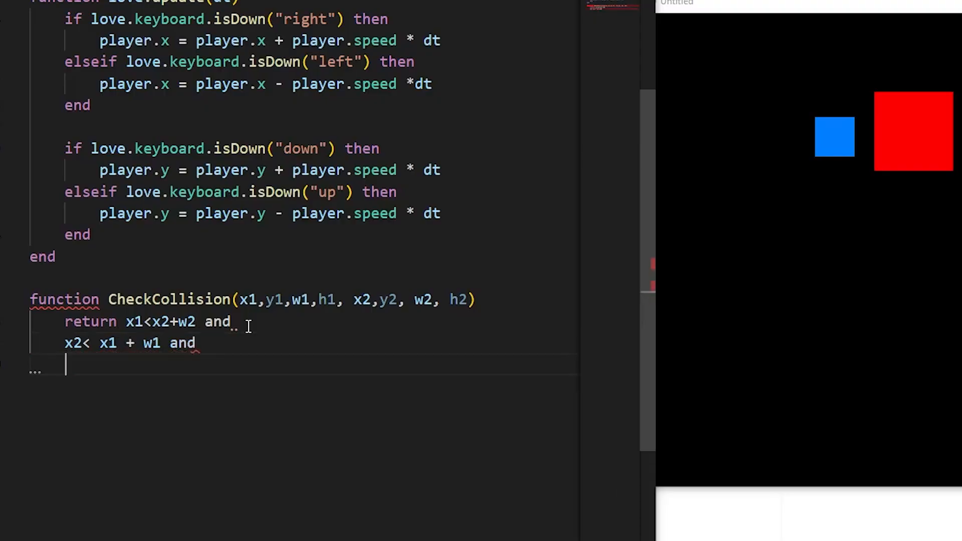
{"action": "type", "text": "y1"}
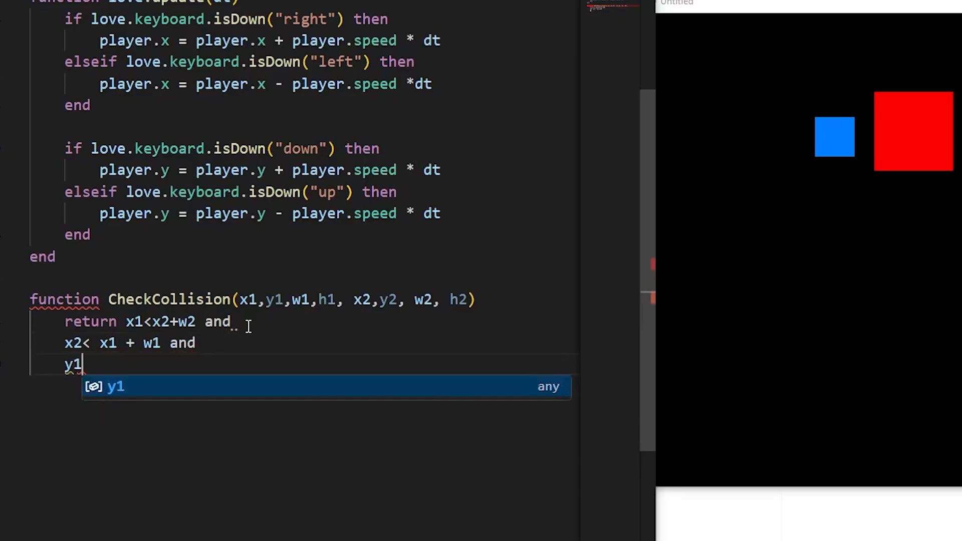
{"action": "type", "text": "<y2"}
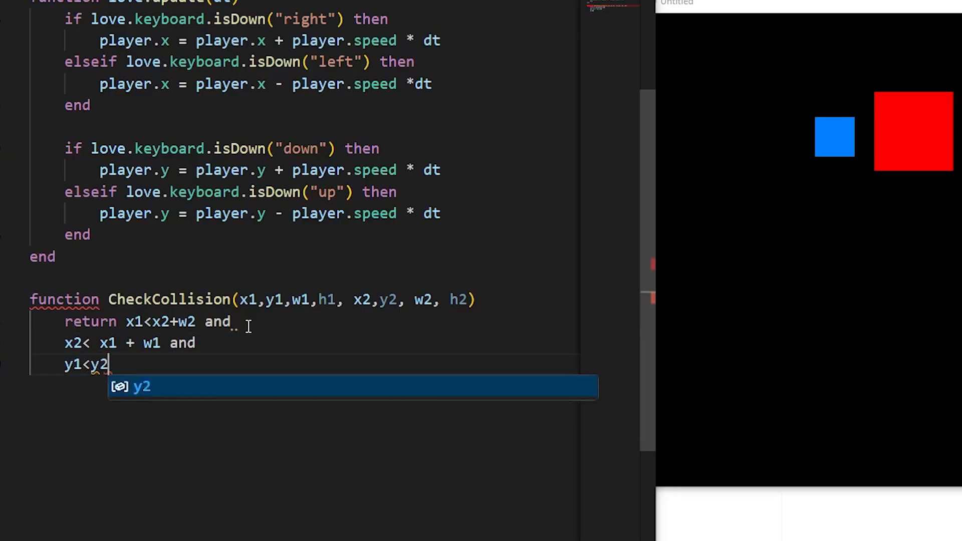
{"action": "type", "text": "+h"}
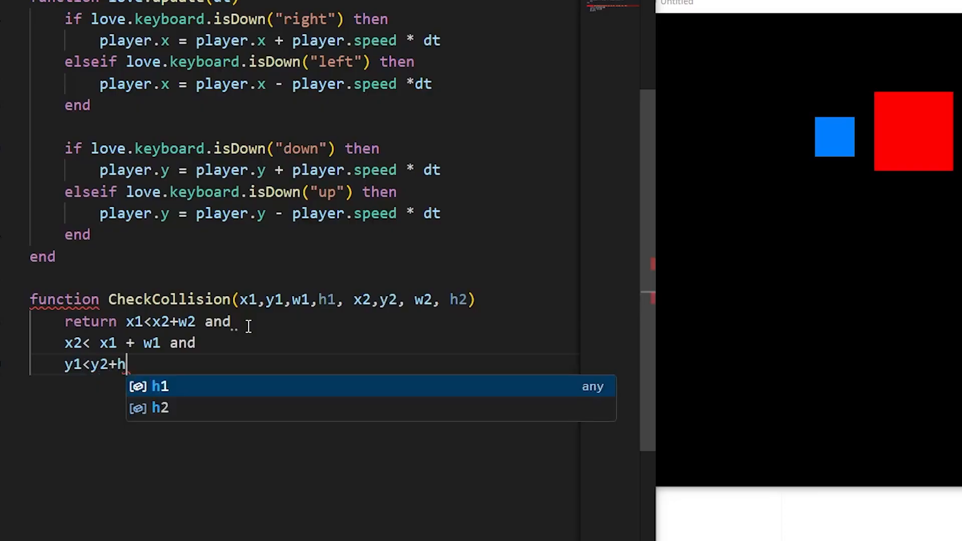
{"action": "type", "text": "2"}
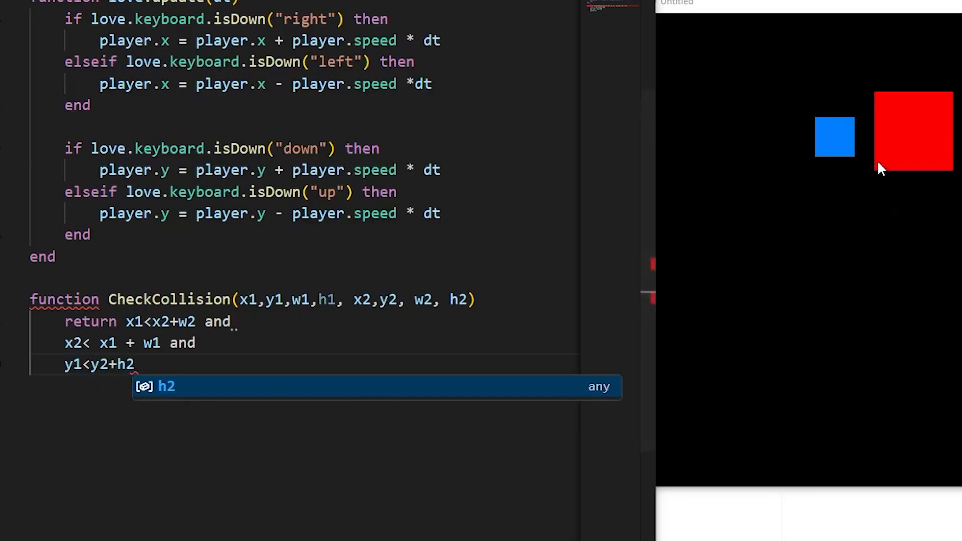
{"action": "mouse_move", "coordinate": [903, 98]}
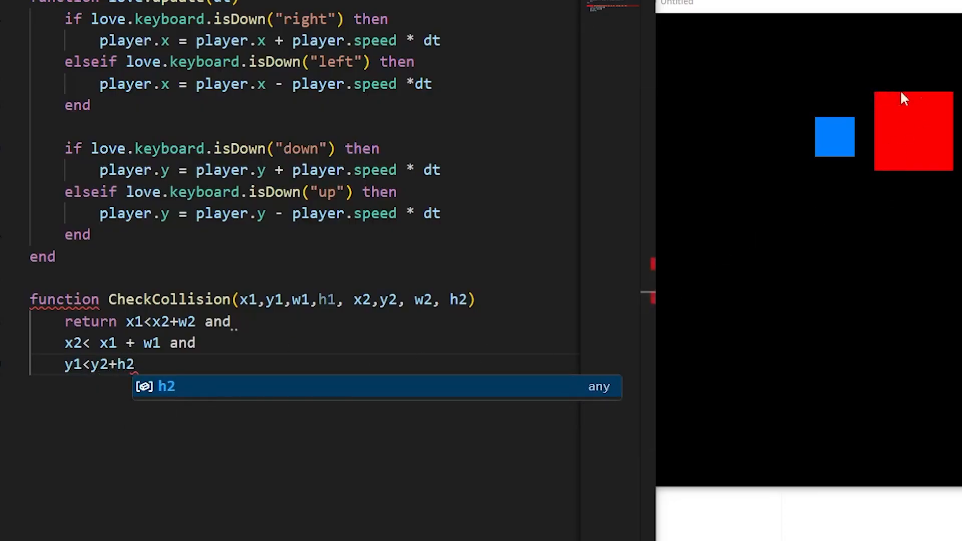
{"action": "mouse_move", "coordinate": [916, 115]}
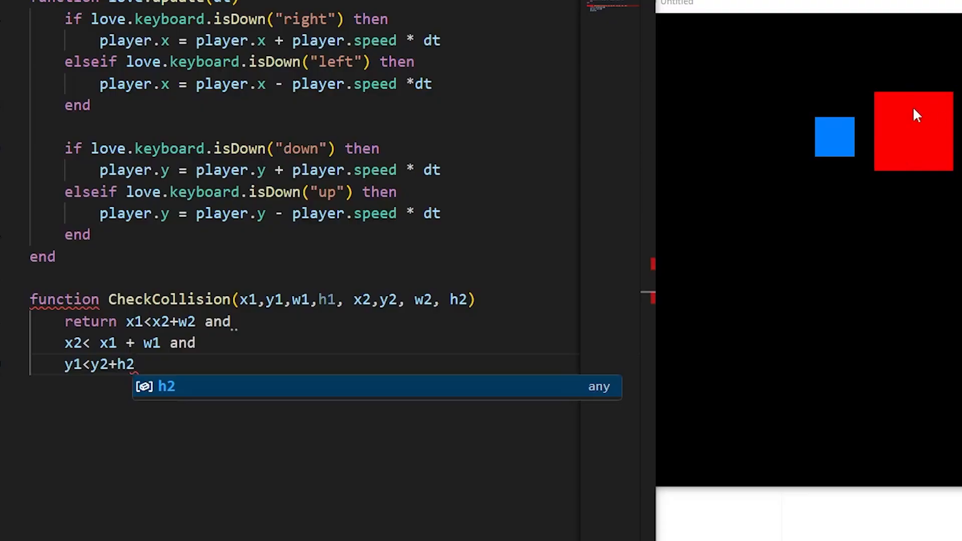
{"action": "mouse_move", "coordinate": [888, 182]}
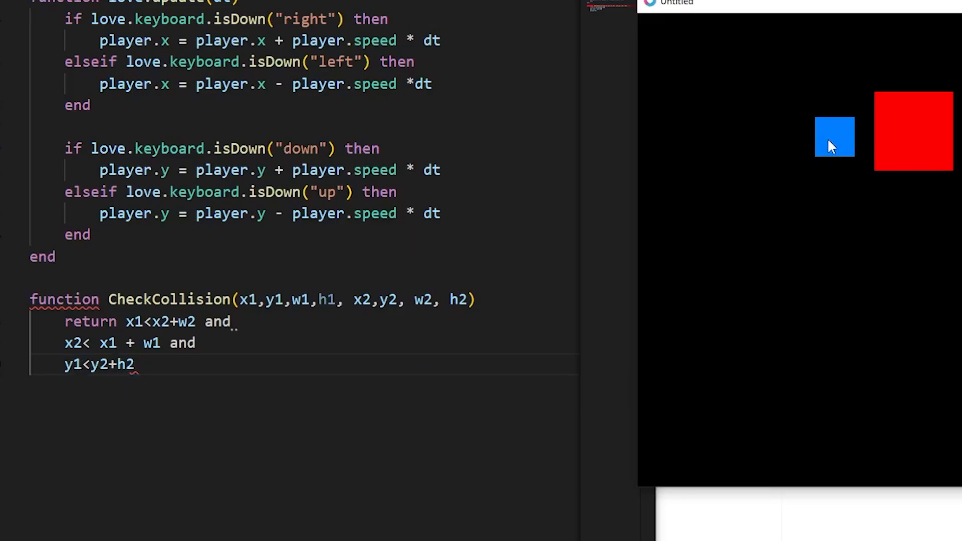
{"action": "mouse_move", "coordinate": [919, 140]}
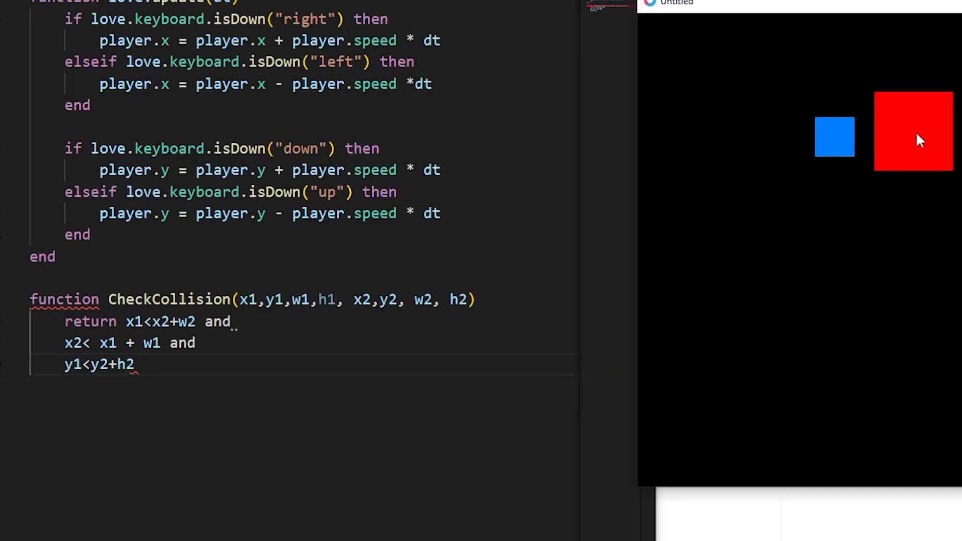
{"action": "mouse_move", "coordinate": [810, 196]}
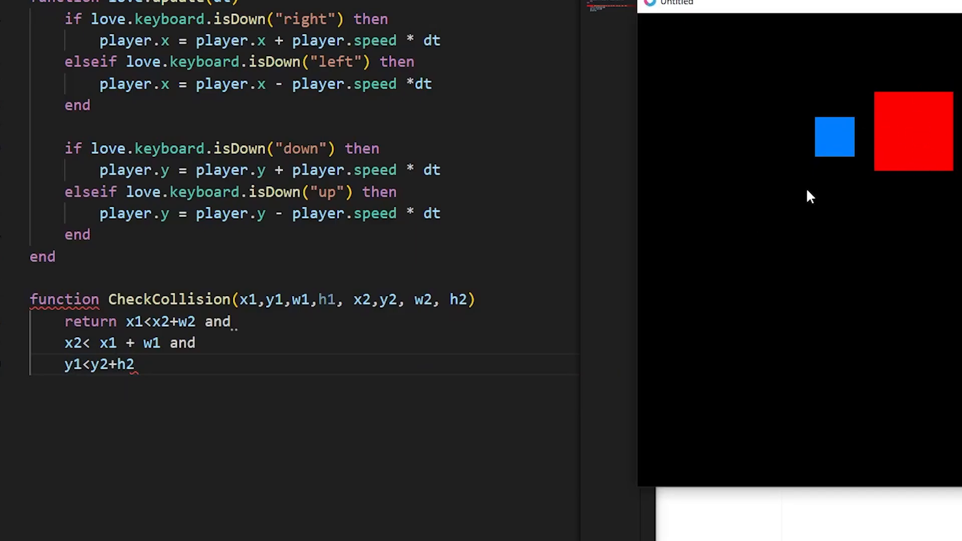
Step: Add the final test 'y2 < y1 + h1' and close CheckCollision with end
{"action": "type", "text": "and"}
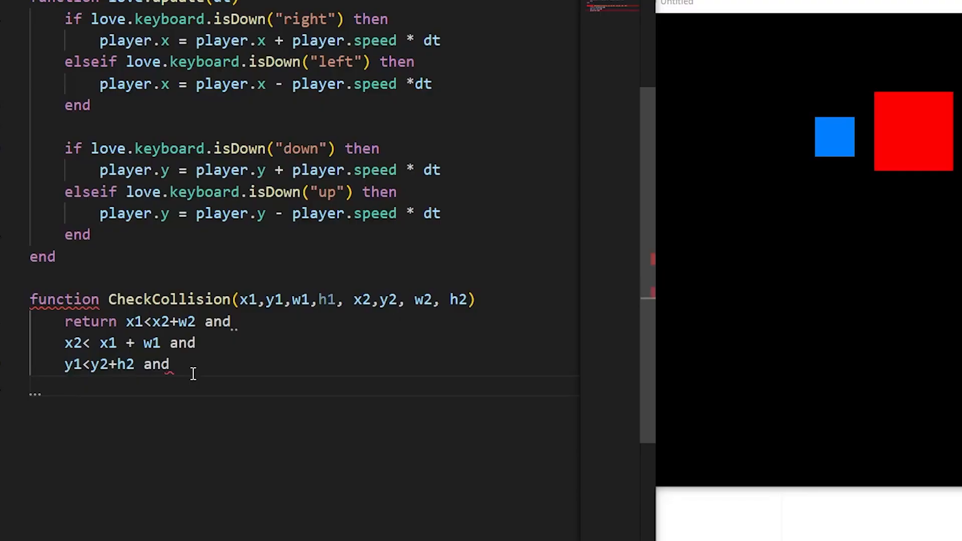
{"action": "type", "text": "y2"}
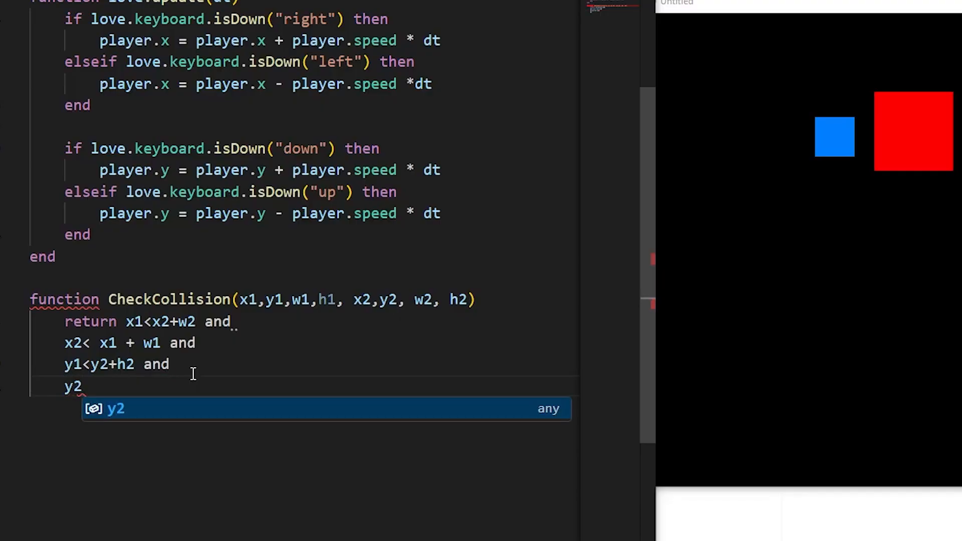
{"action": "type", "text": "<y1+"}
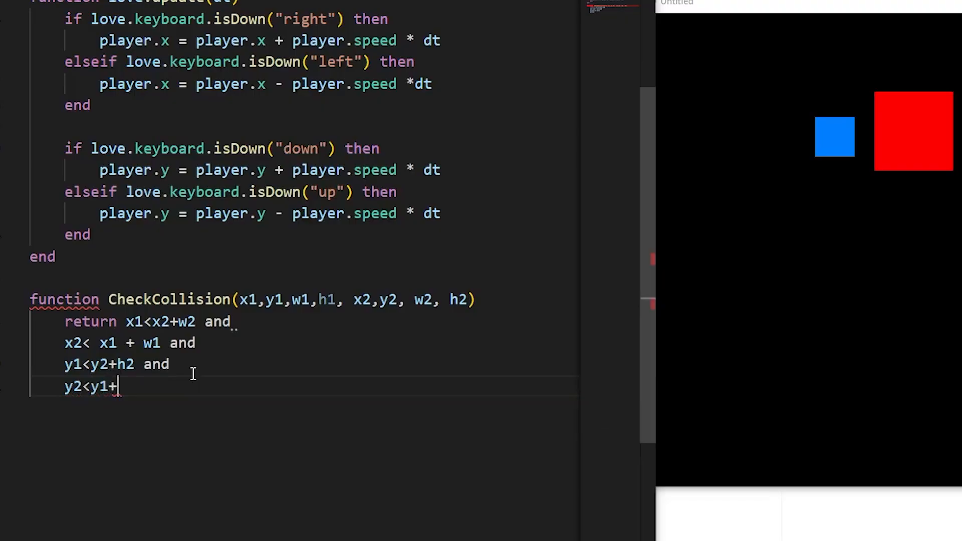
{"action": "type", "text": "h1"}
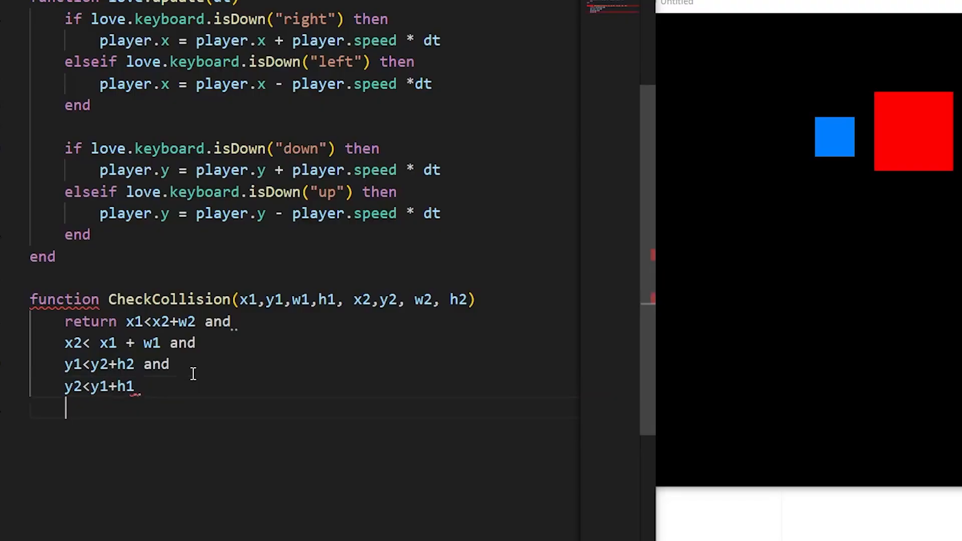
{"action": "type", "text": "end"}
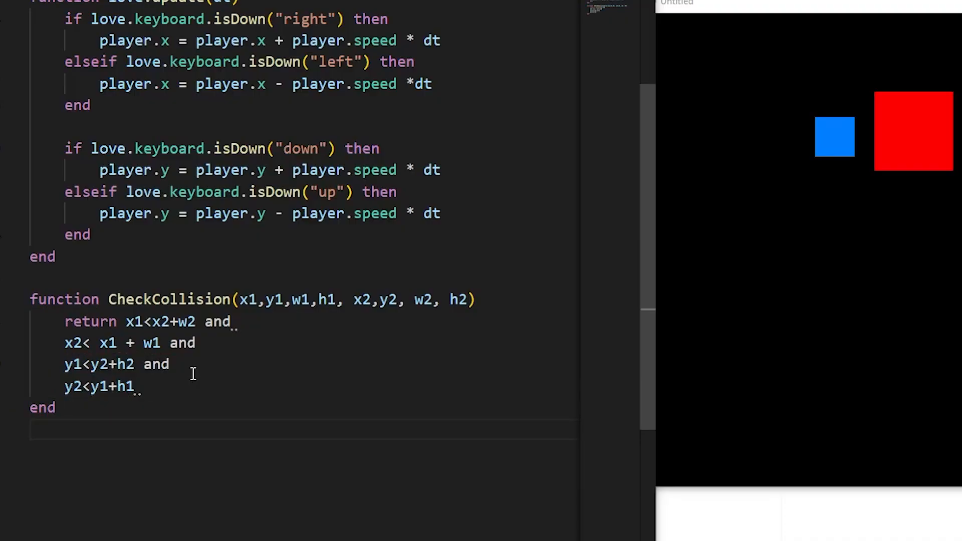
{"action": "mouse_move", "coordinate": [243, 404]}
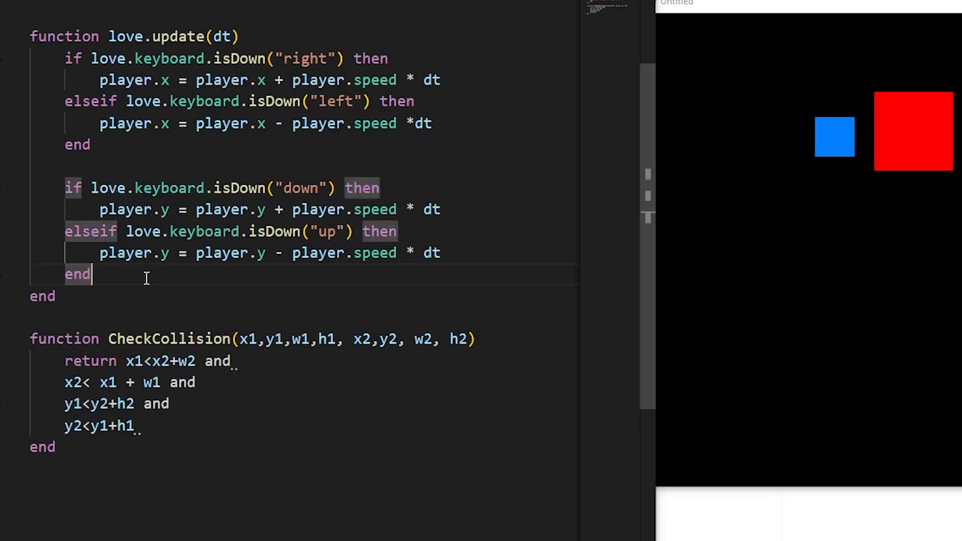
Step: Begin 'if CheckCollision(' in love.update passing player.x, player.y, player.width, player.height
{"action": "type", "text": "if"}
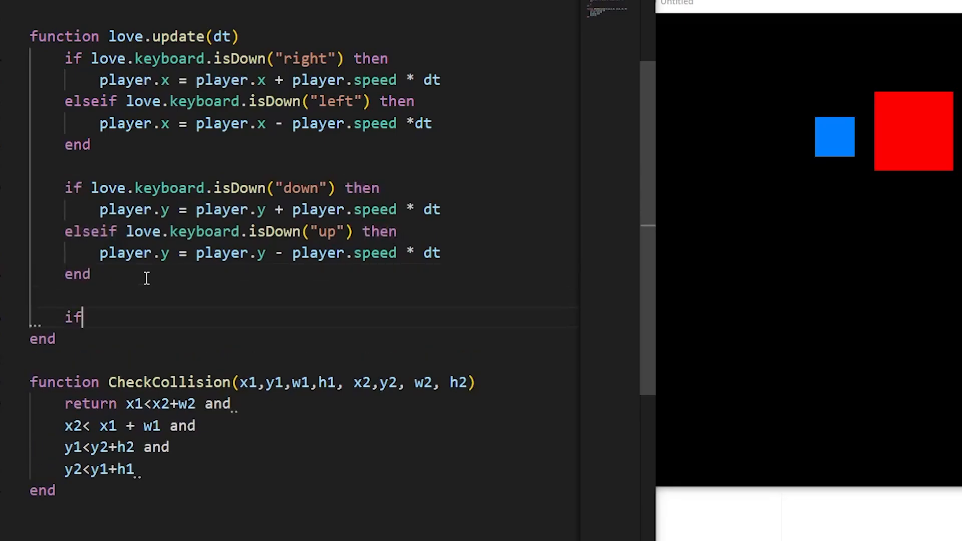
{"action": "type", "text": "CheckCollision"}
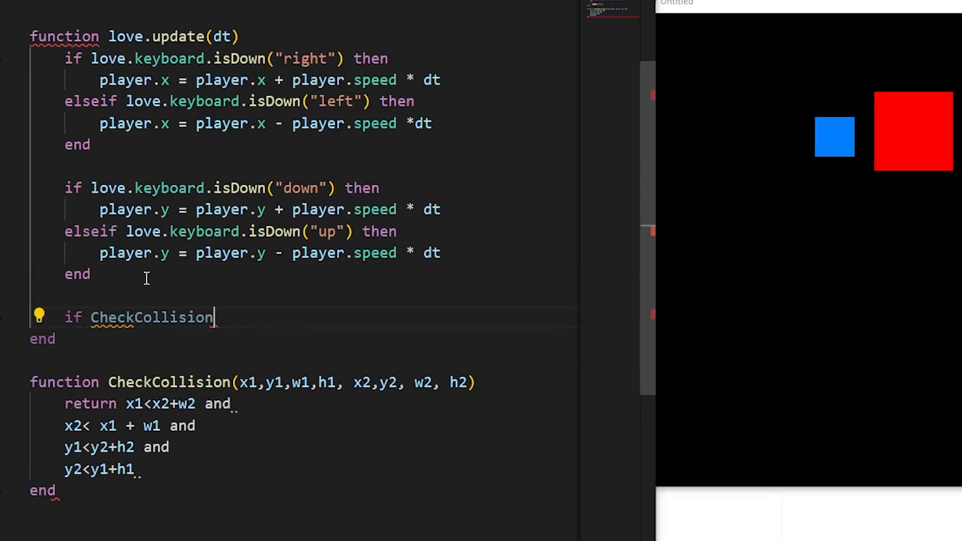
{"action": "type", "text": "("}
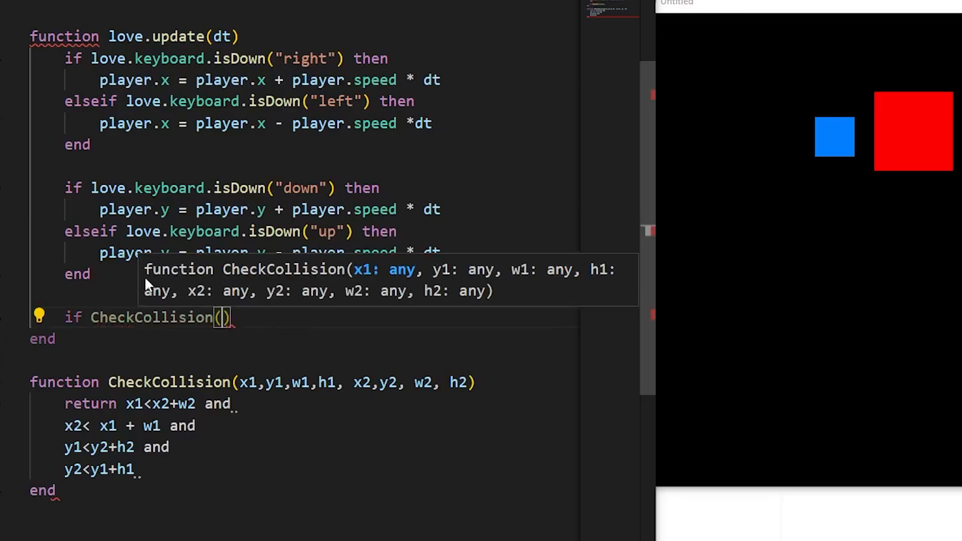
{"action": "type", "text": "player"}
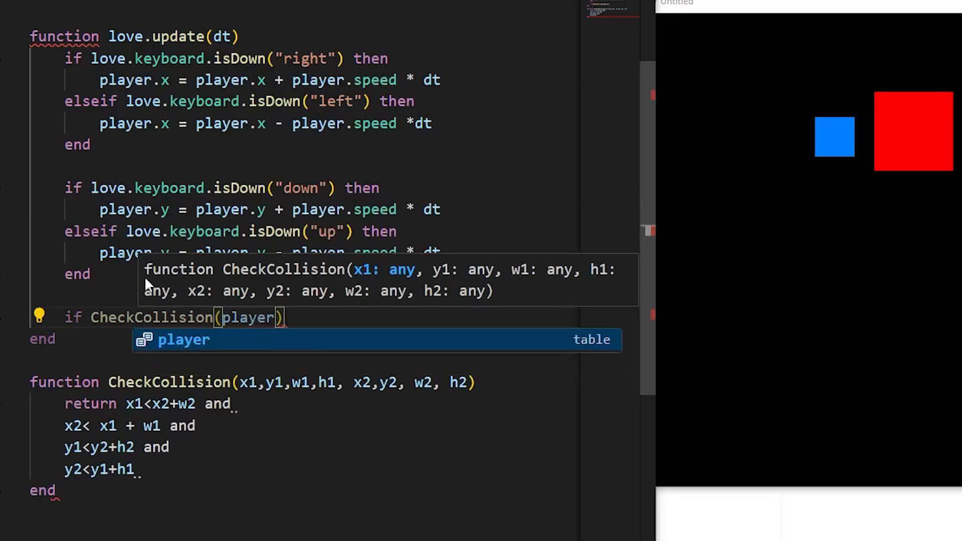
{"action": "type", "text": ".x"}
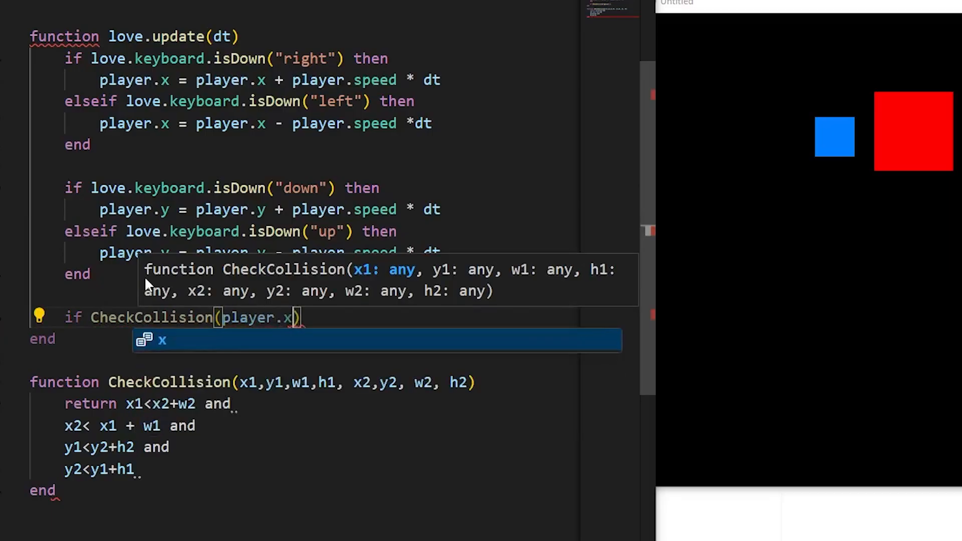
{"action": "type", "text": "player,"}
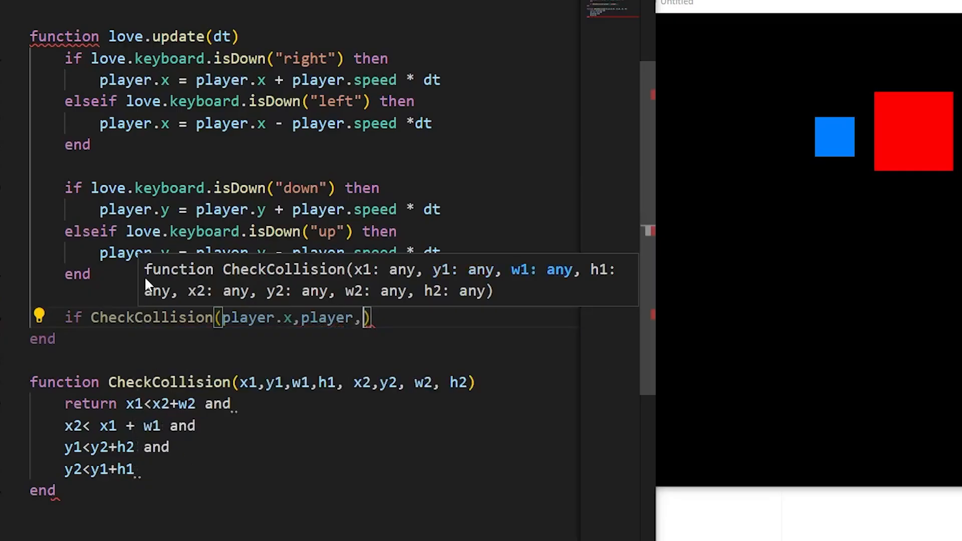
{"action": "type", "text": ".y"}
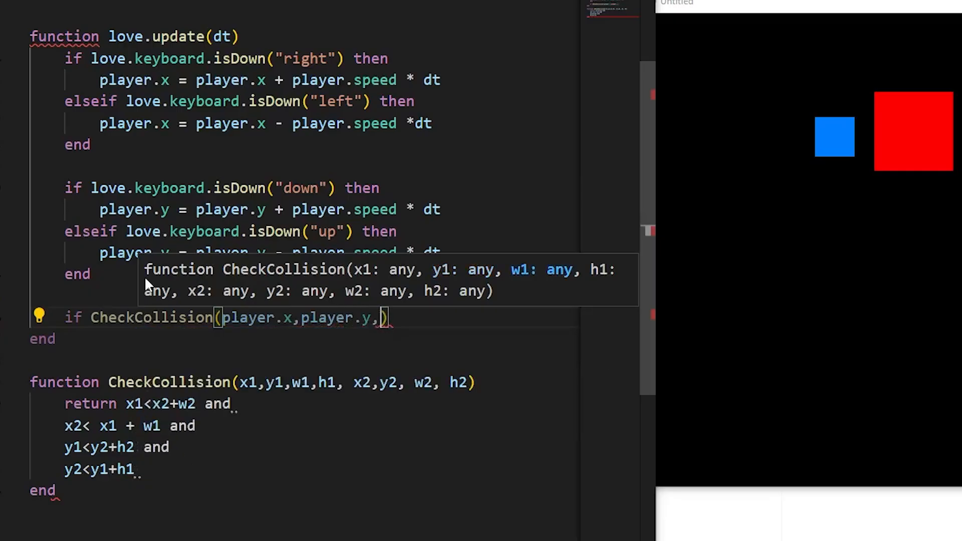
{"action": "type", "text": "player."}
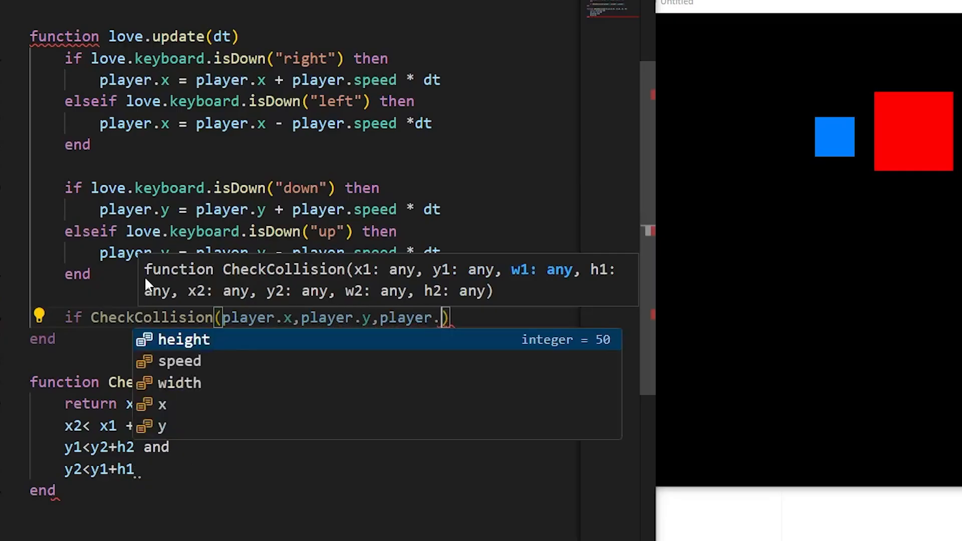
{"action": "type", "text": "width"}
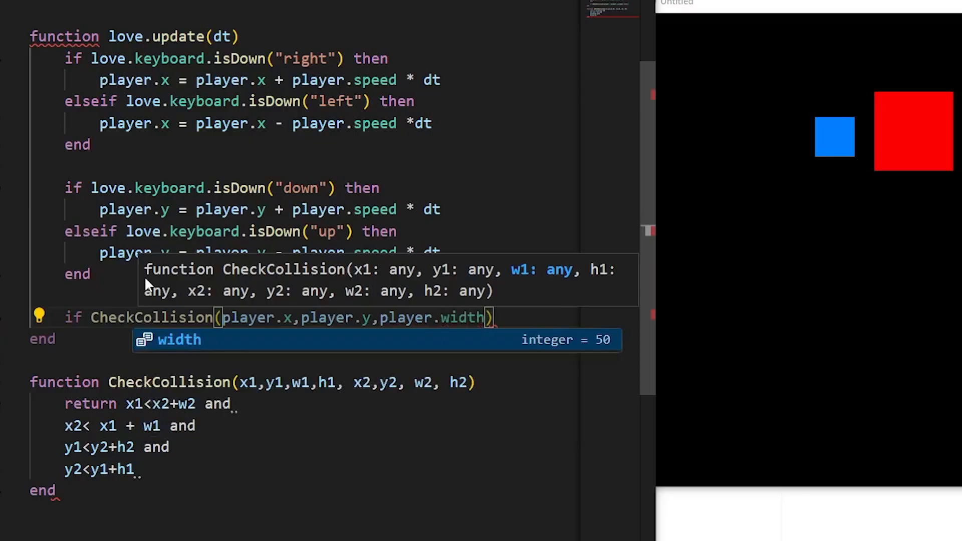
{"action": "type", "text": ",playe"}
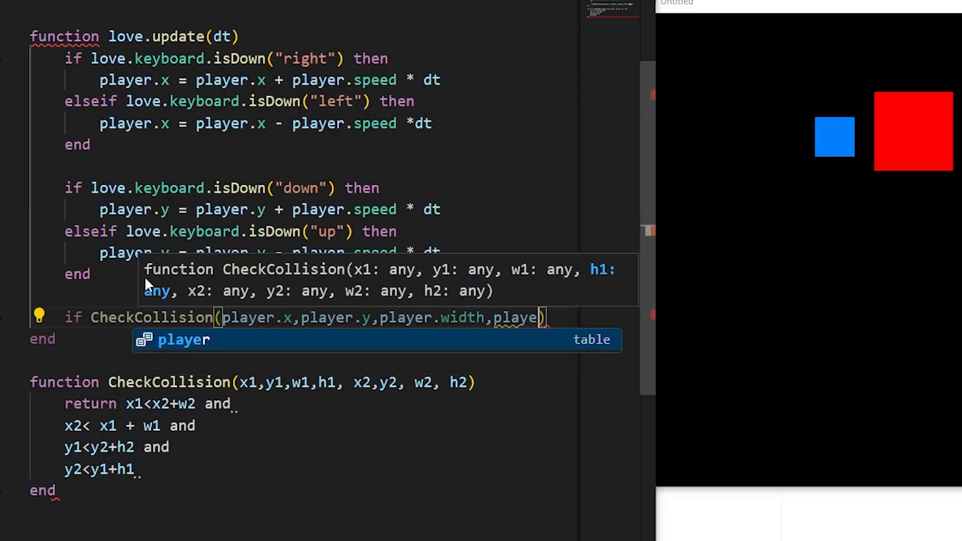
{"action": "type", "text": "r.height"}
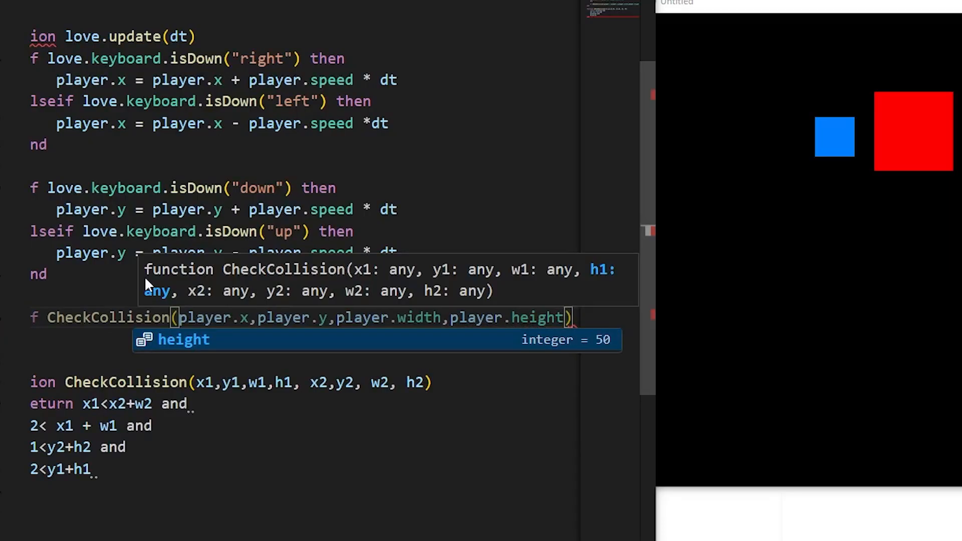
Step: Add the box arguments box.x, box.y, box.width to the CheckCollision call
{"action": "type", "text": ",box"}
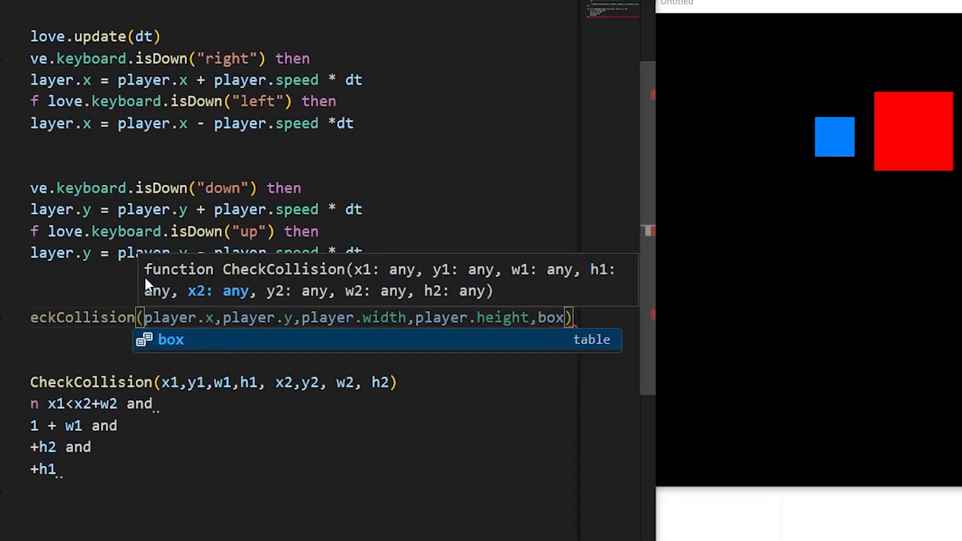
{"action": "type", "text": ".x, bpox.y, g"}
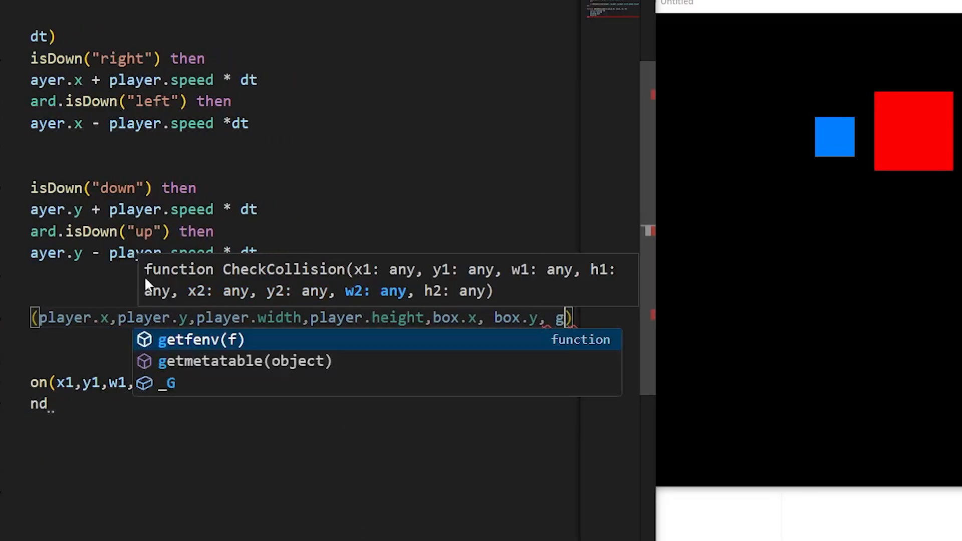
{"action": "type", "text": "box.width, box.heigh"}
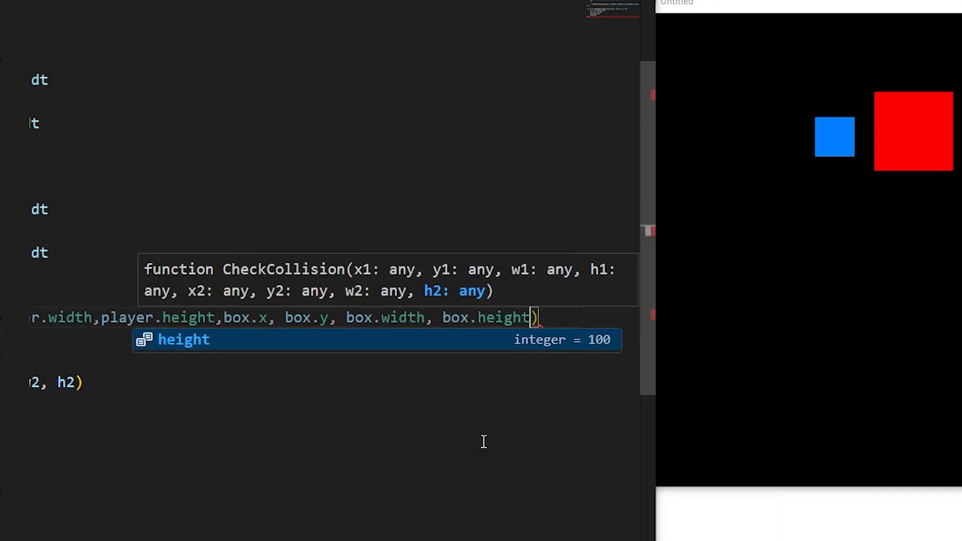
{"action": "type", "text": "th"}
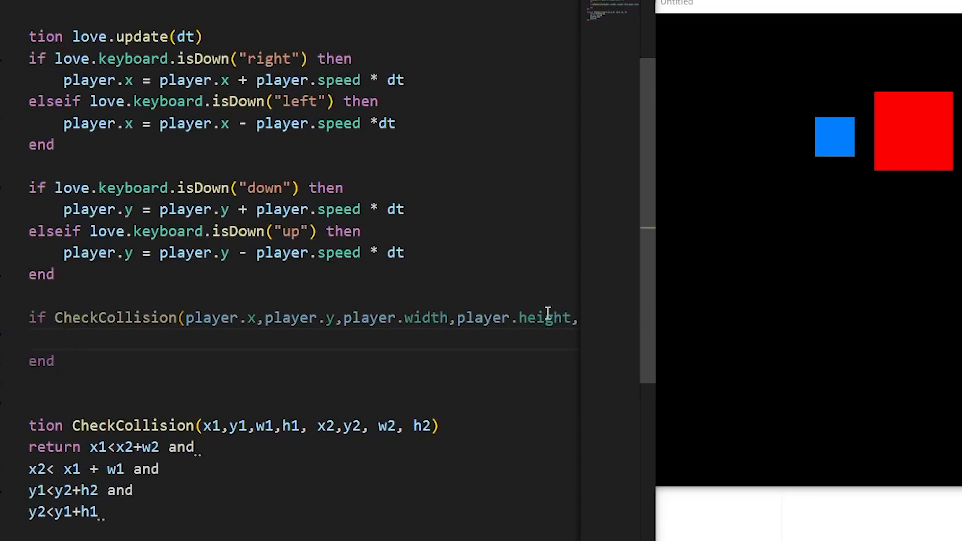
Step: Write print("Collision!") inside the if block in love.update
{"action": "type", "text": "print(\"Col"}
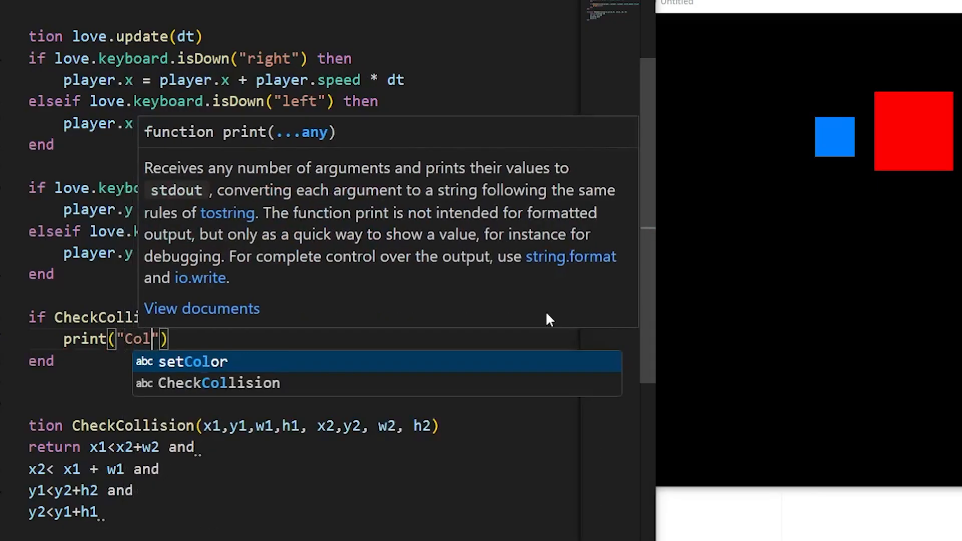
{"action": "type", "text": "lisi"}
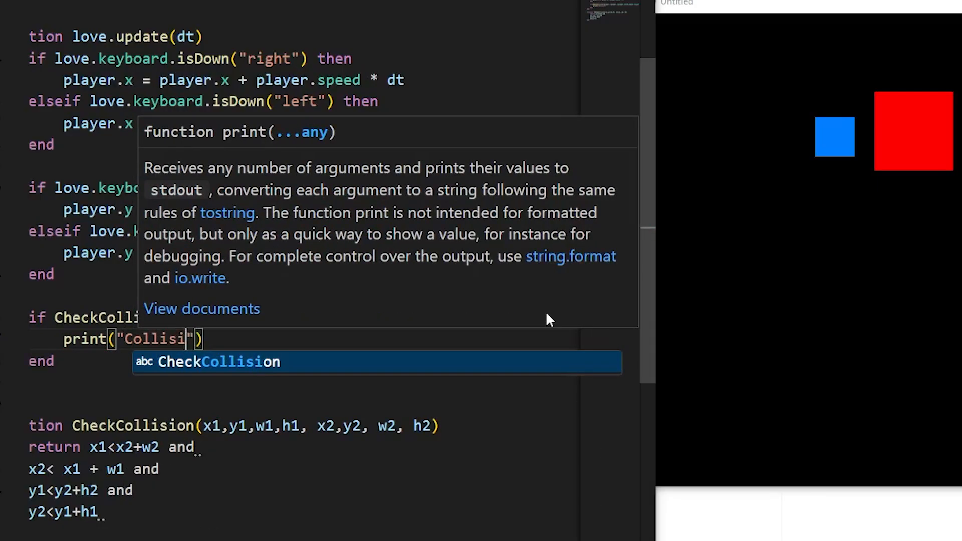
{"action": "type", "text": "on!"}
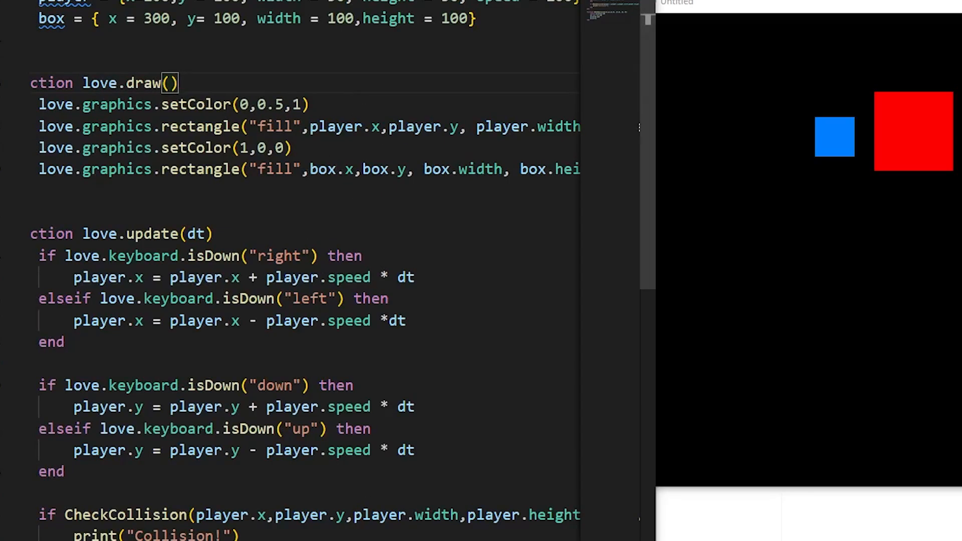
Step: Start an if in love.draw and copy the existing CheckCollision call into it
{"action": "scroll", "scroll_direction": "right", "scroll_amount": 3}
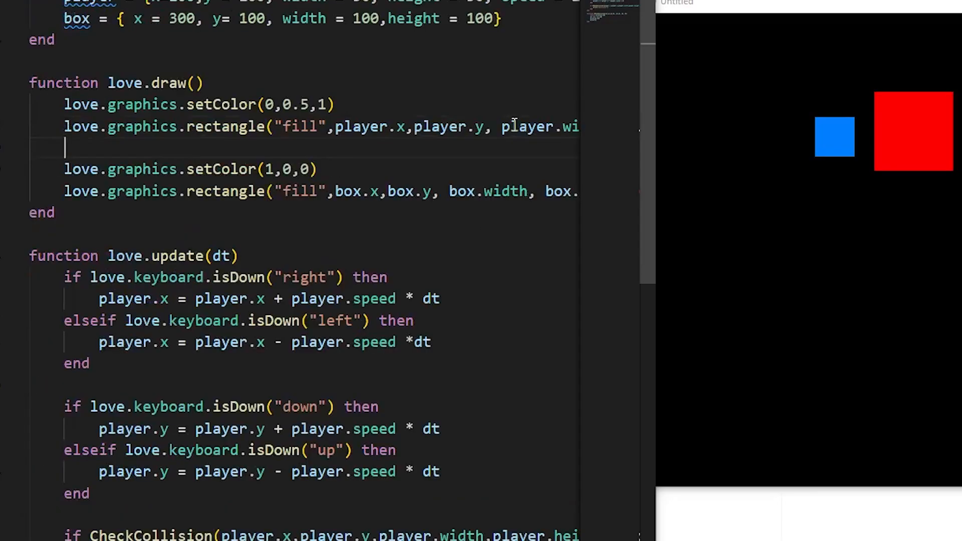
{"action": "type", "text": "if checkCollision"}
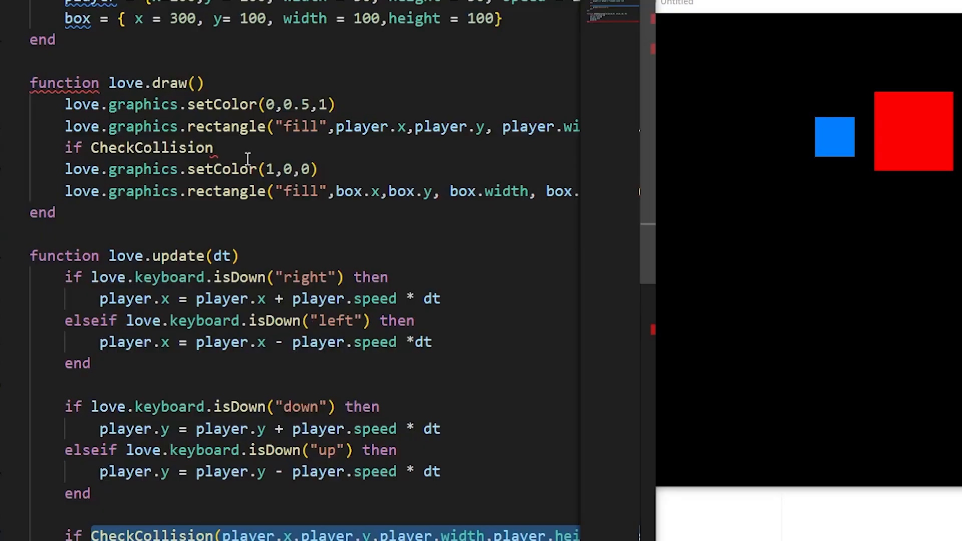
{"action": "double_click", "coordinate": [152, 148]}
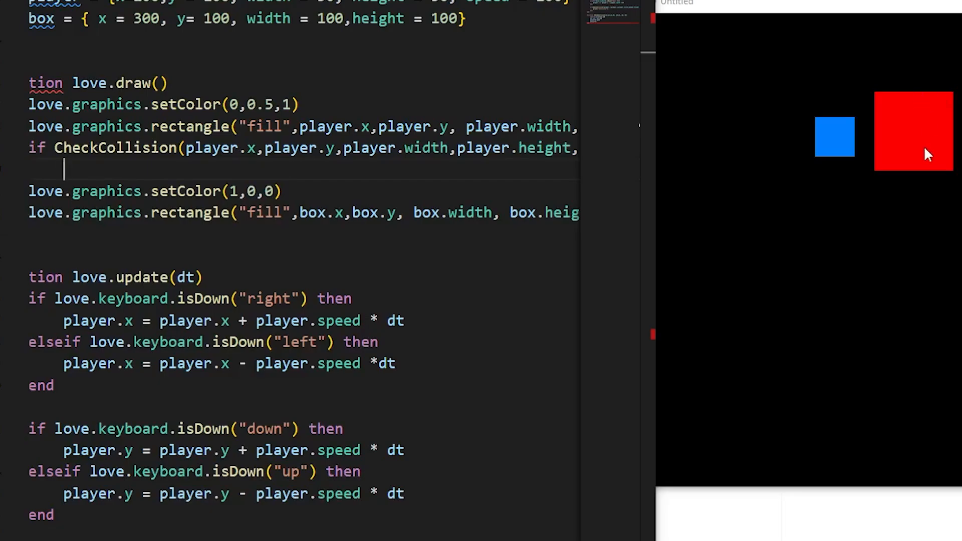
{"action": "mouse_move", "coordinate": [300, 147]}
{"action": "type", "text": "love.graphics"}
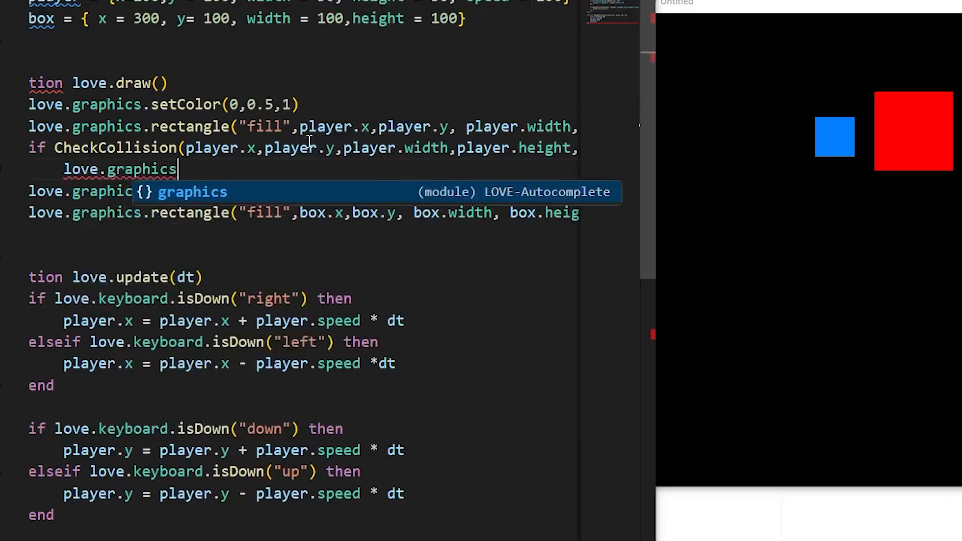
Step: Add love.graphics.setColor(0,1,0) for the collision branch, then else before the red colour
{"action": "type", "text": ".set"}
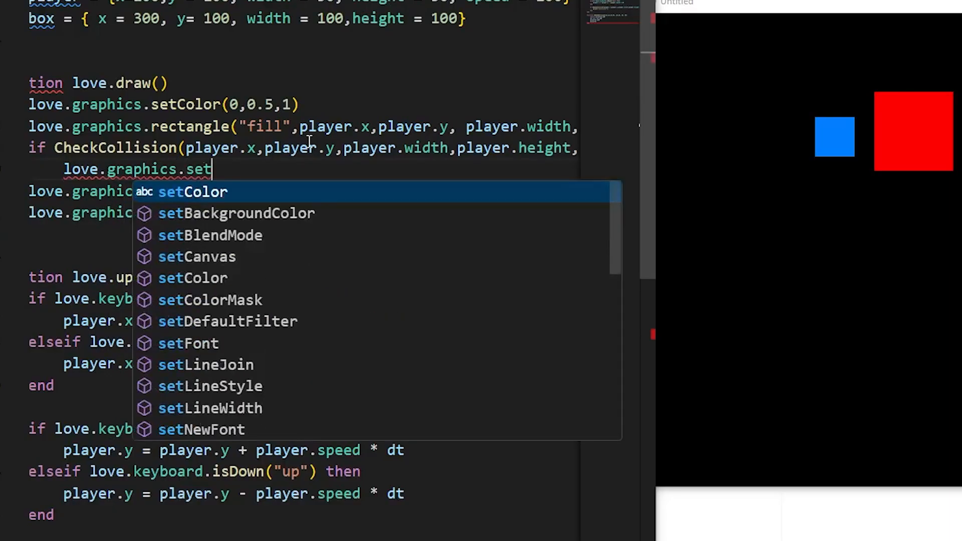
{"action": "left_click", "coordinate": [193, 192]}
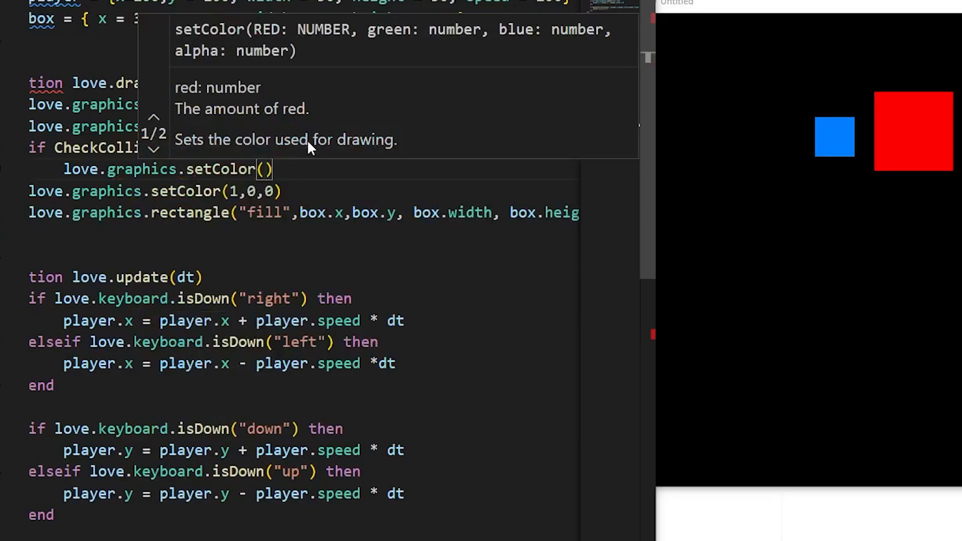
{"action": "type", "text": "0,1,0"}
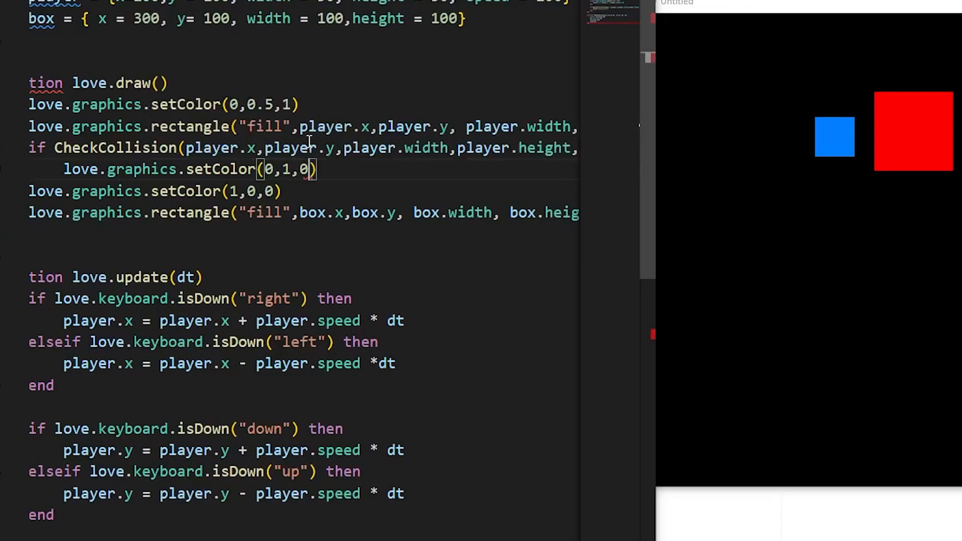
{"action": "key", "text": "enter"}
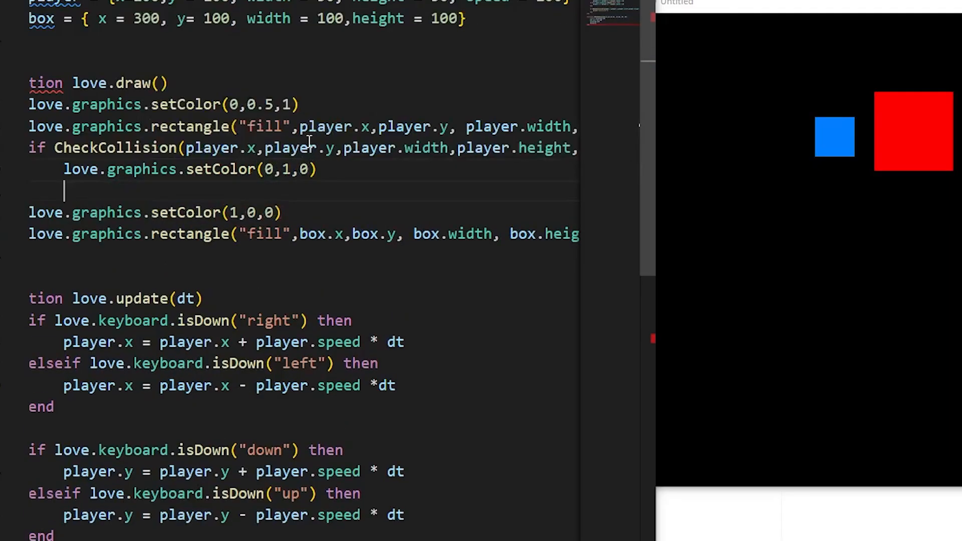
{"action": "type", "text": "else"}
{"action": "type", "text": "end"}
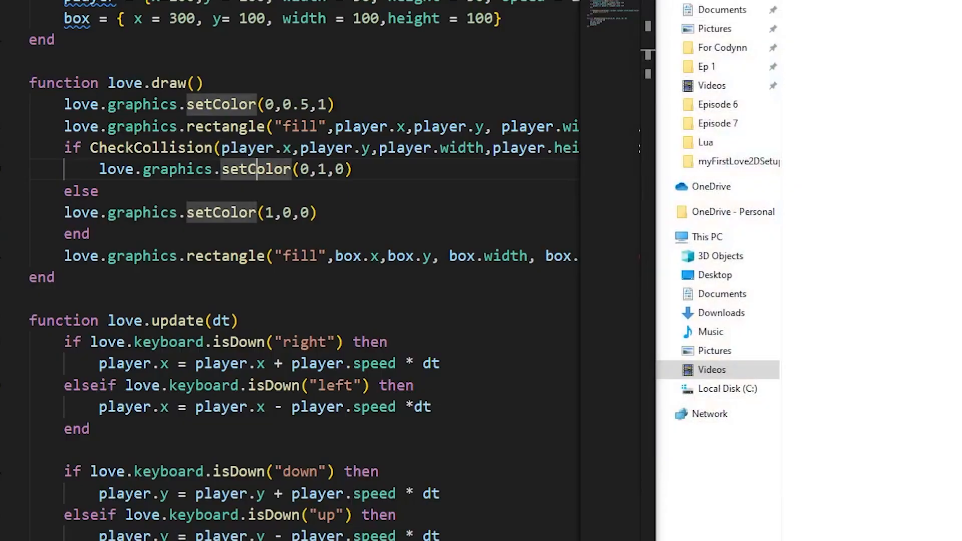
Step: Run run.bat to launch the LÖVE game with the new collision code
{"action": "double_click", "coordinate": [761, 72]}
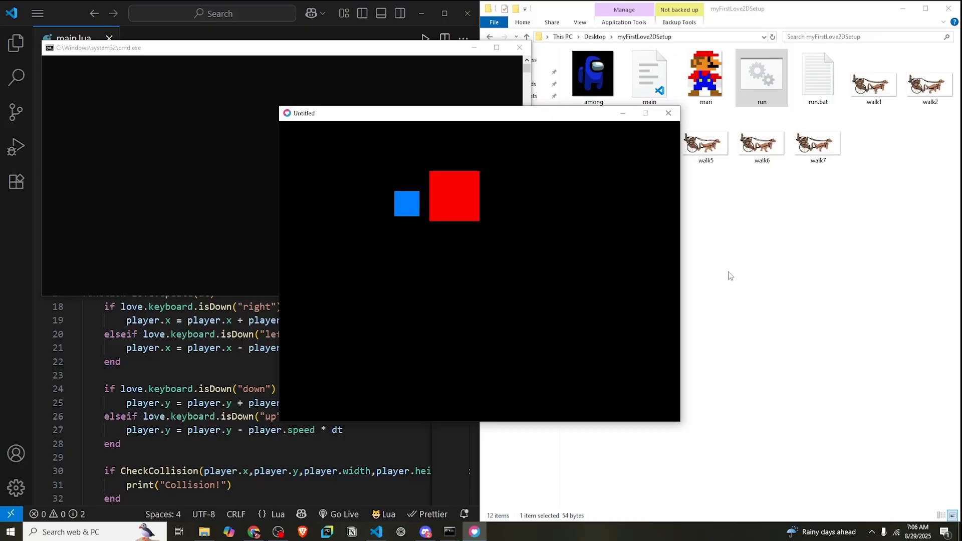
{"action": "mouse_move", "coordinate": [439, 155]}
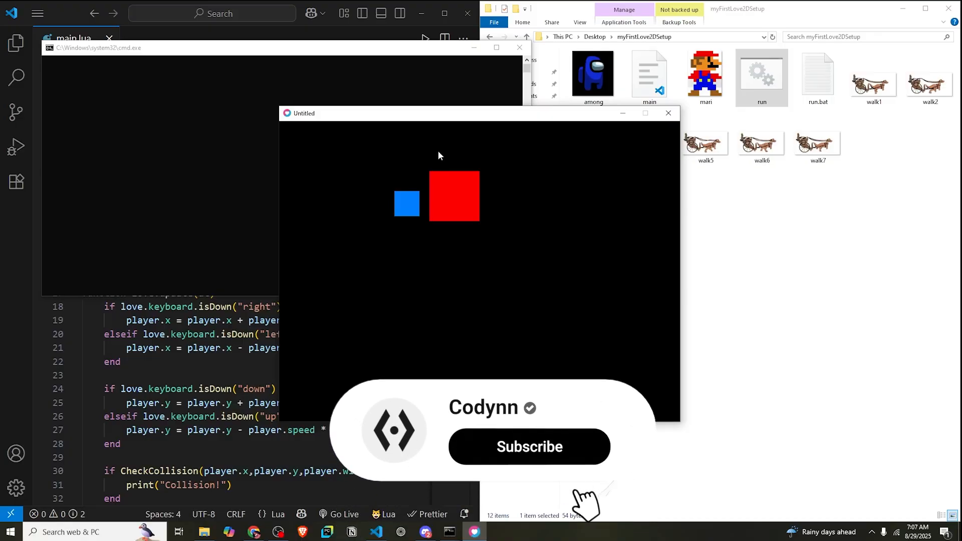
{"action": "left_click", "coordinate": [527, 446]}
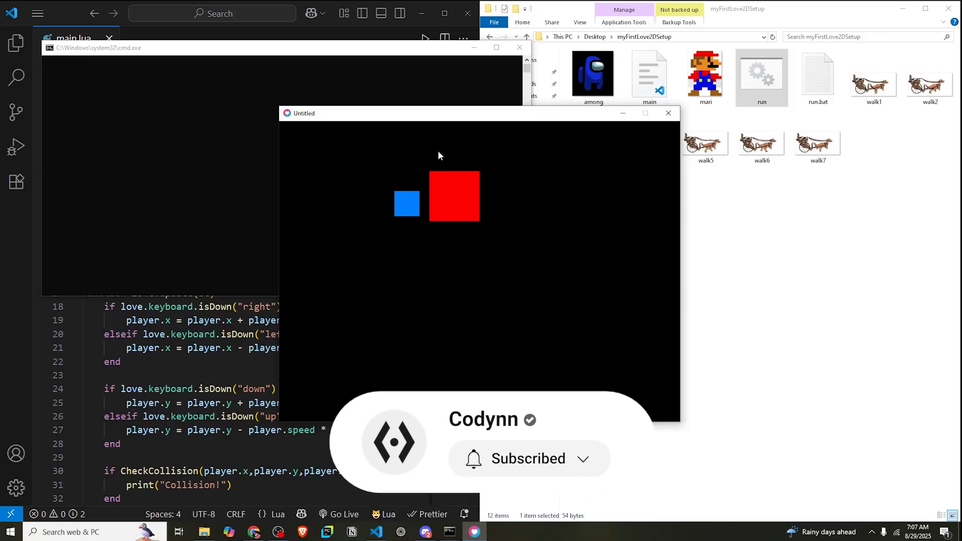